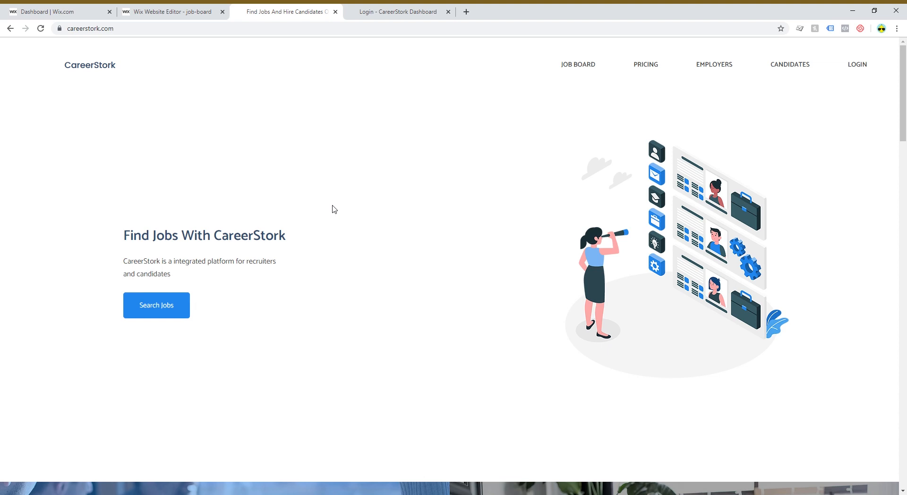
mouse_move(374, 224)
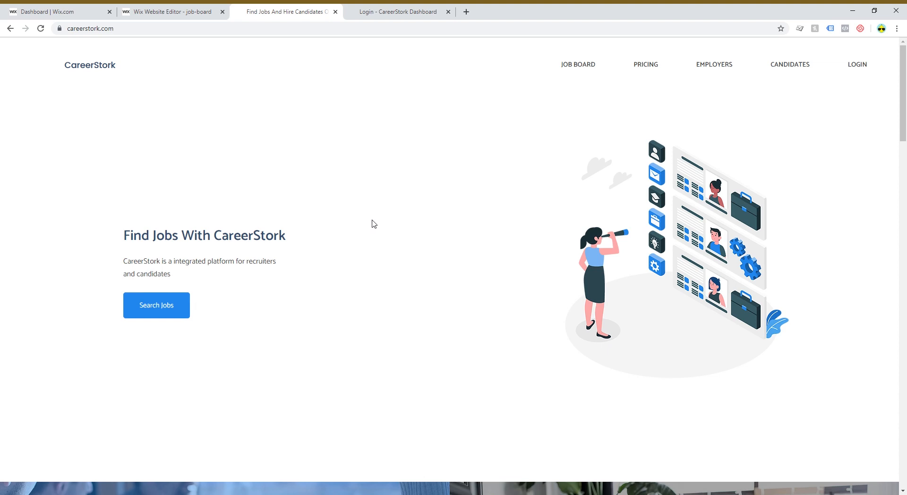
Scroll the homepage past the sign-up banners to the Featured Employers section
scroll(down, 3)
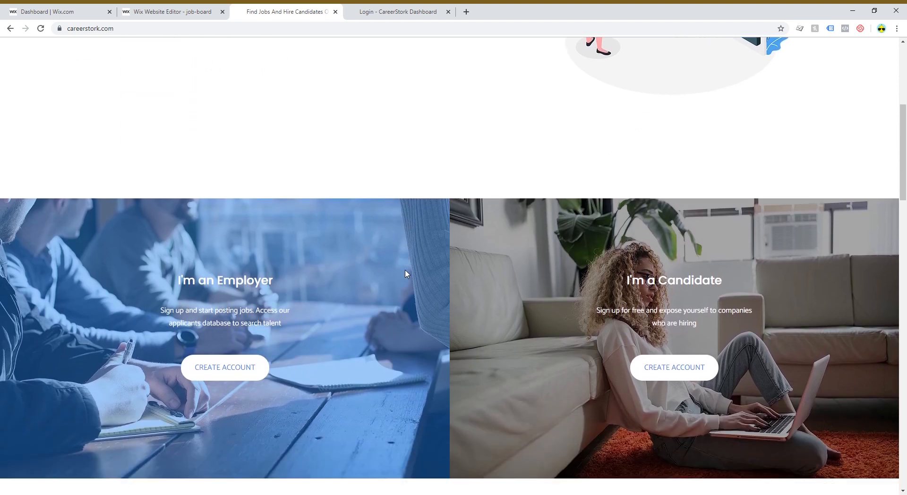
scroll(down, 3)
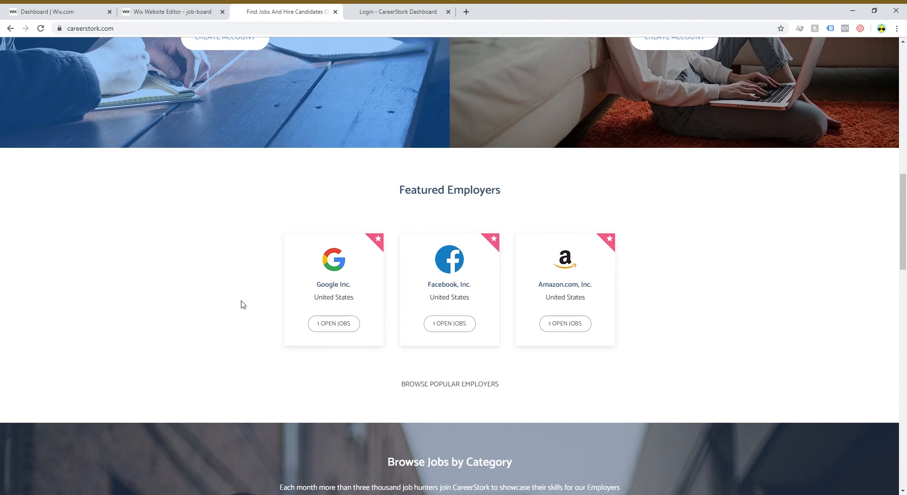
mouse_move(285, 311)
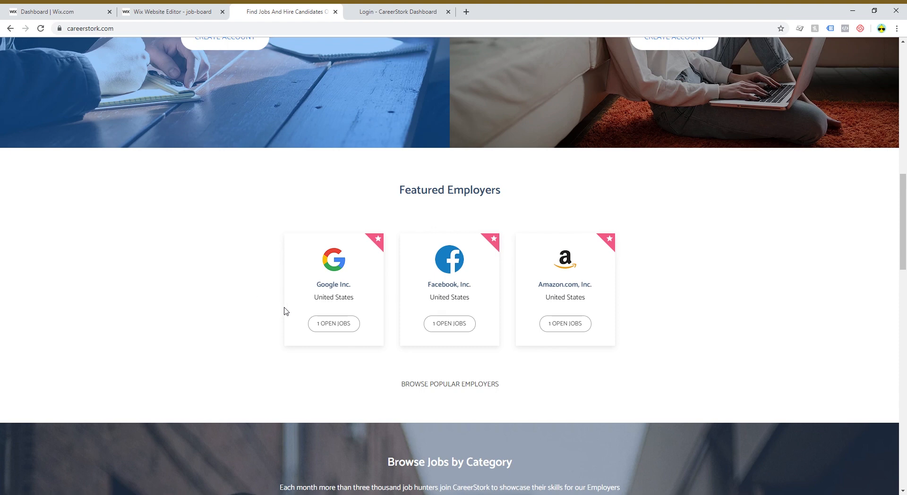
click(398, 11)
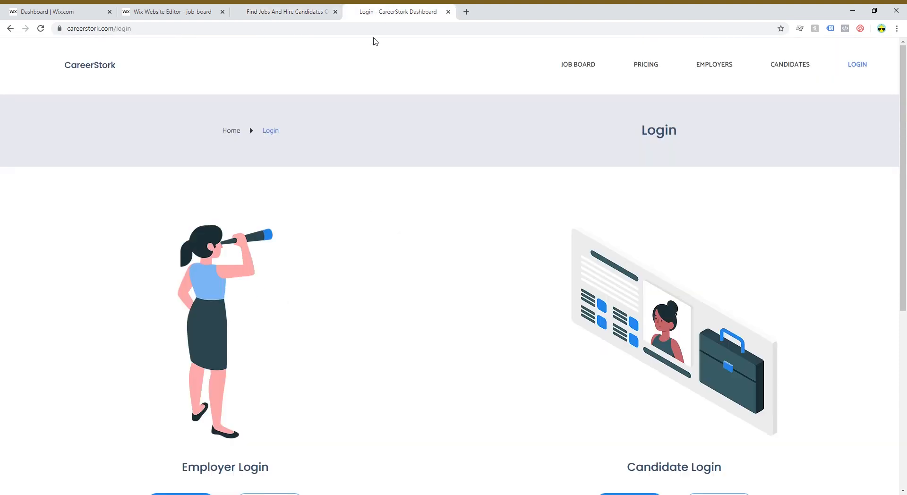
scroll(down, 3)
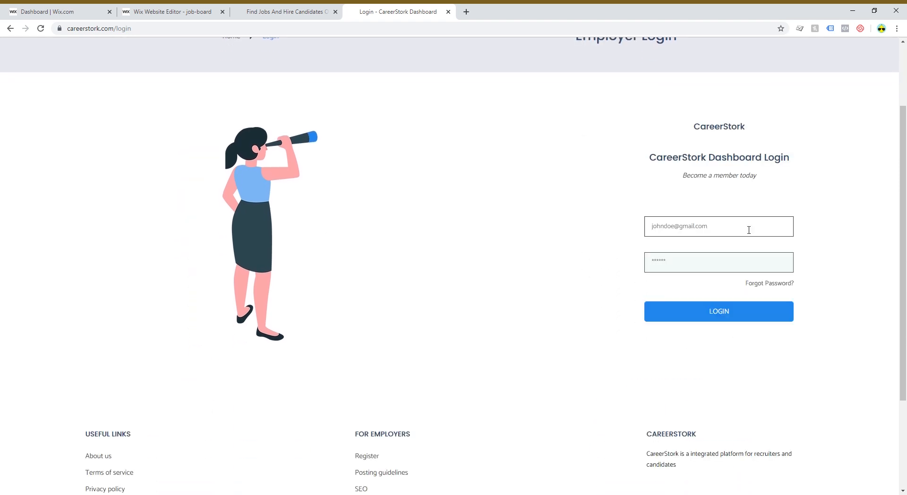
text(test1)
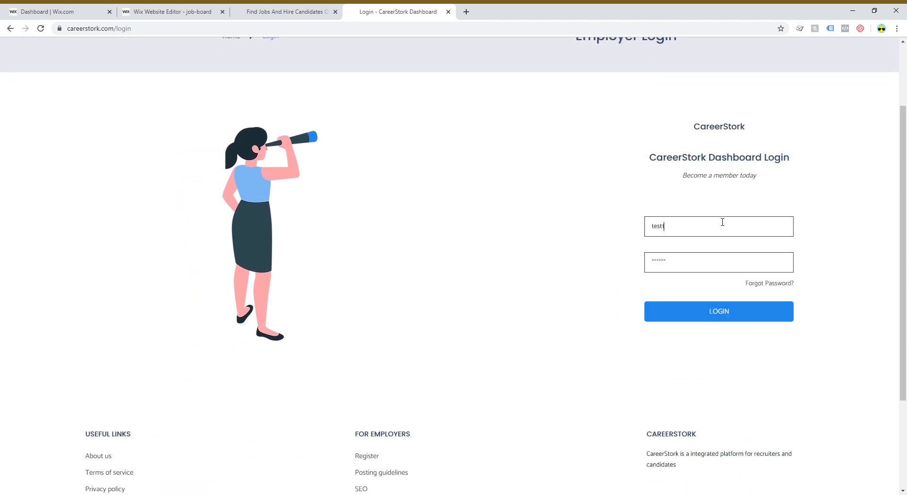
text(t@gmail.com)
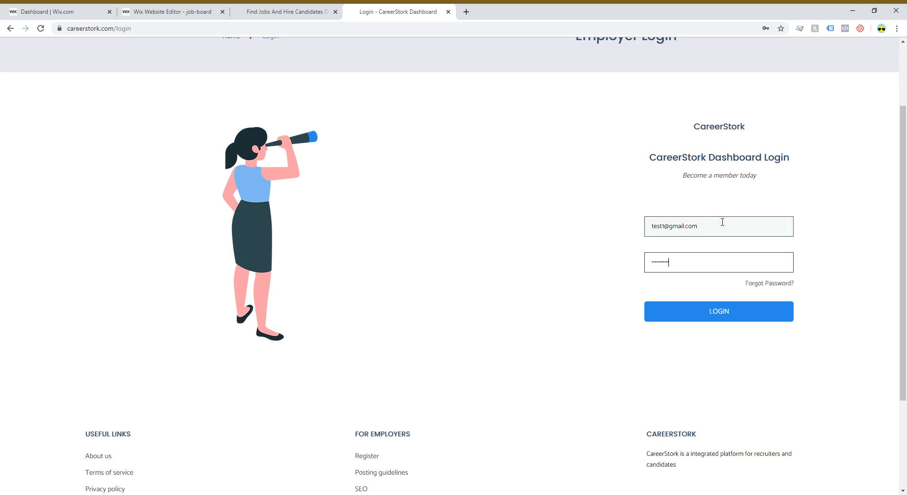
click(719, 312)
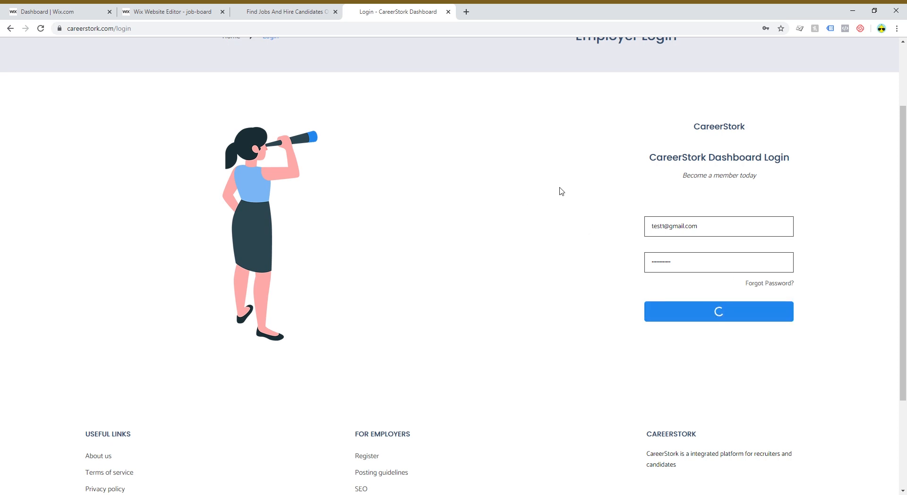
click(718, 311)
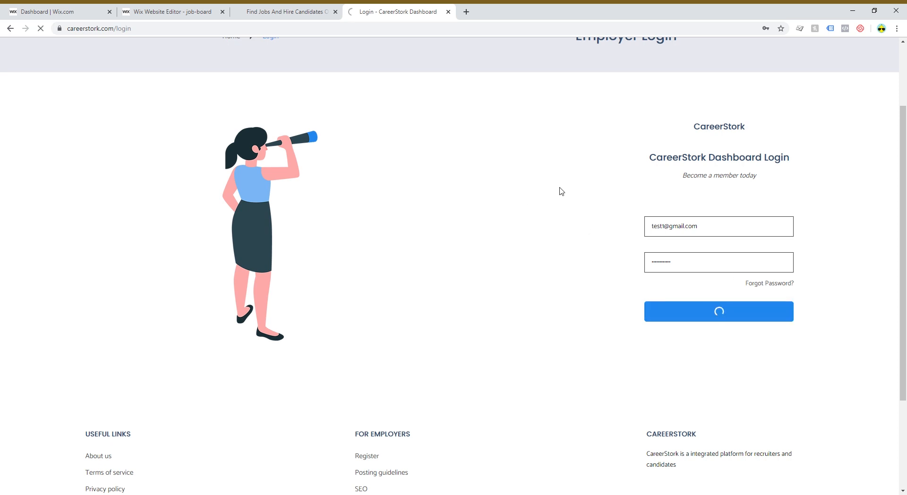
click(718, 311)
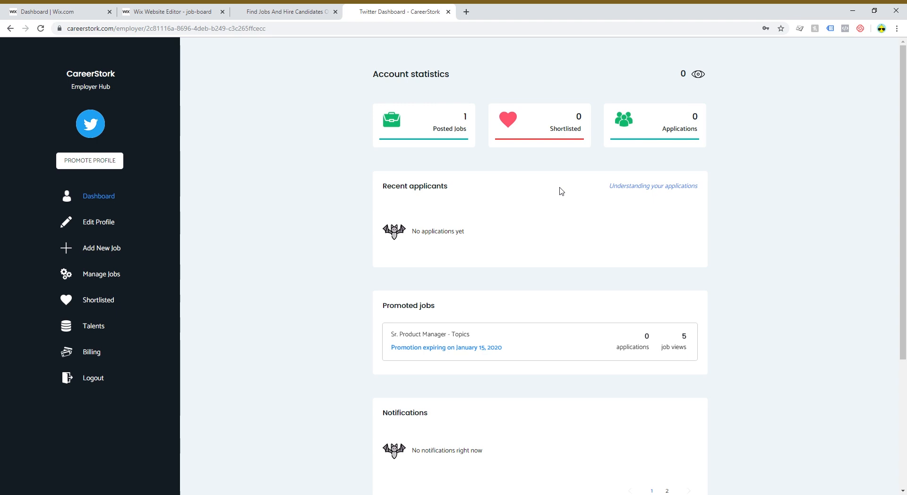
mouse_move(435, 134)
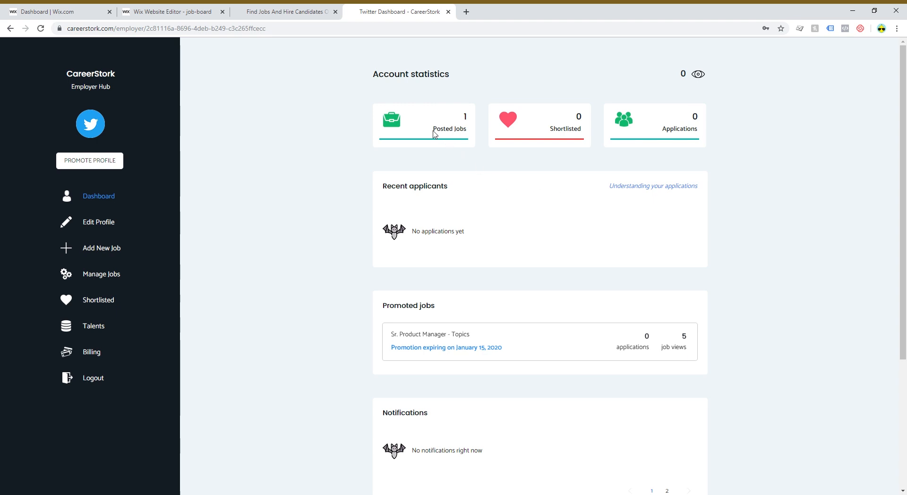
mouse_move(554, 134)
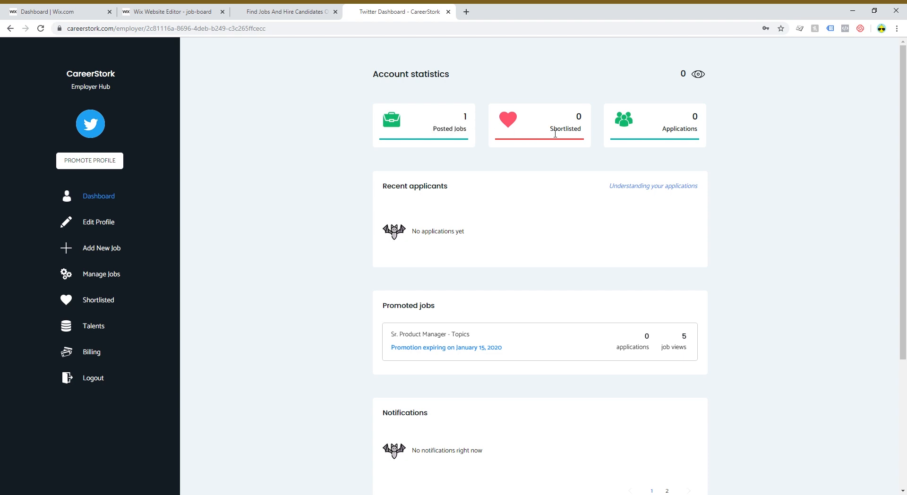
double_click(565, 129)
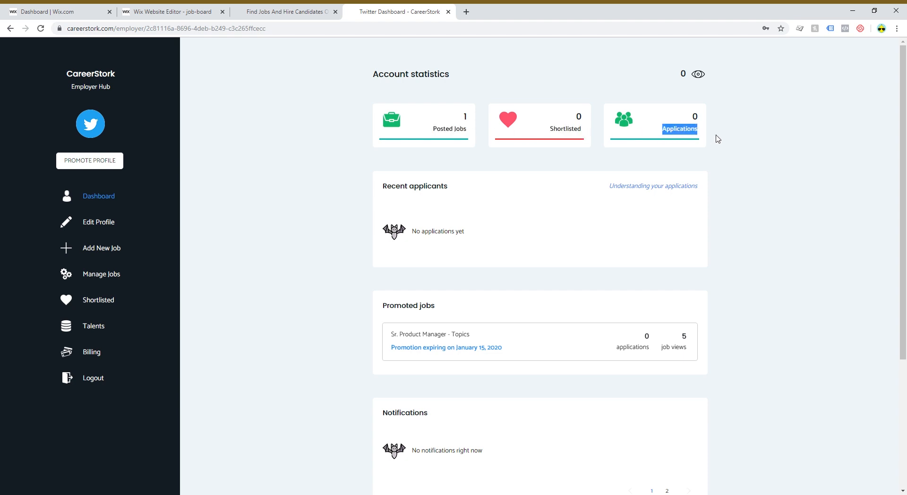
mouse_move(689, 77)
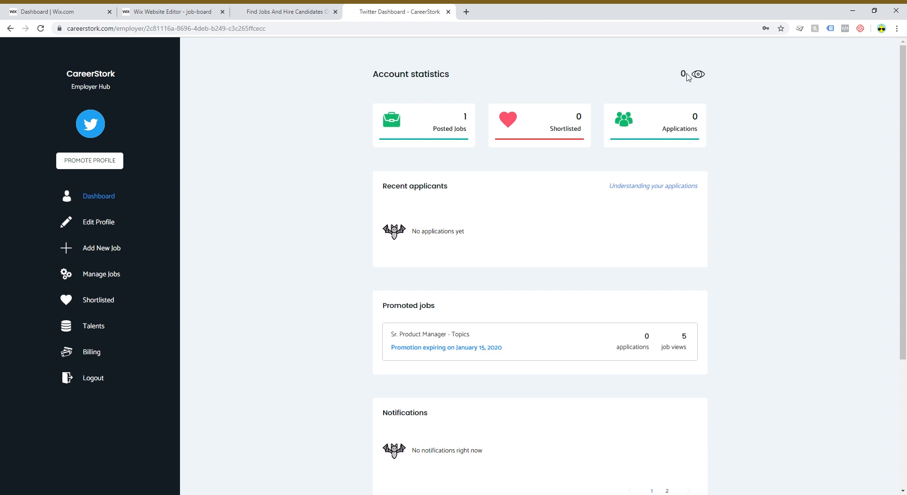
mouse_move(723, 214)
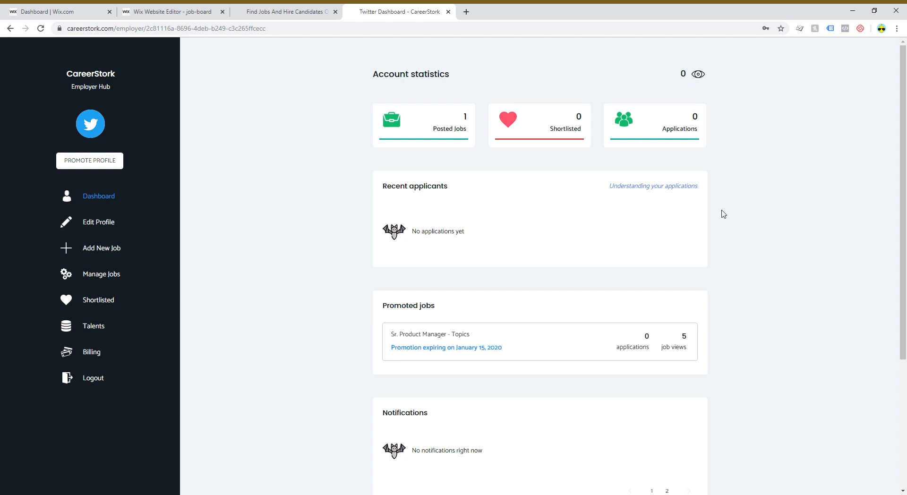
scroll(down, 3)
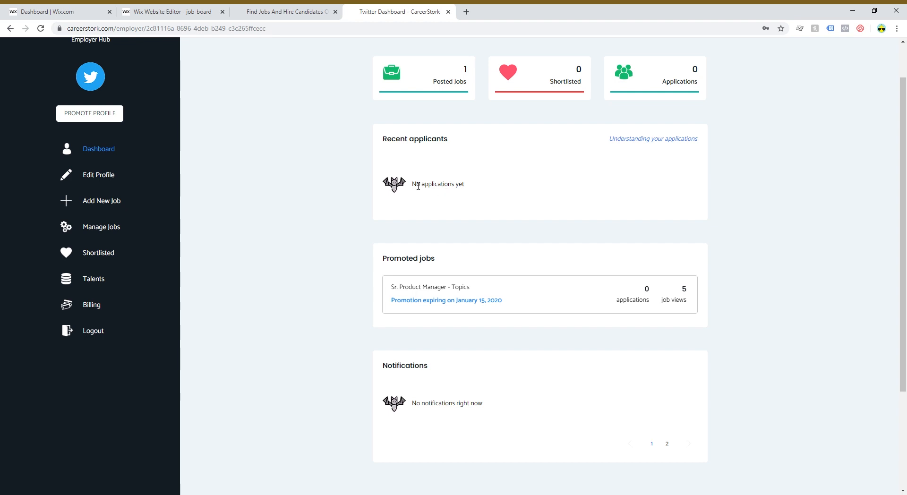
mouse_move(725, 183)
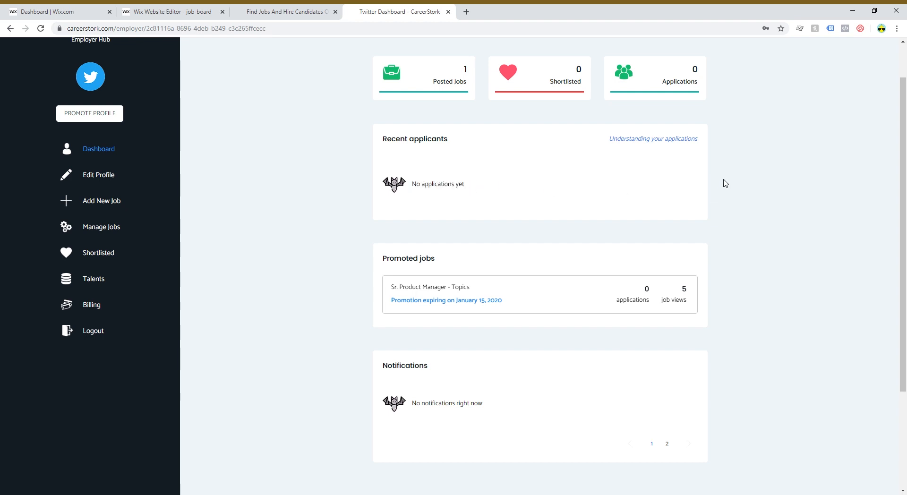
mouse_move(476, 168)
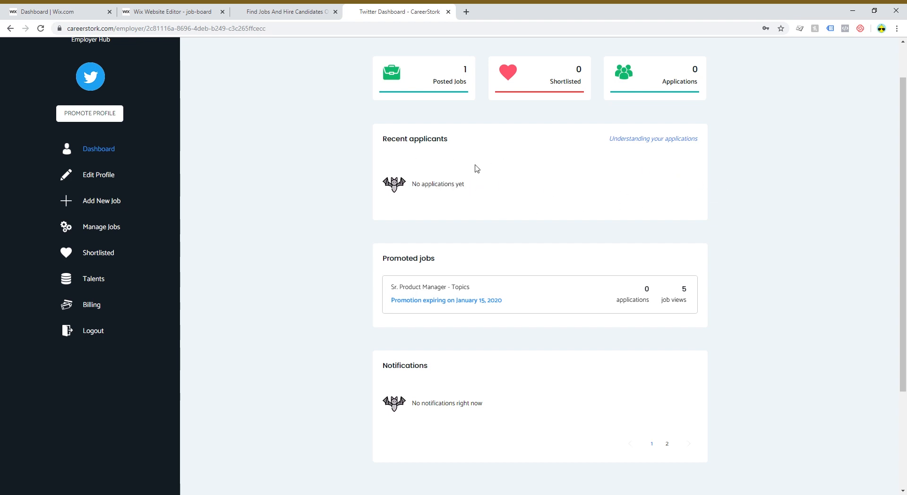
mouse_move(608, 212)
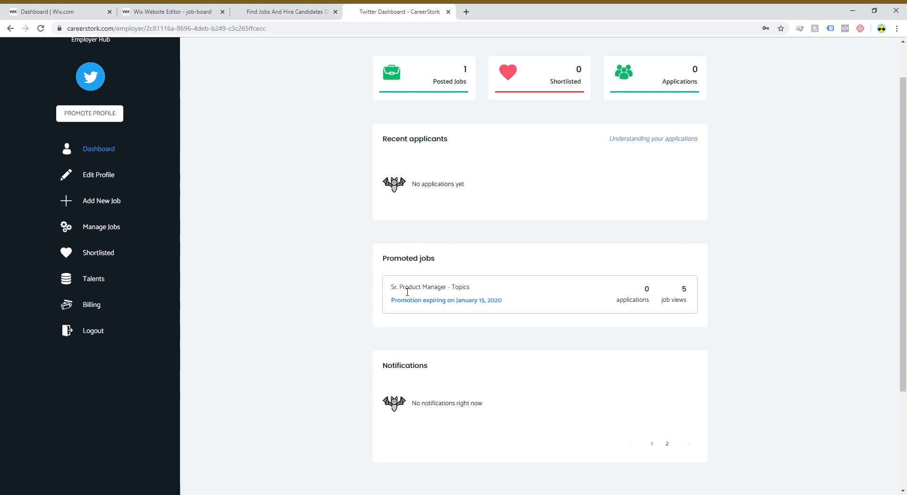
mouse_move(518, 297)
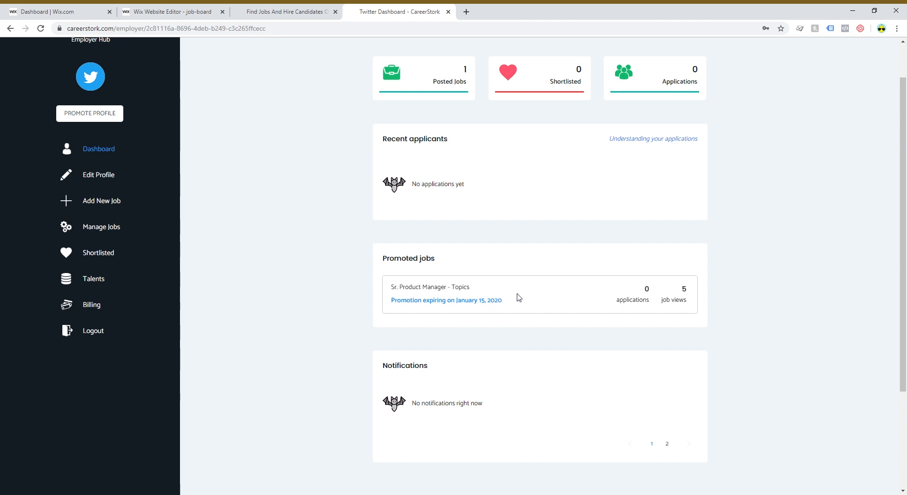
mouse_move(589, 307)
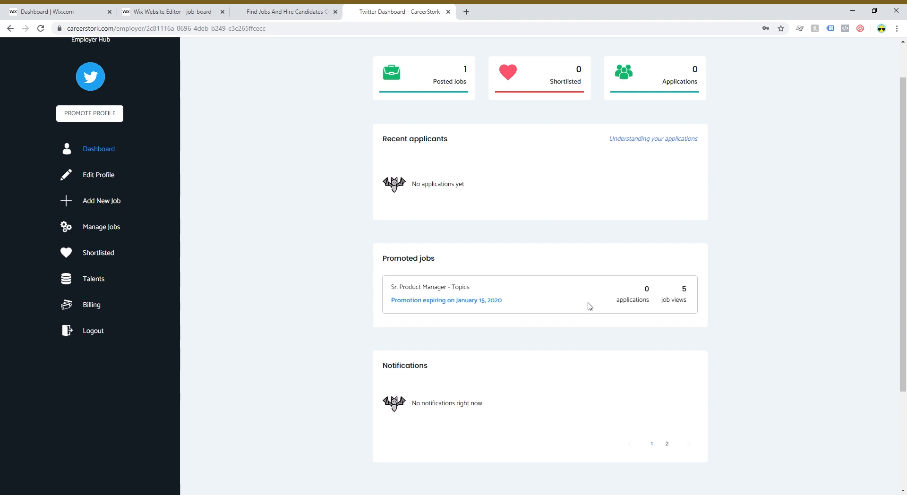
scroll(down, 3)
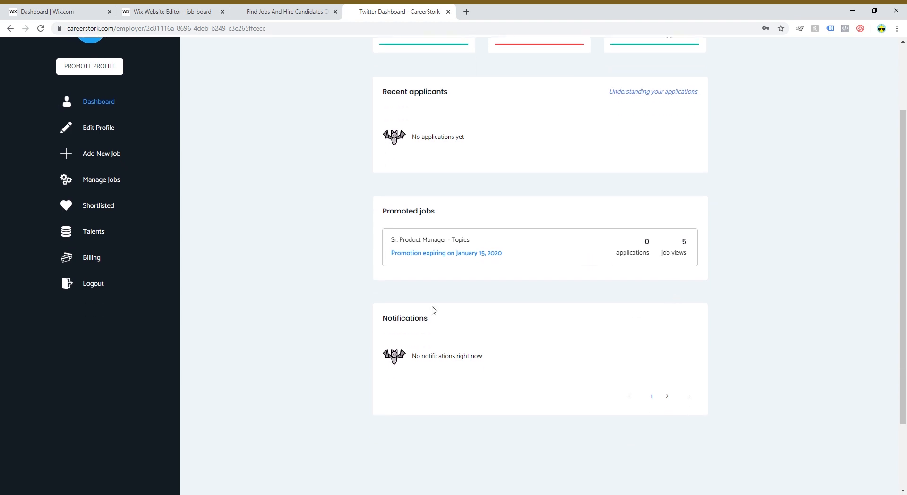
mouse_move(448, 356)
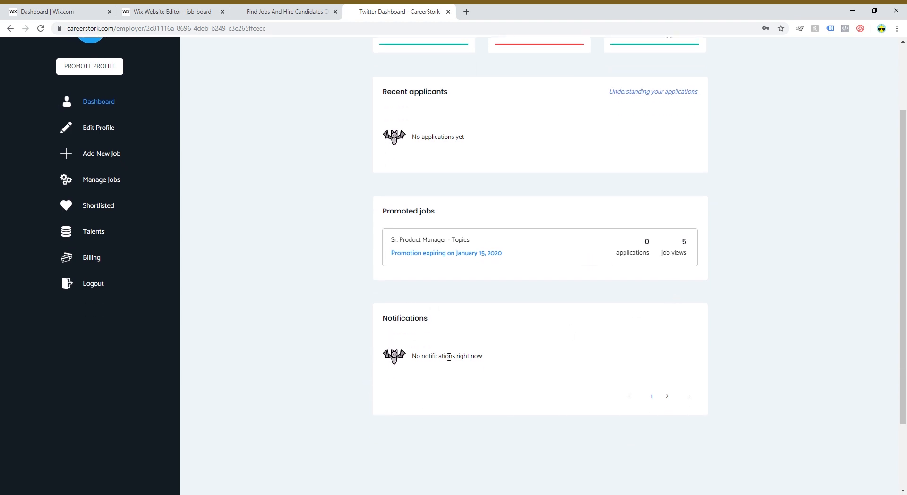
mouse_move(661, 395)
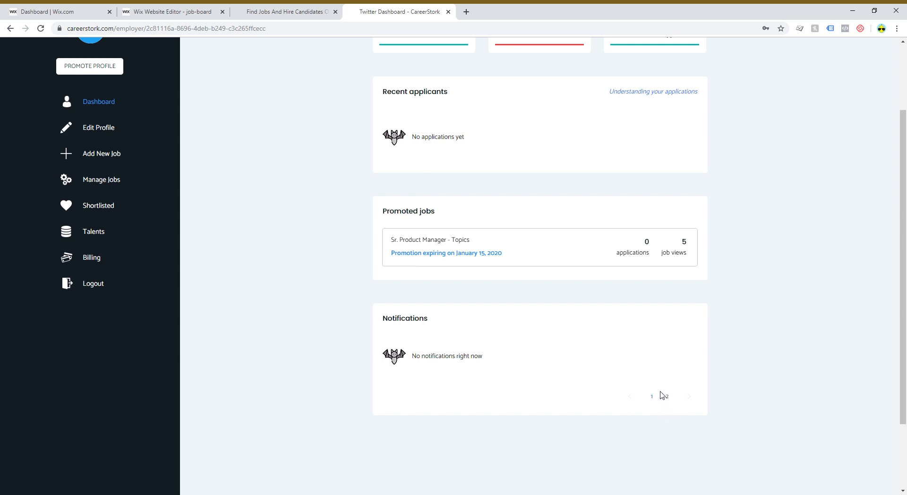
mouse_move(676, 379)
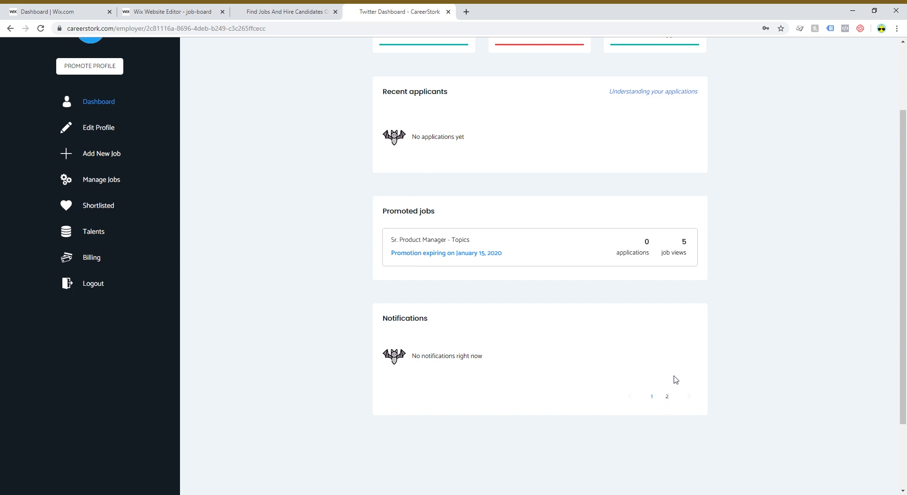
mouse_move(379, 338)
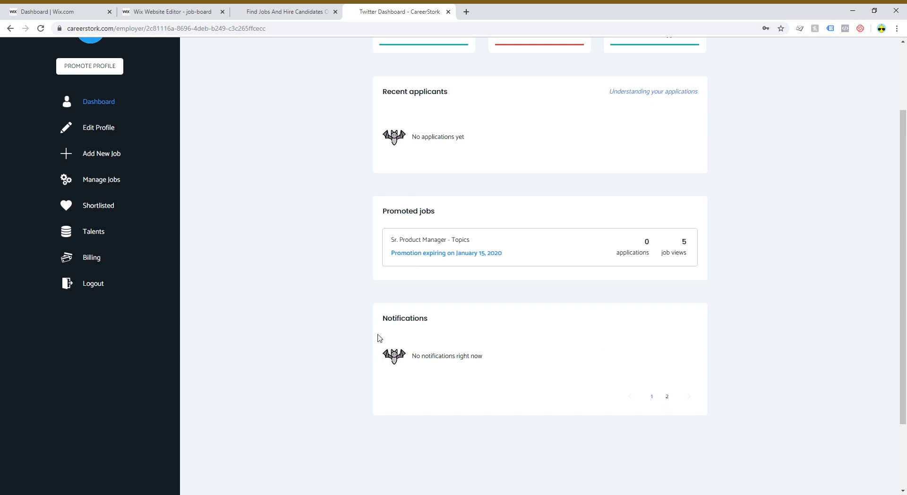
scroll(up, 3)
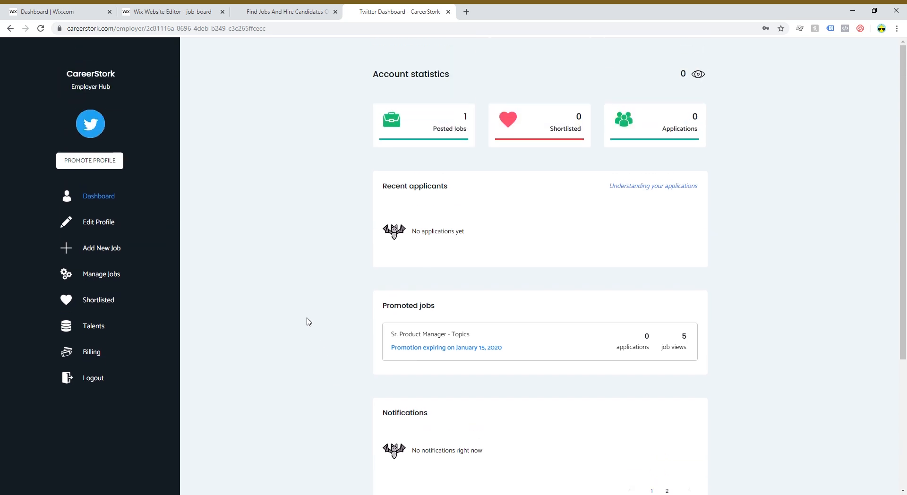
Promote the profile for 10 days at $50, accept the terms and pay
click(89, 160)
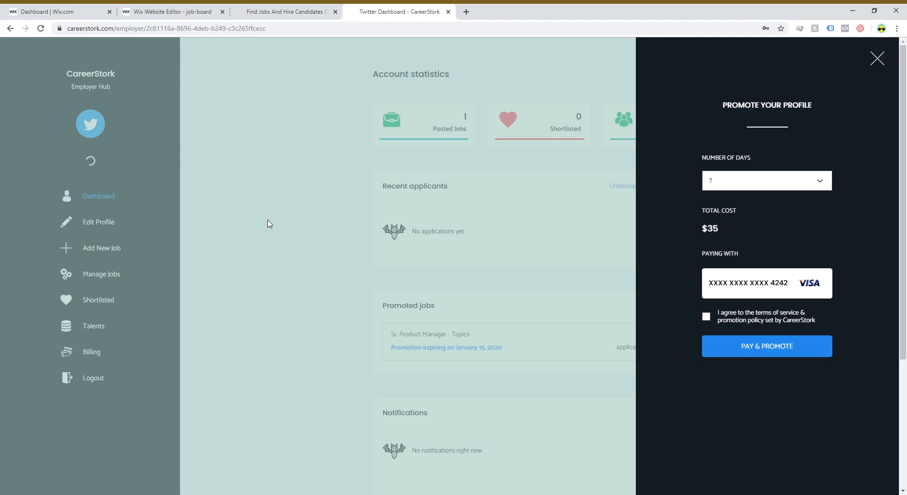
mouse_move(724, 223)
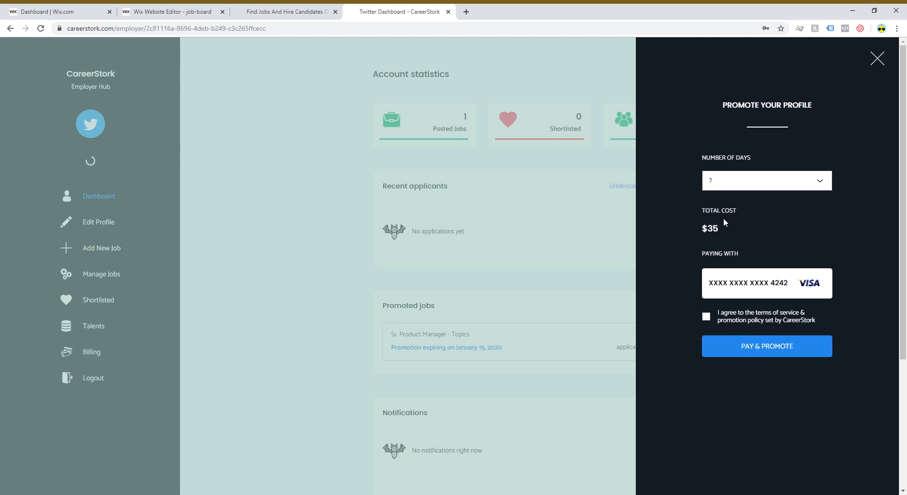
mouse_move(752, 234)
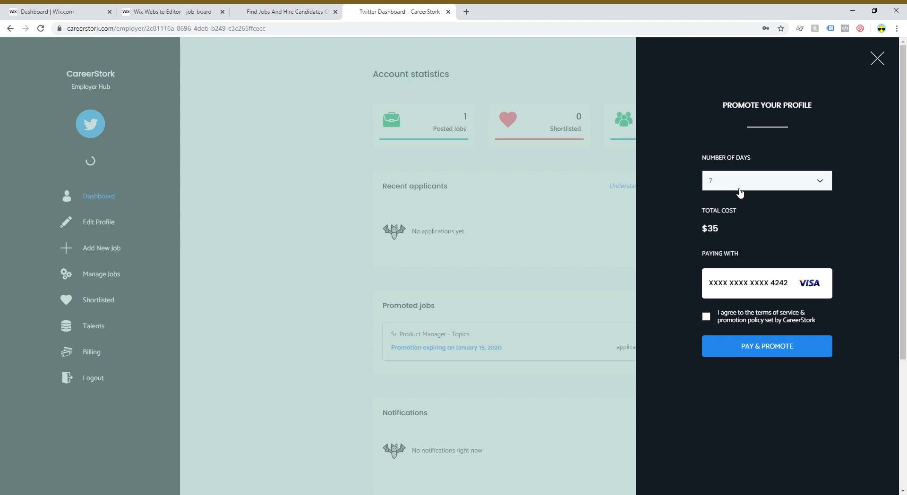
mouse_move(733, 206)
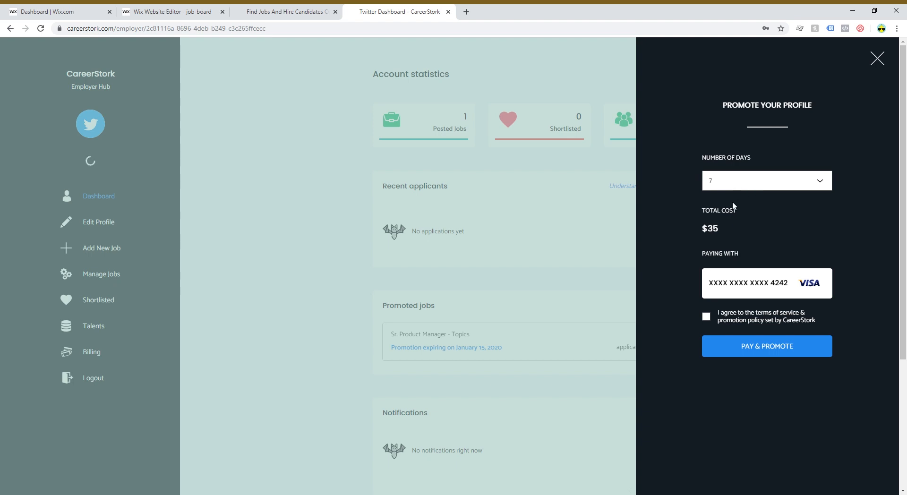
click(766, 179)
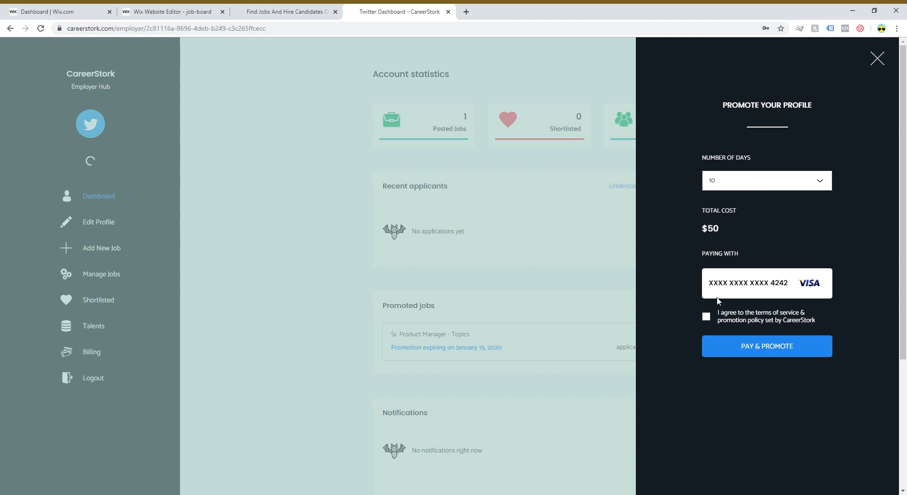
click(706, 316)
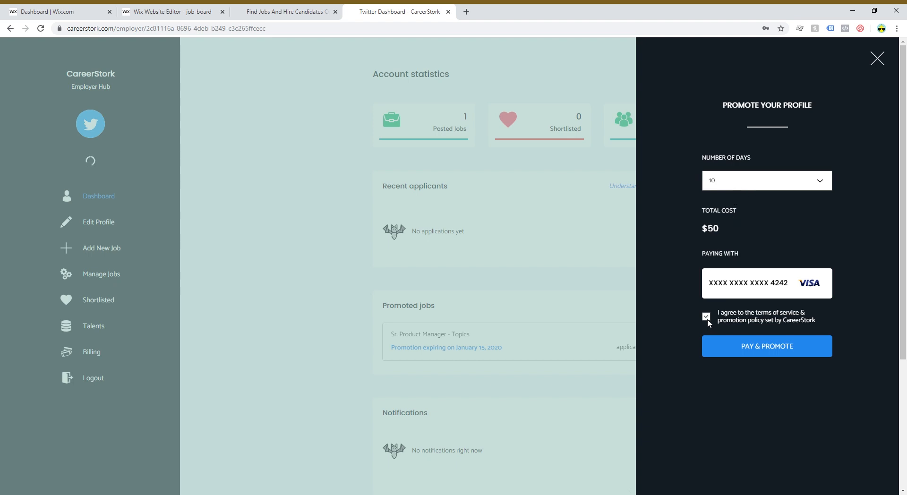
click(766, 346)
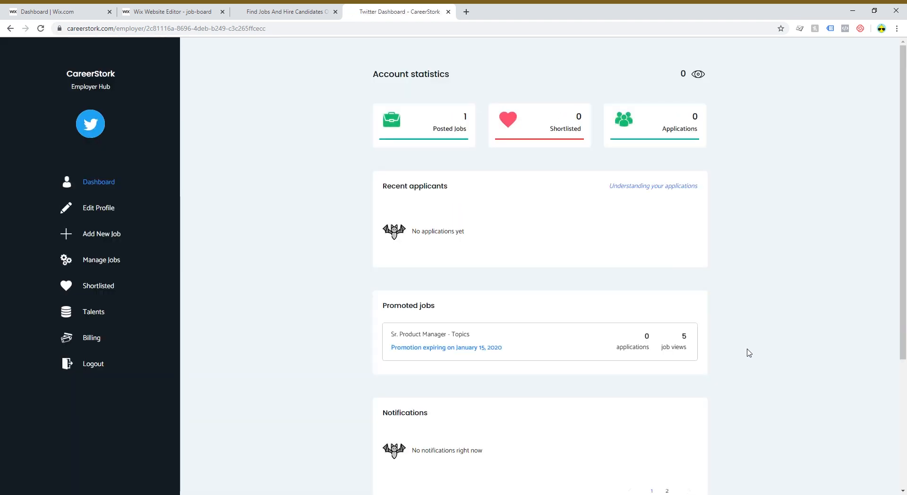
mouse_move(332, 273)
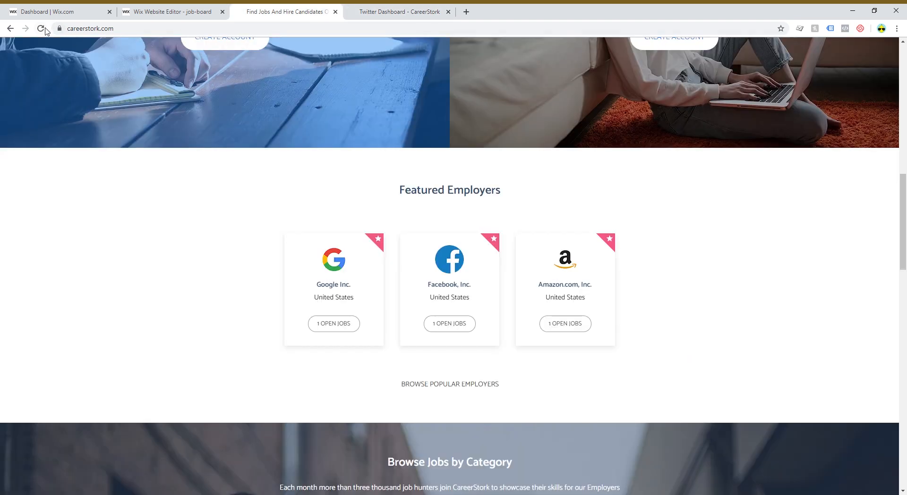
Refresh the home page before heading to Twitter's employer listing
click(44, 28)
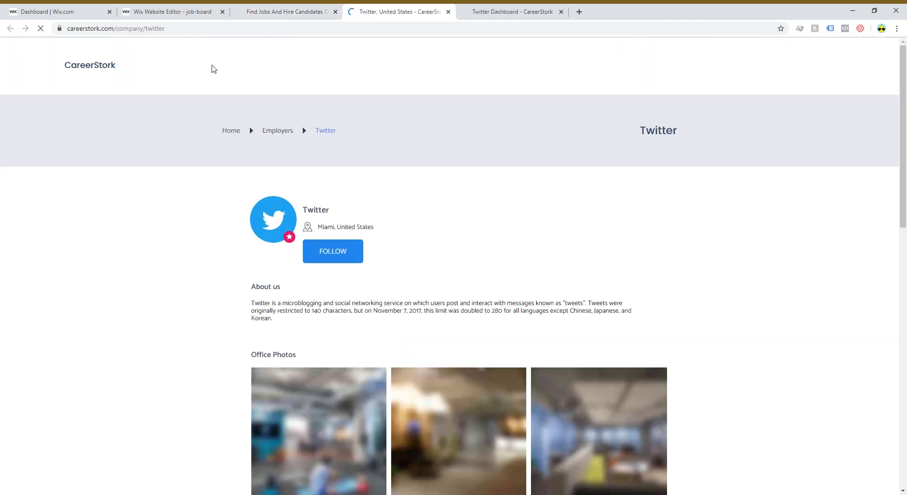
Browse Twitter's public page and office photos, then go to its editable profile
scroll(down, 3)
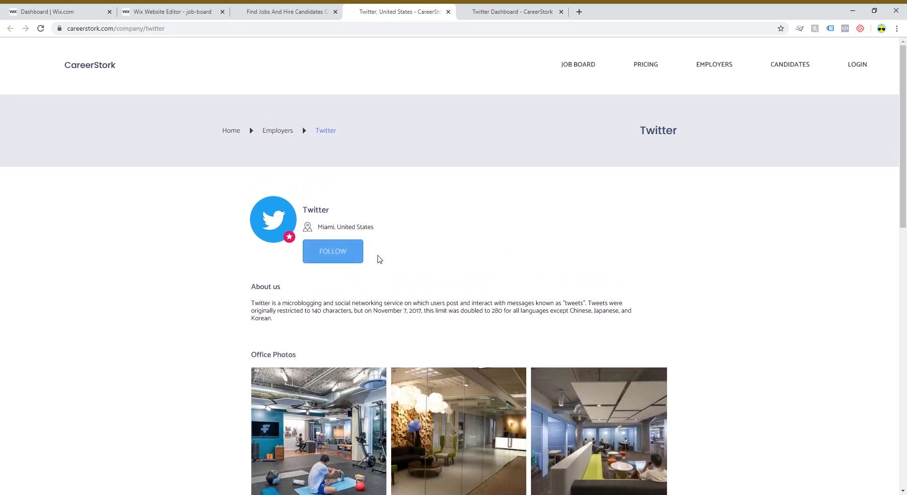
mouse_move(469, 252)
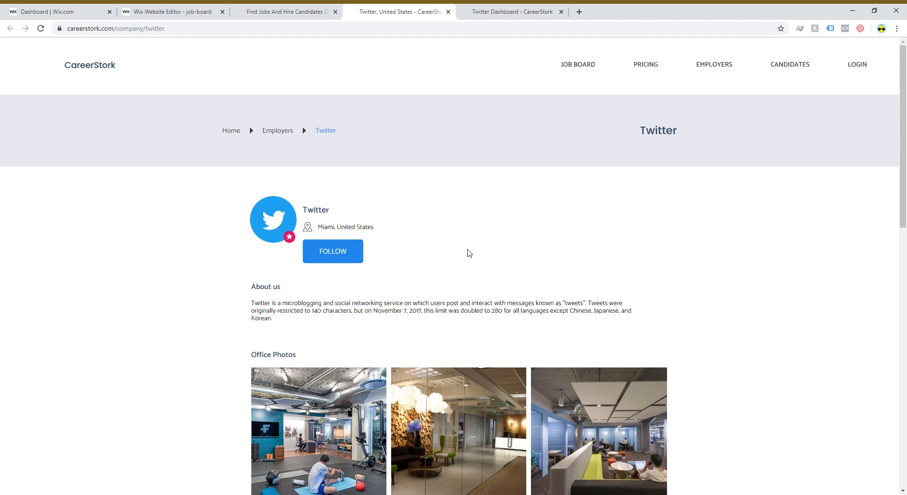
mouse_move(449, 250)
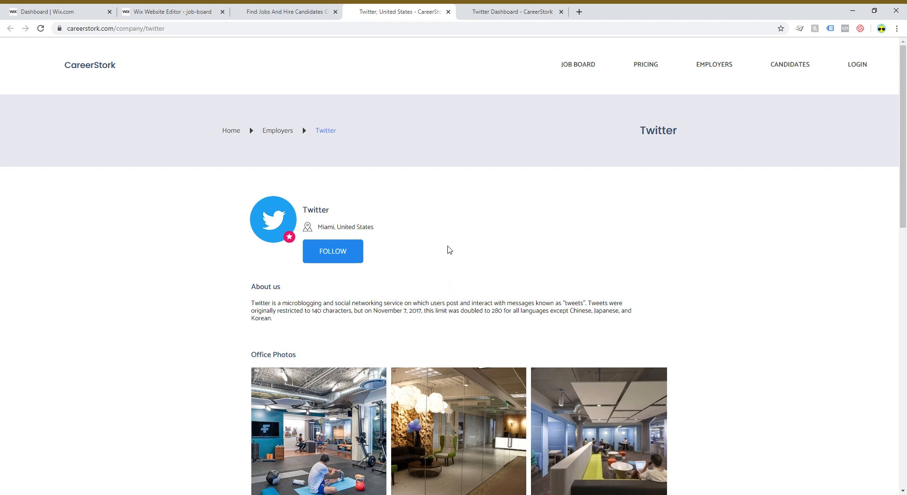
mouse_move(422, 322)
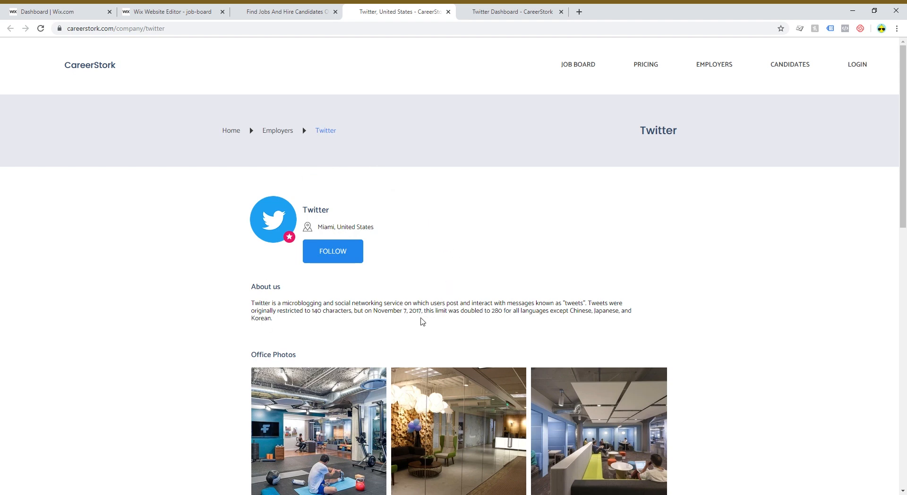
scroll(down, 3)
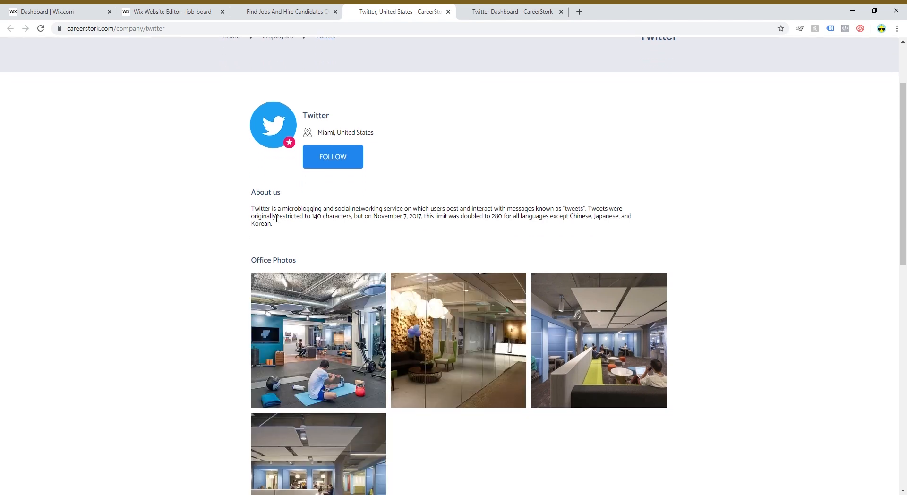
click(512, 12)
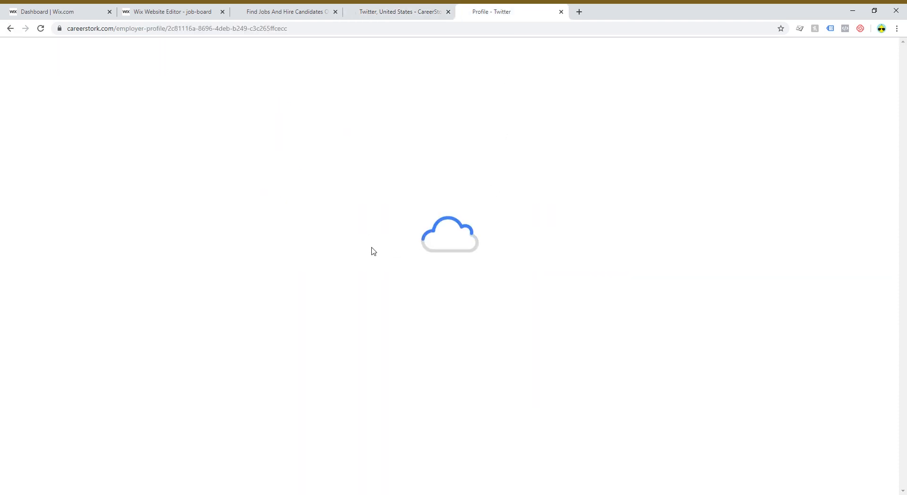
click(399, 11)
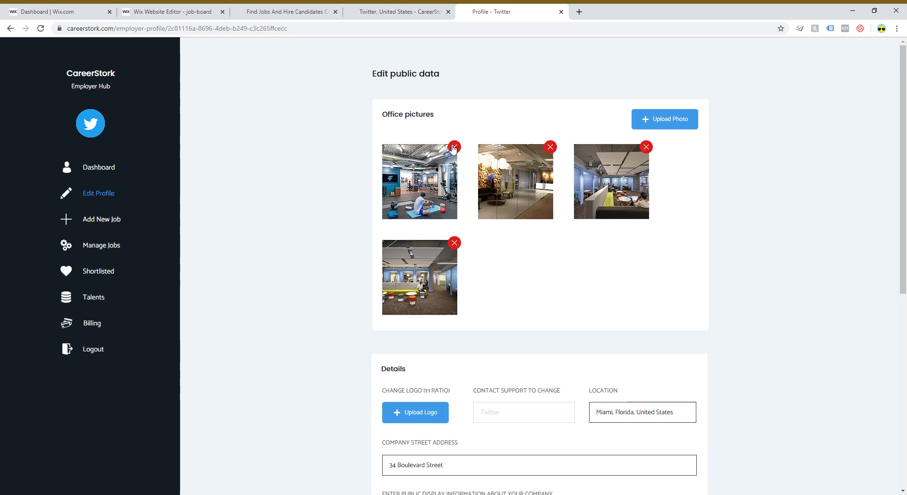
scroll(down, 3)
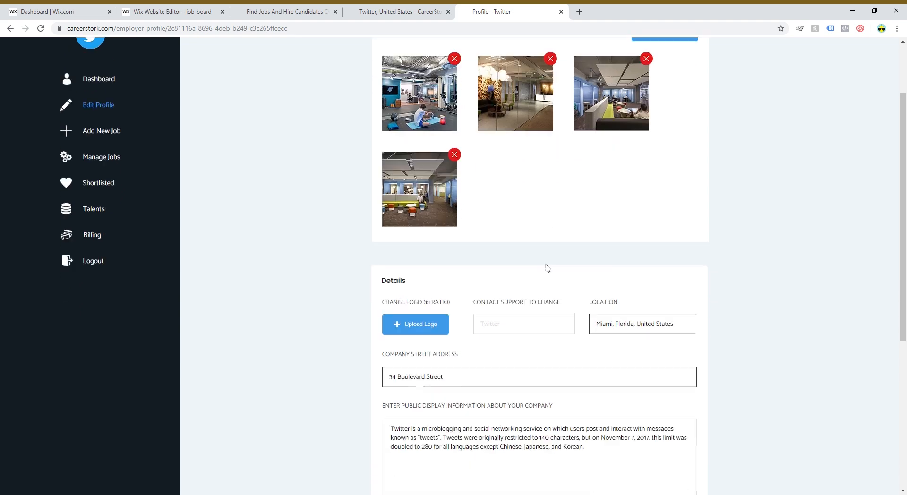
scroll(down, 3)
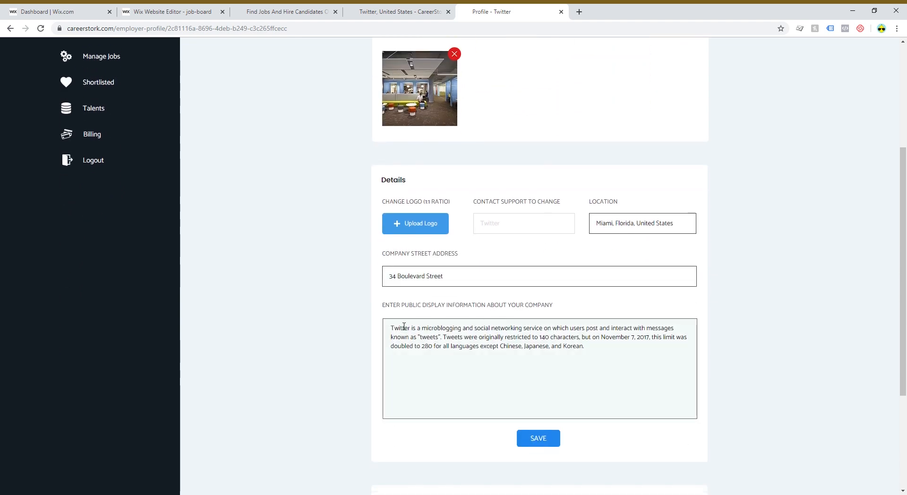
scroll(down, 3)
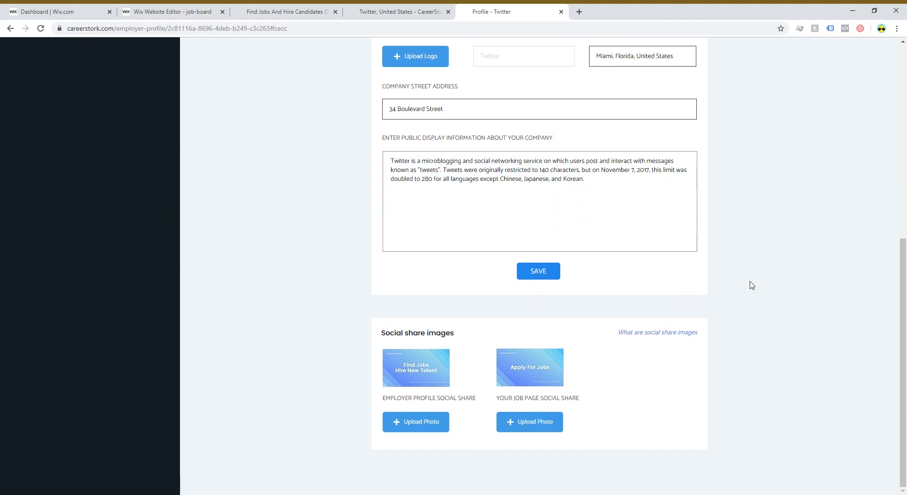
mouse_move(387, 338)
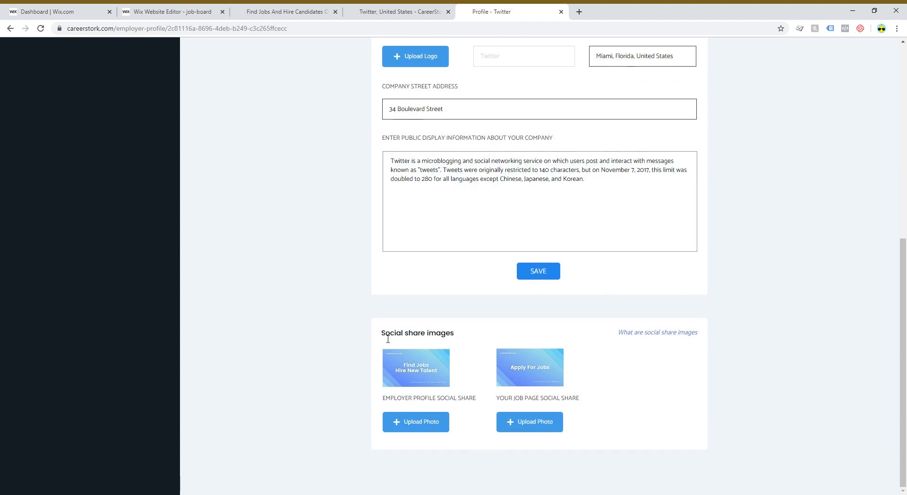
mouse_move(539, 399)
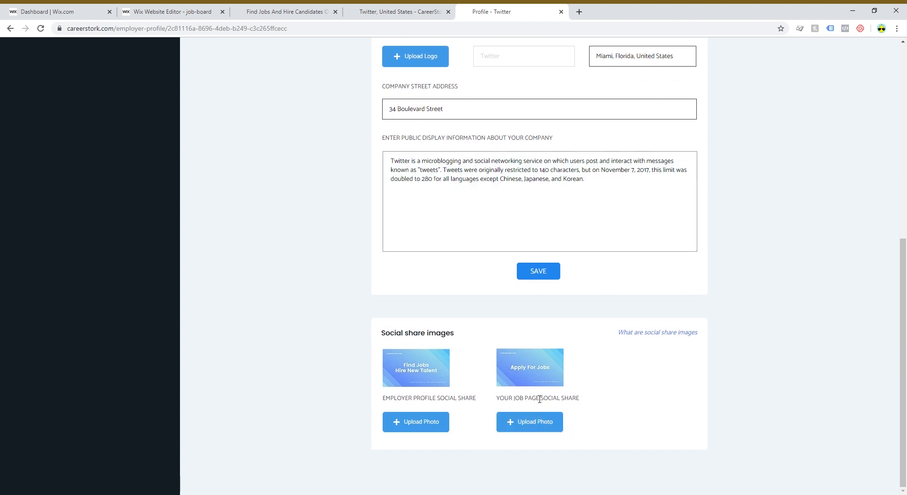
mouse_move(532, 382)
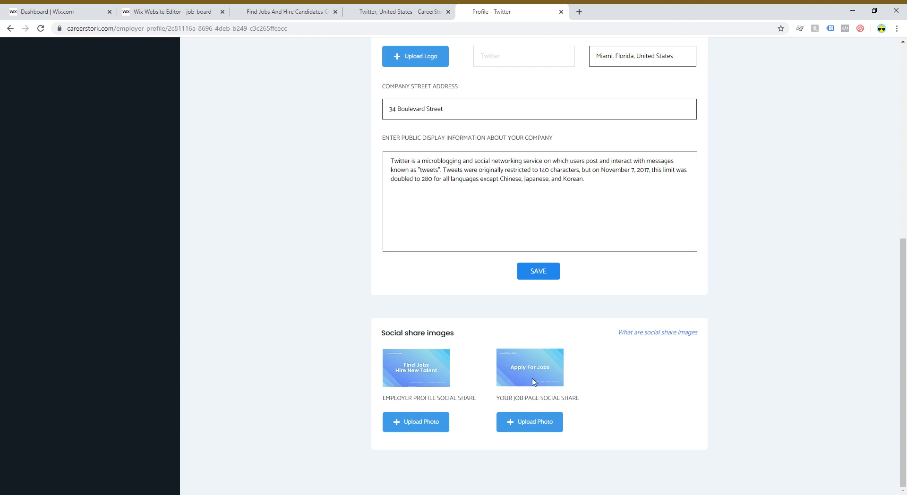
mouse_move(582, 367)
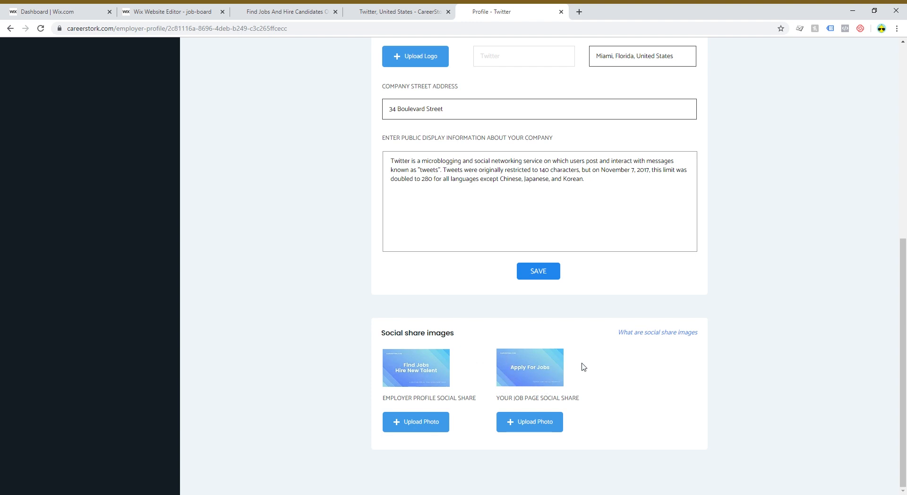
mouse_move(587, 395)
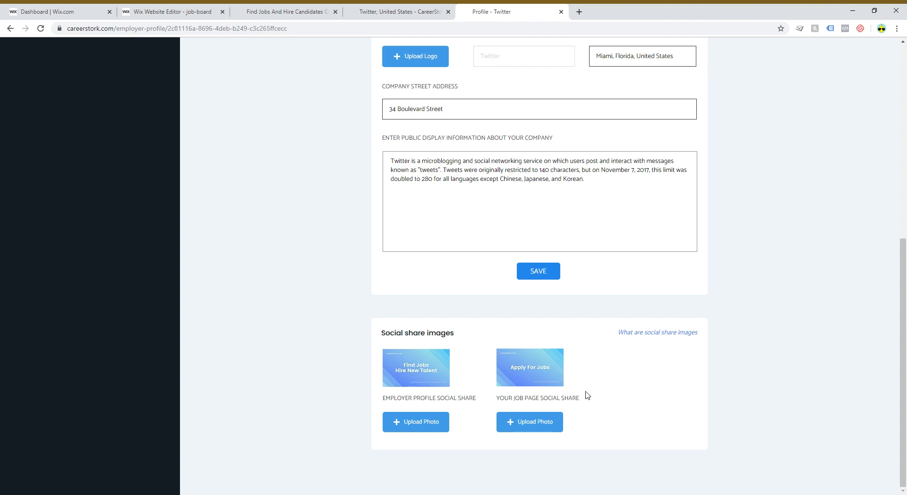
mouse_move(616, 383)
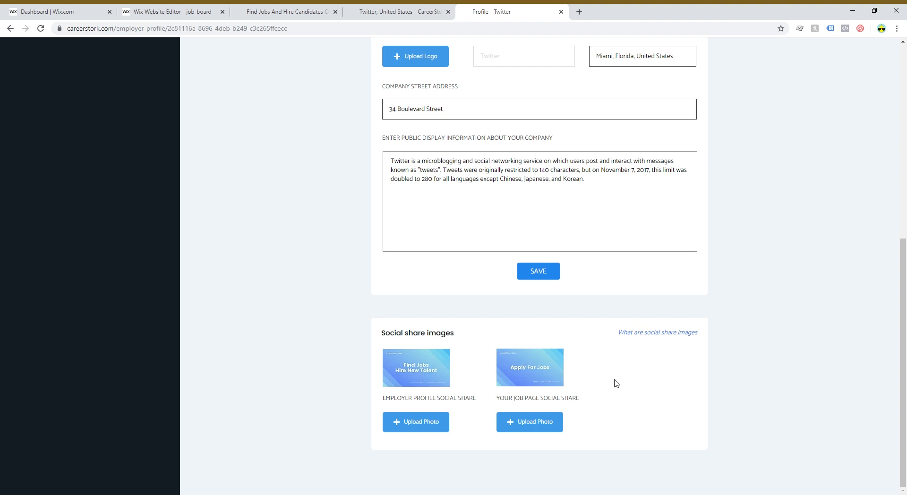
mouse_move(515, 351)
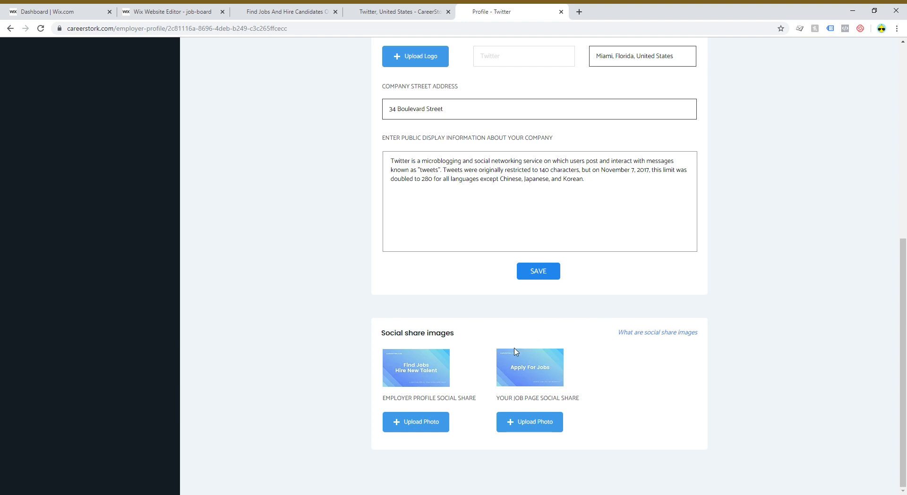
mouse_move(405, 345)
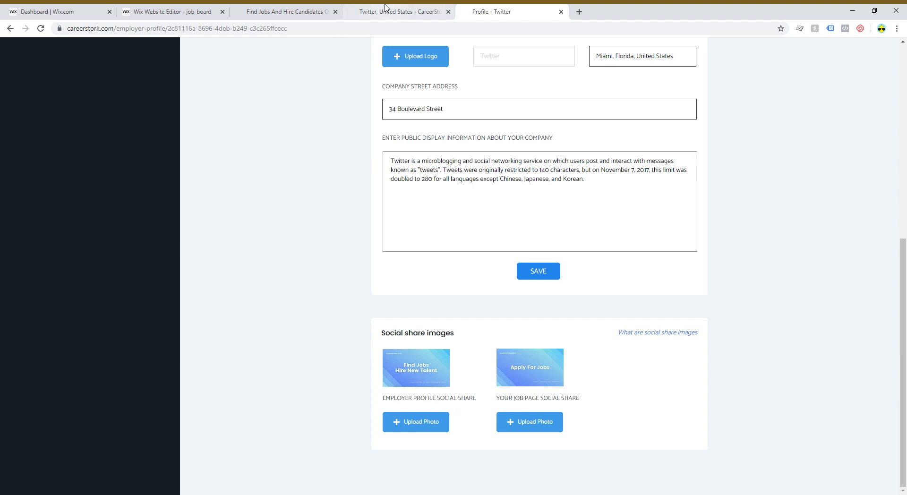
Show Twitter's company page down to its one open Sr. Product Manager position in Miami
click(399, 12)
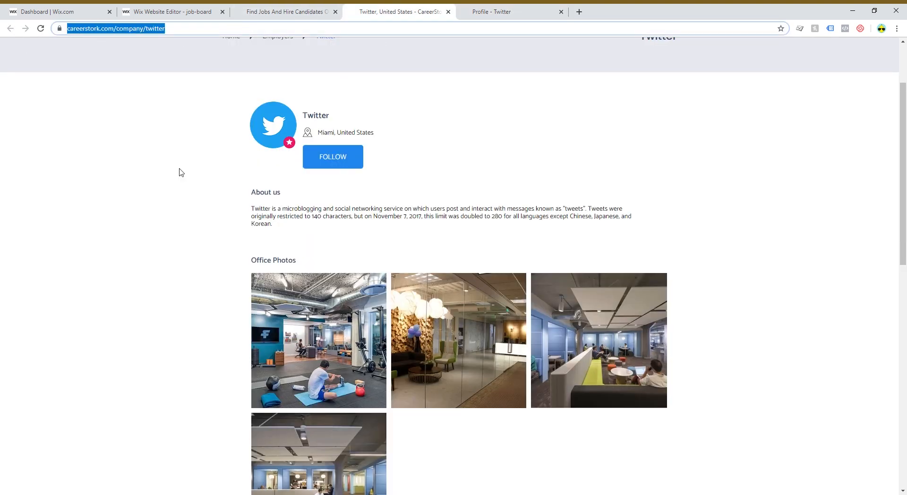
mouse_move(162, 36)
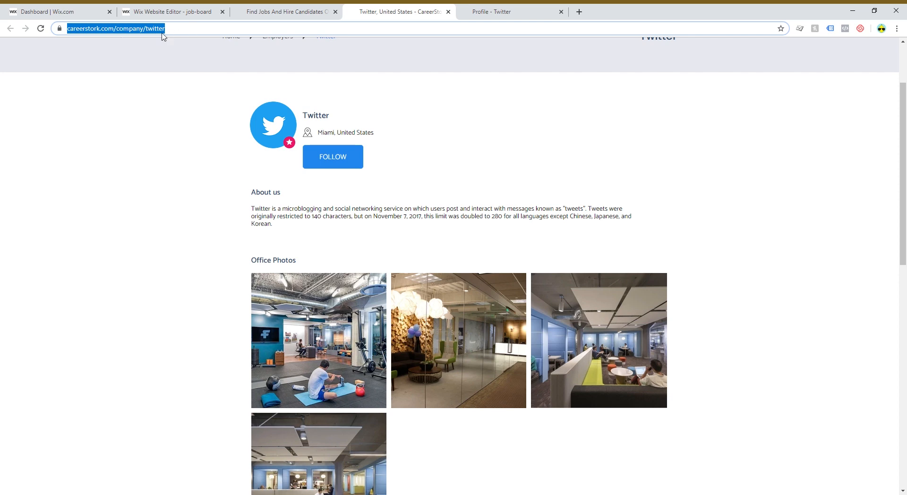
mouse_move(490, 11)
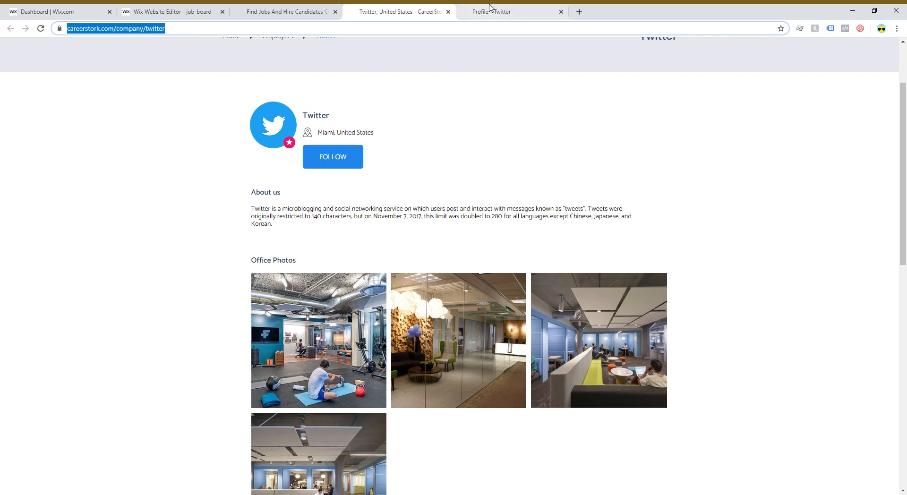
click(512, 11)
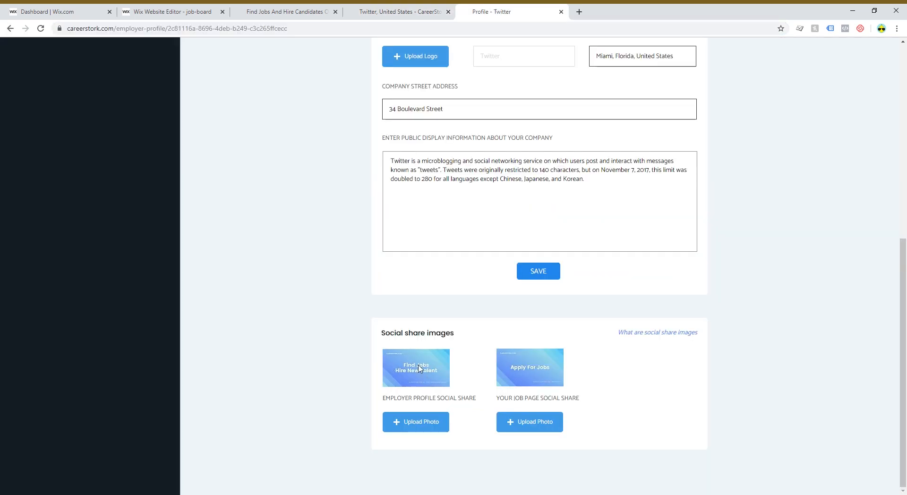
mouse_move(449, 286)
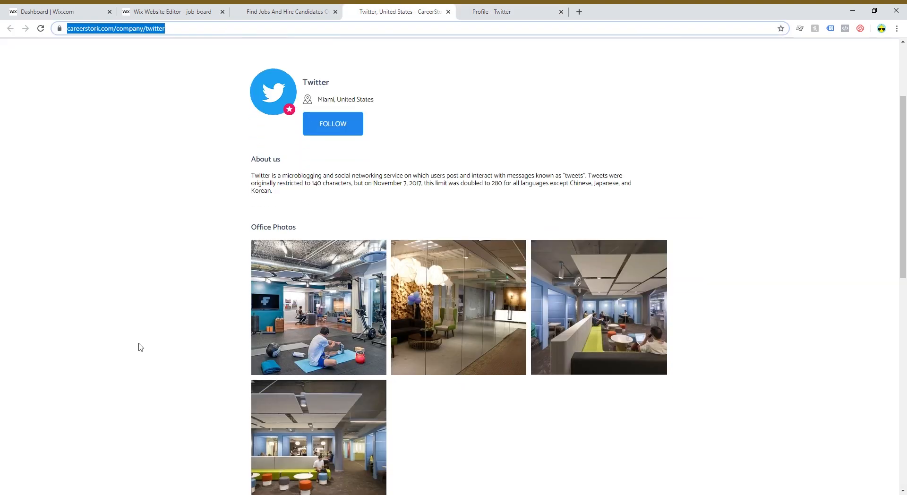
scroll(down, 3)
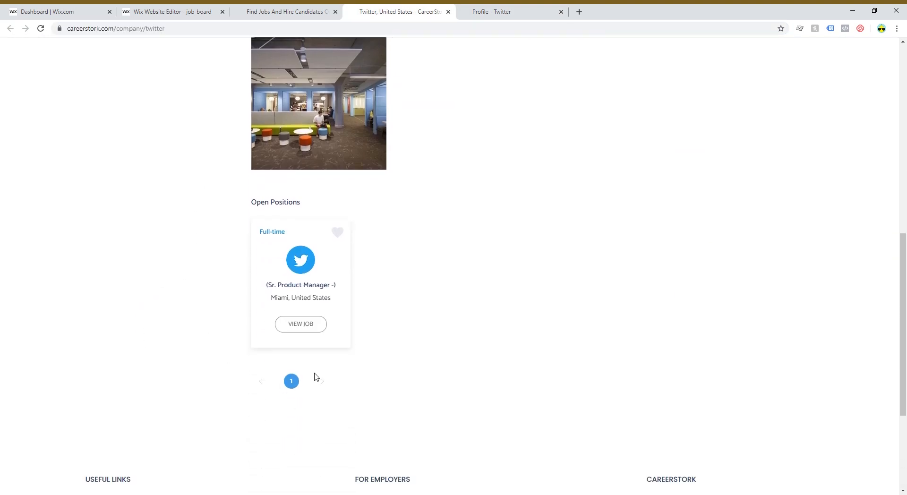
mouse_move(318, 321)
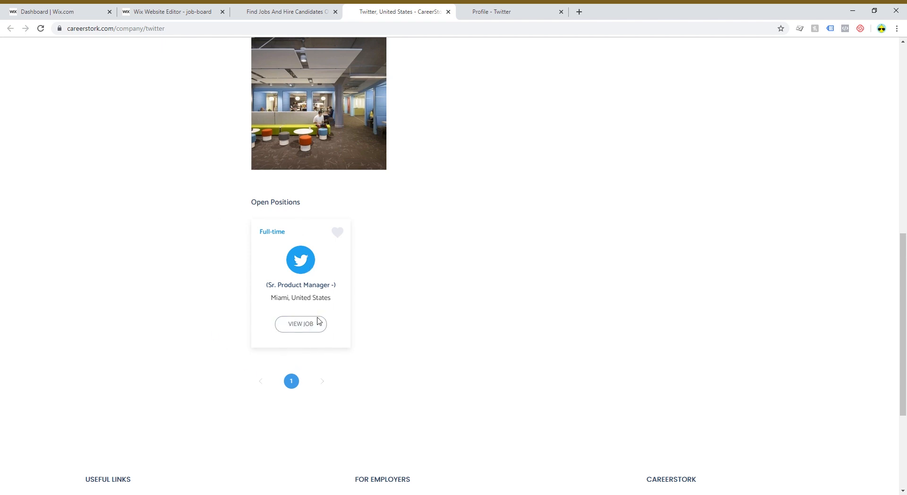
View the Sr. Product Manager – Topics job's salary, skills, responsibilities, requirements and Miami map
click(300, 324)
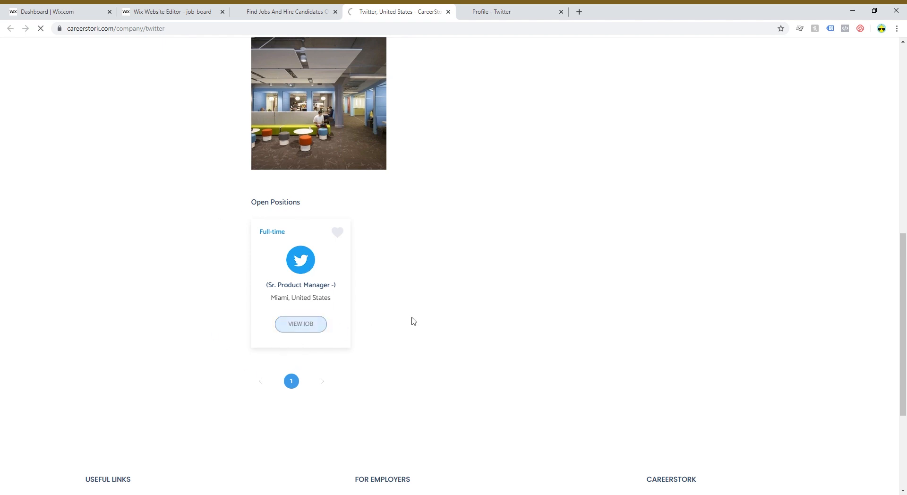
click(301, 323)
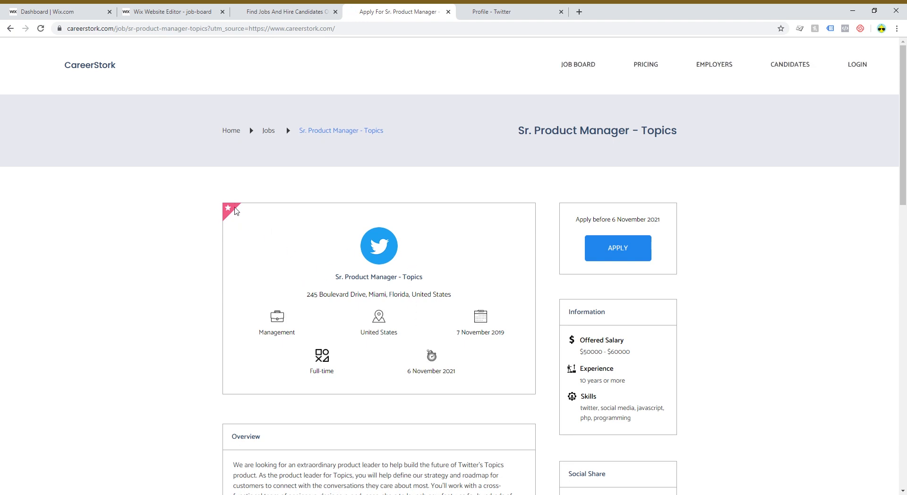
mouse_move(232, 218)
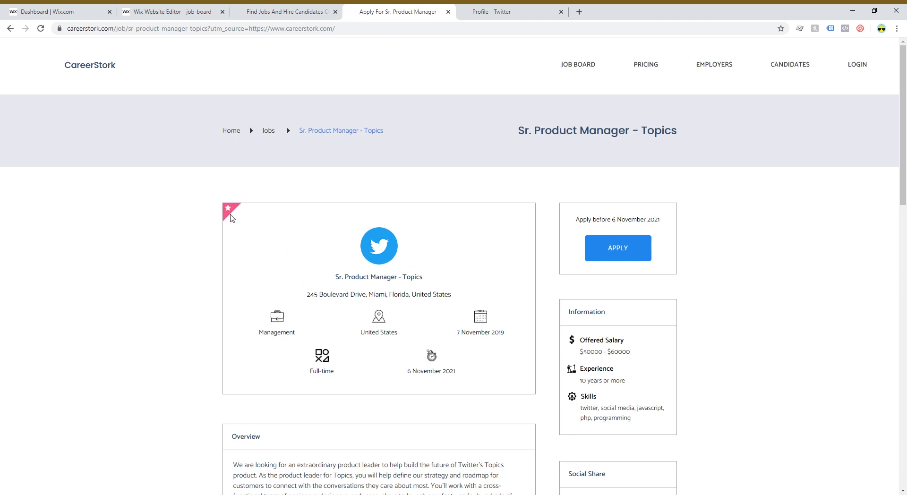
mouse_move(204, 210)
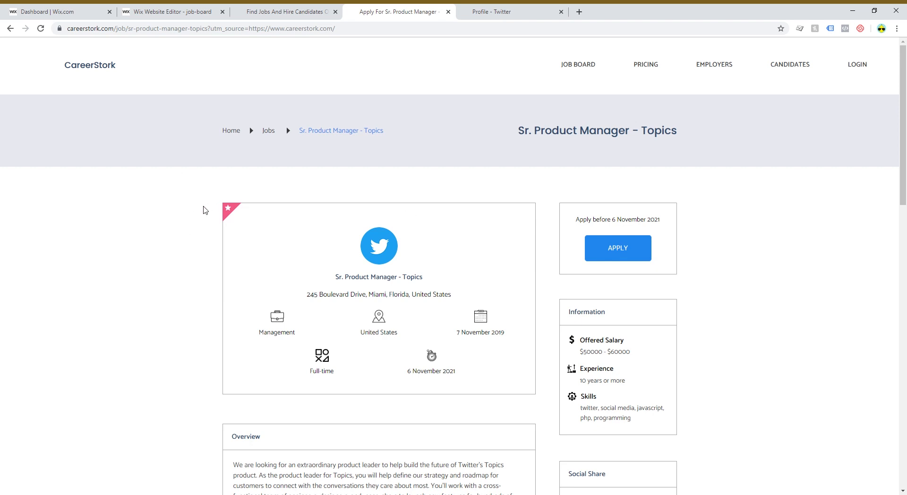
mouse_move(587, 79)
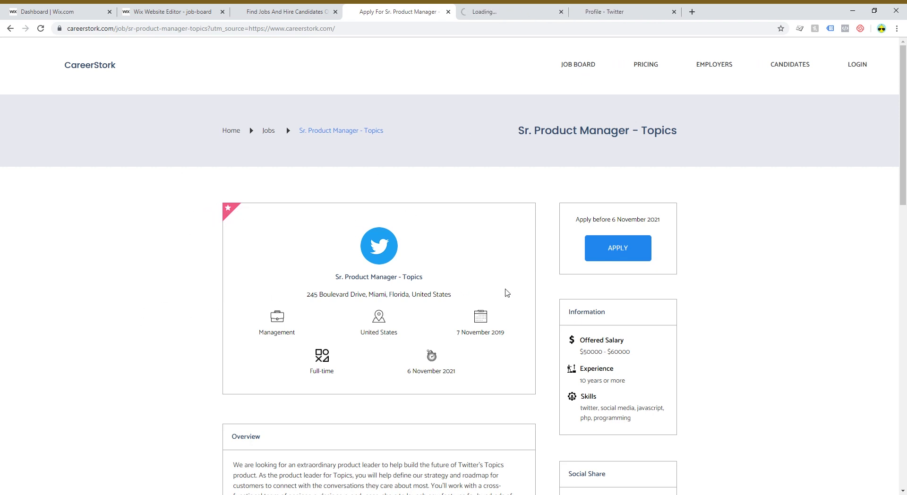
scroll(down, 3)
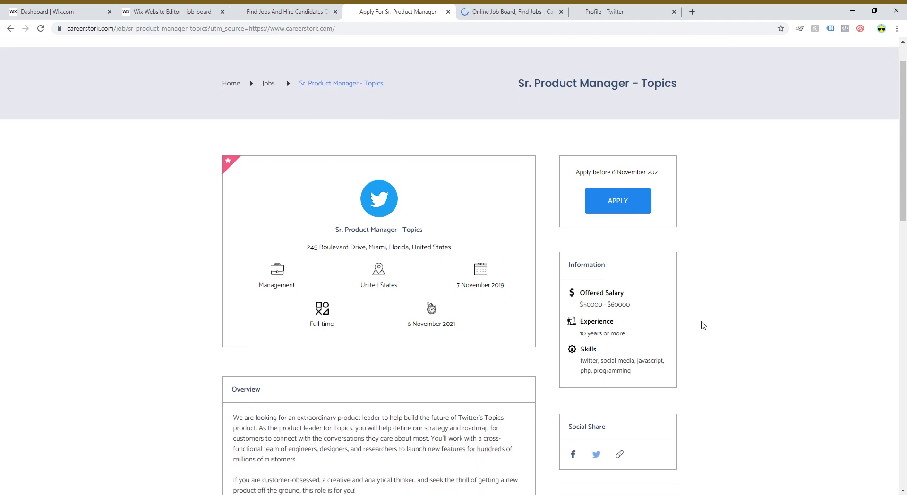
scroll(down, 3)
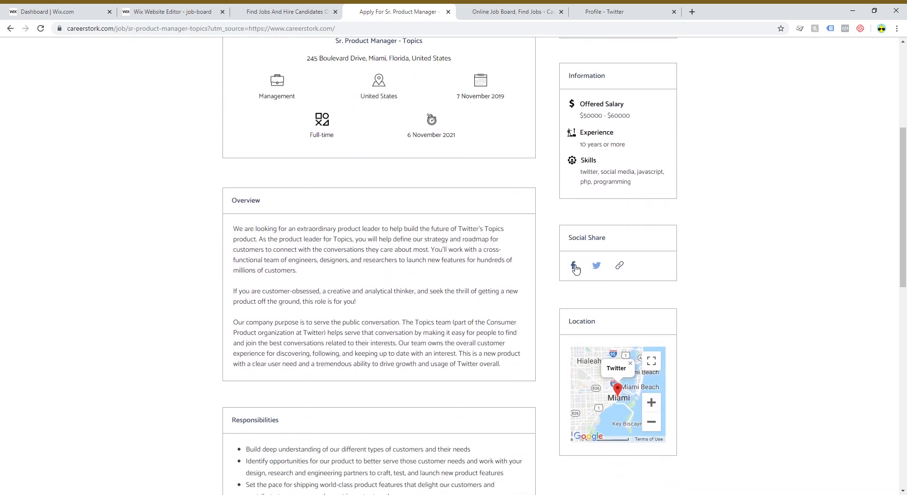
mouse_move(586, 284)
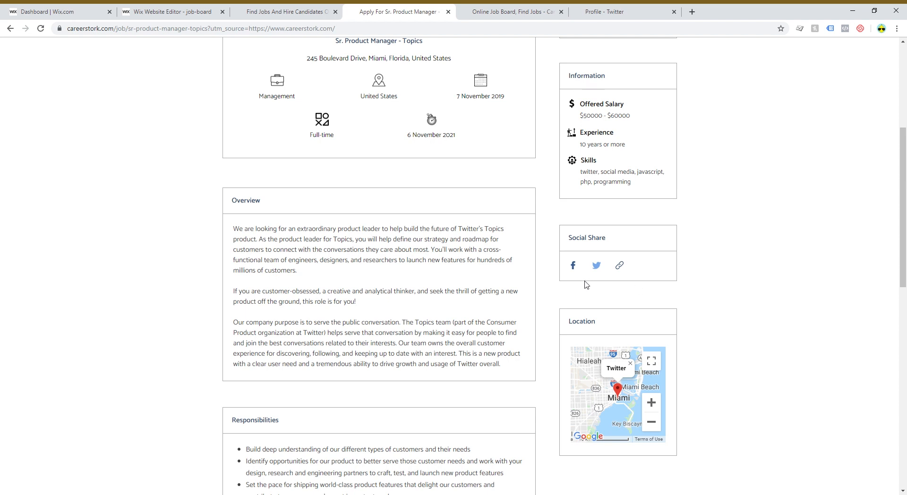
scroll(down, 3)
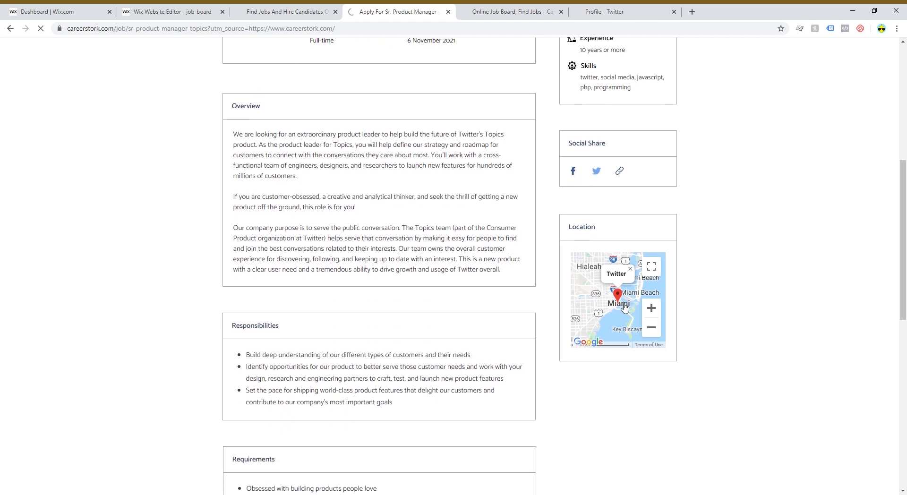
scroll(down, 3)
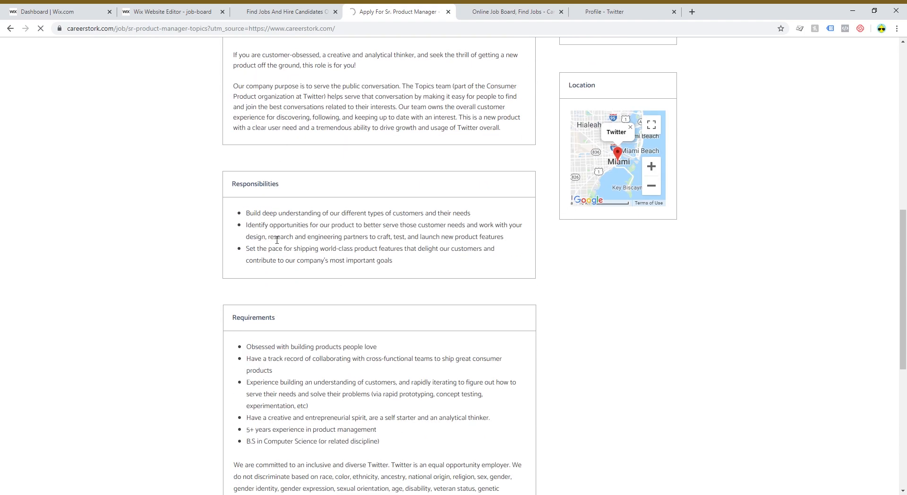
scroll(up, 3)
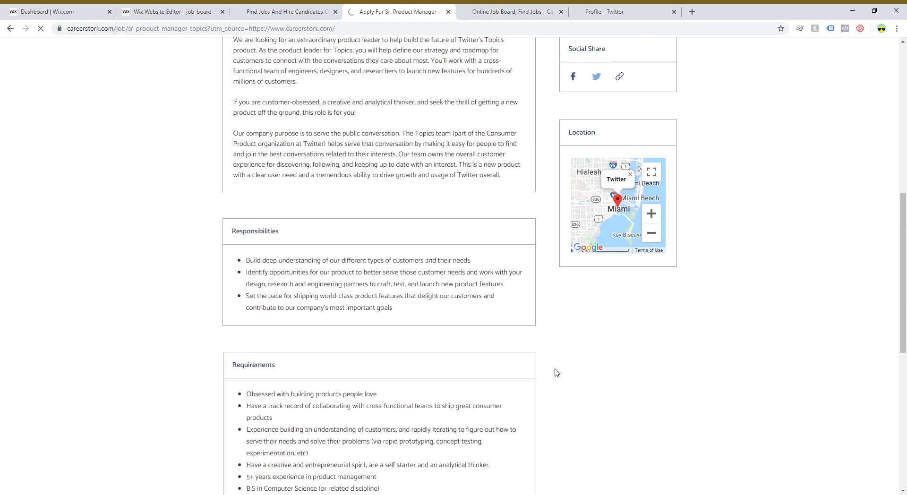
scroll(up, 3)
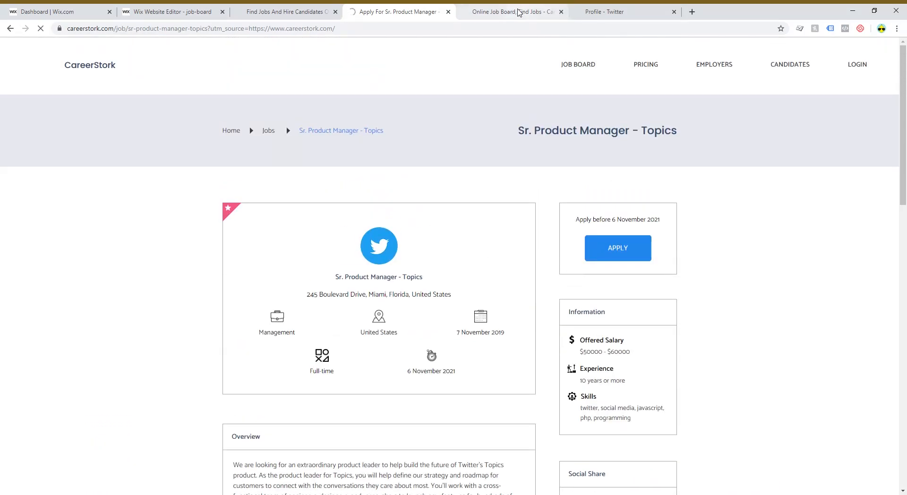
Try Miami and San F location suggestions in the job board filter, then clear it
click(511, 11)
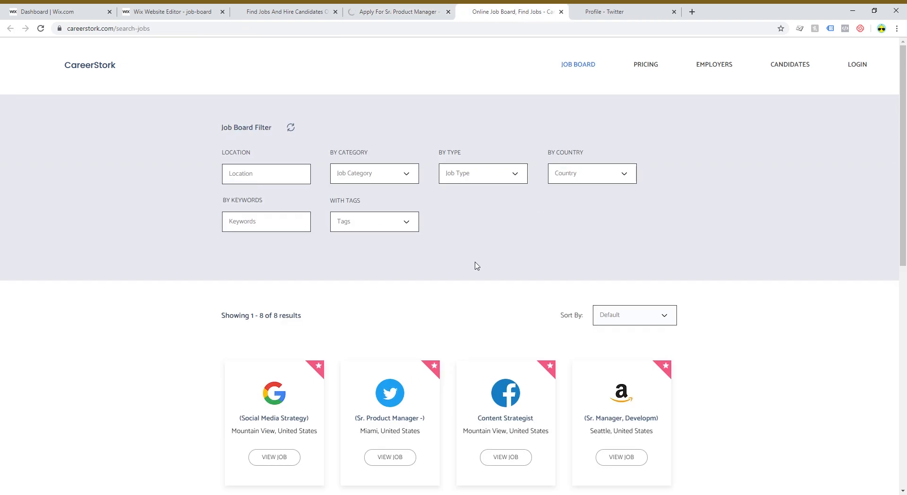
scroll(down, 3)
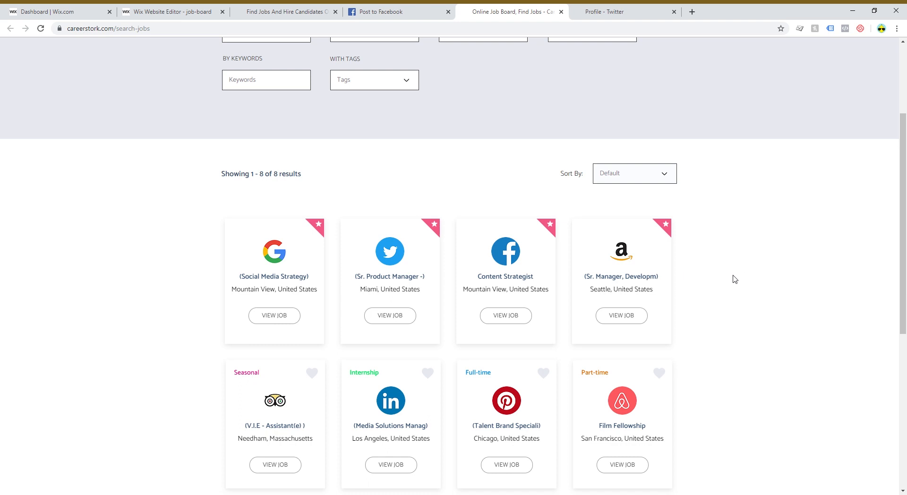
scroll(up, 3)
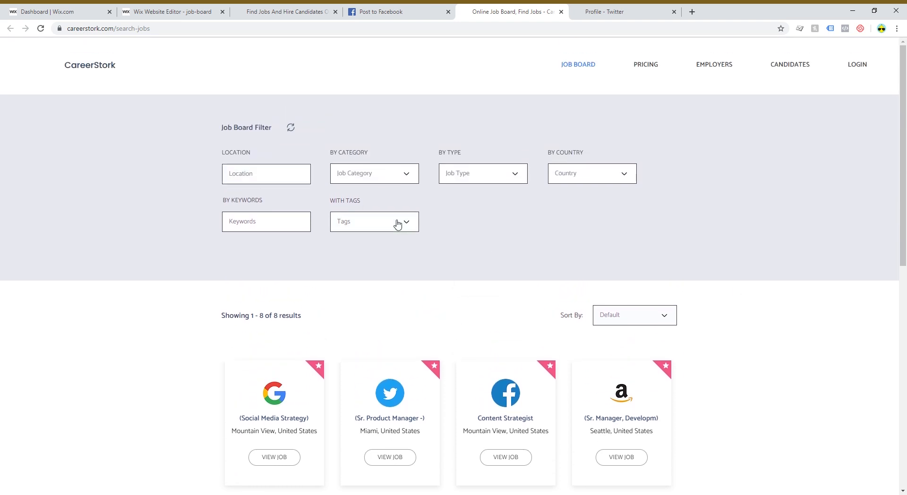
mouse_move(557, 173)
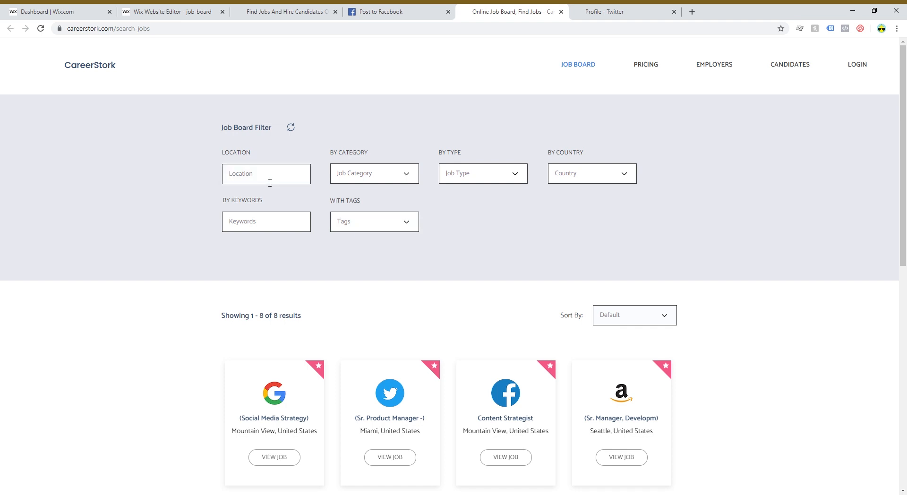
text(Miami)
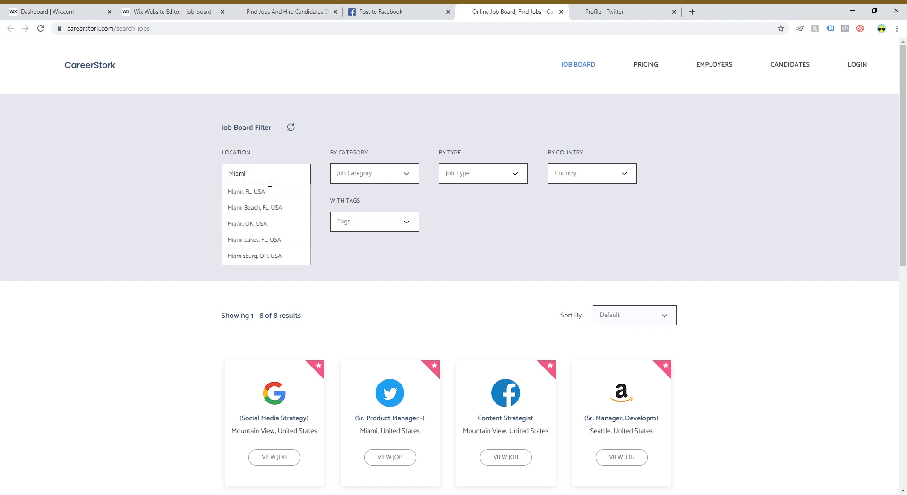
text(S)
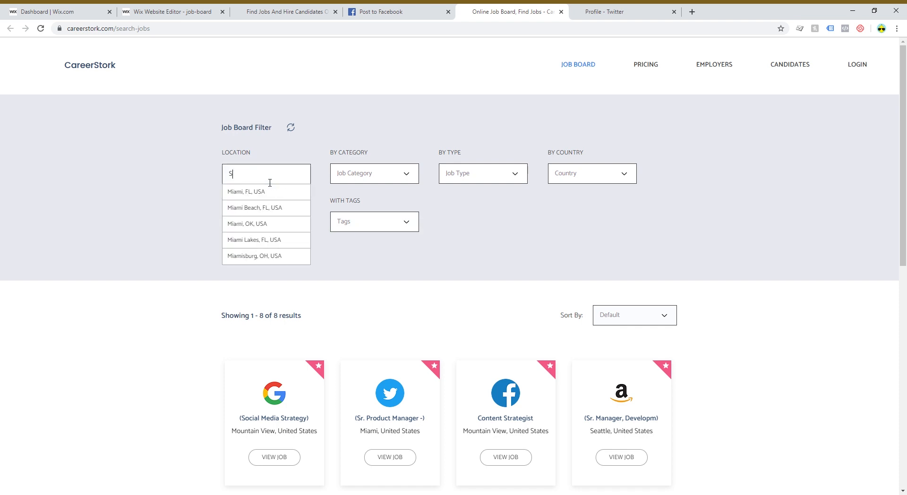
text(an)
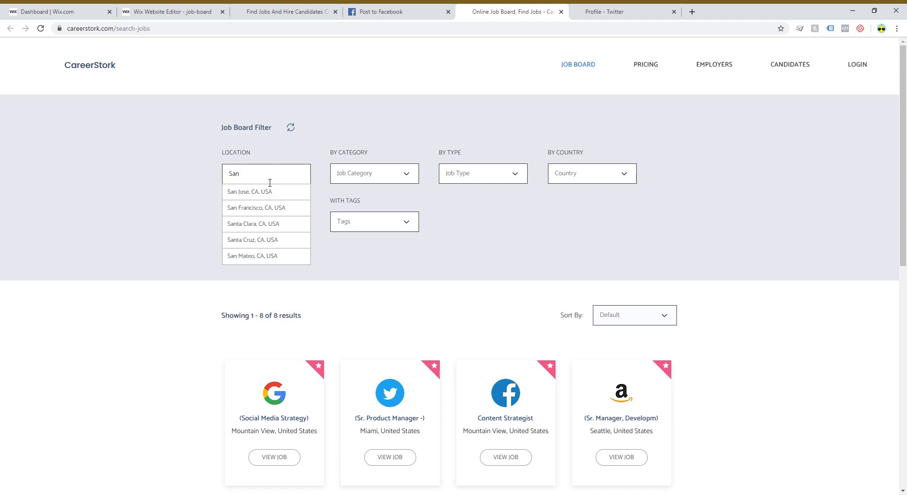
text(F)
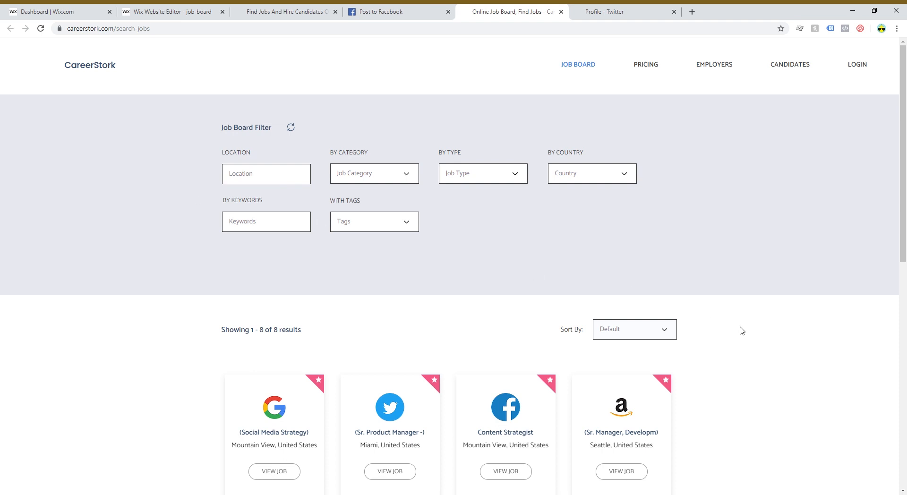
Browse the full unfiltered listing of all 8 jobs
scroll(down, 3)
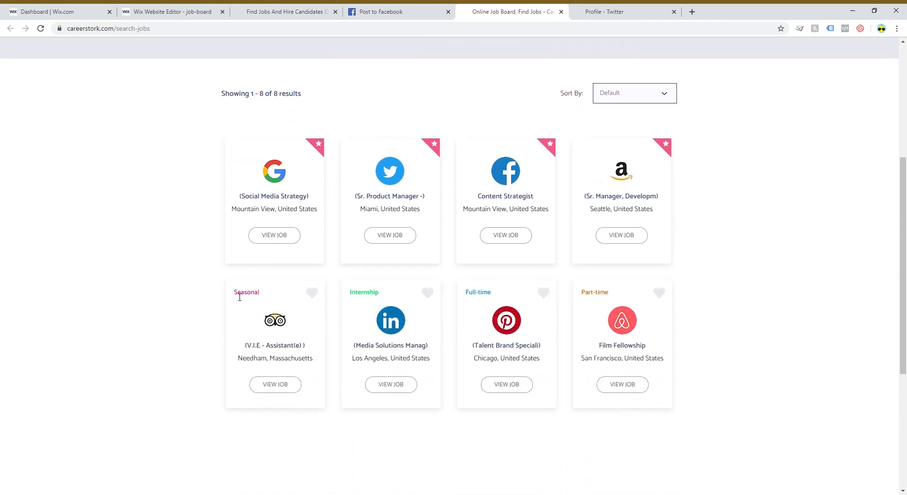
double_click(246, 292)
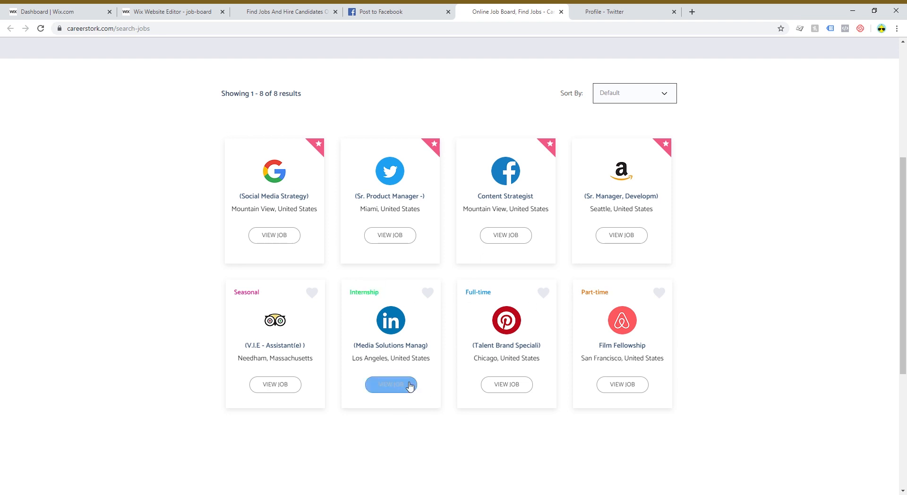
View the LinkedIn Media Solutions Manager – Talent Solutions job details
click(390, 384)
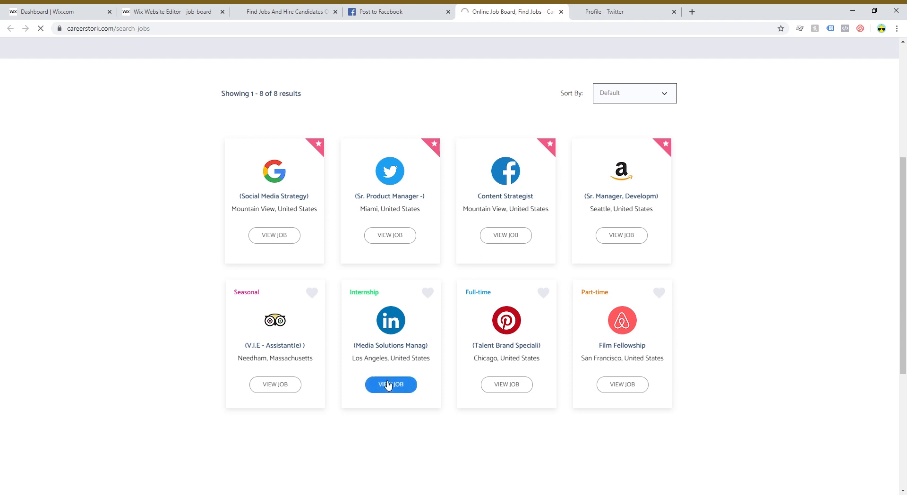
click(390, 384)
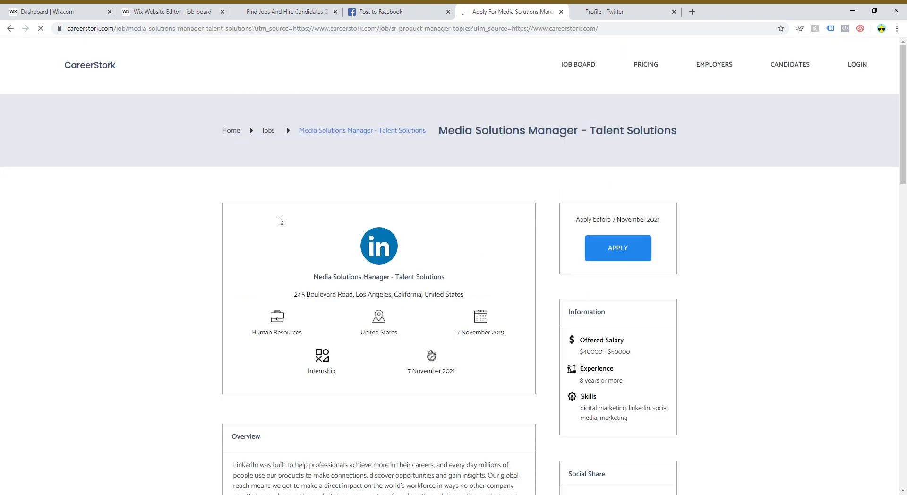
scroll(down, 3)
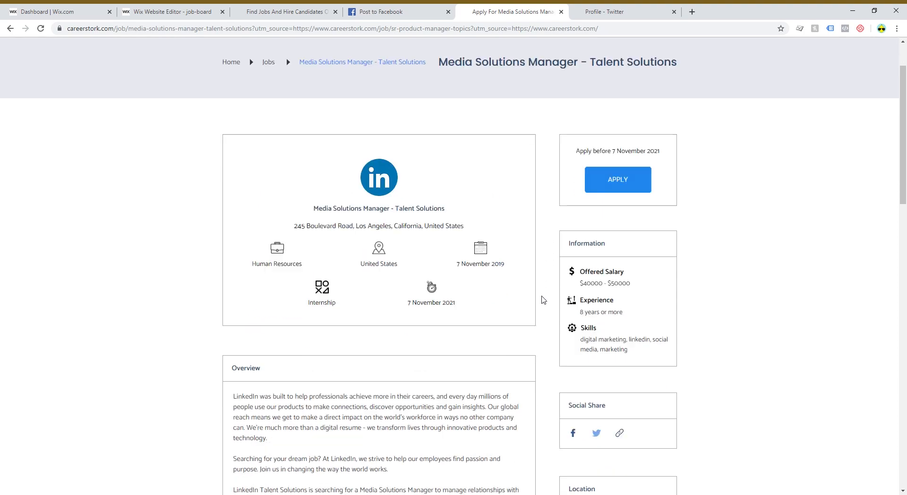
scroll(down, 3)
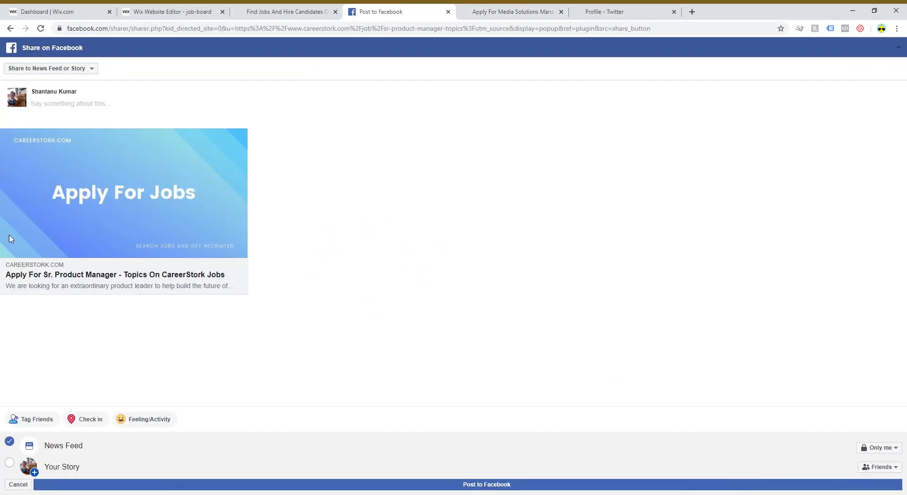
mouse_move(148, 200)
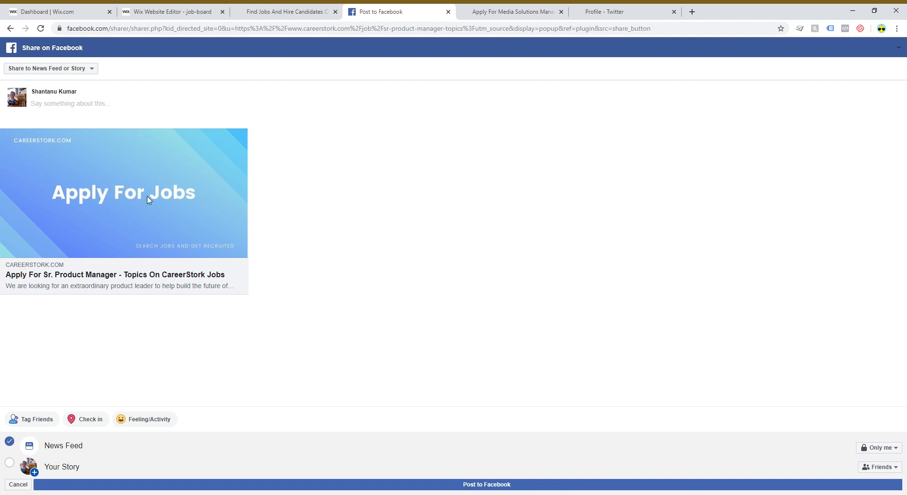
mouse_move(141, 272)
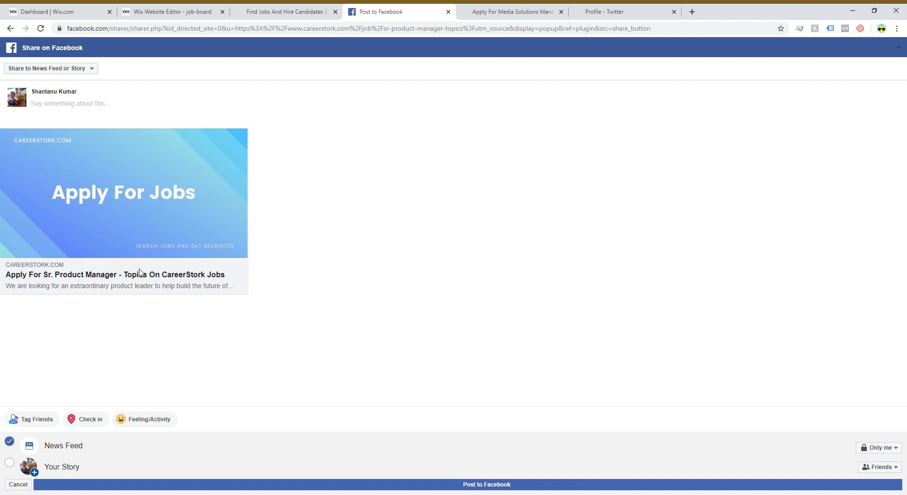
mouse_move(118, 284)
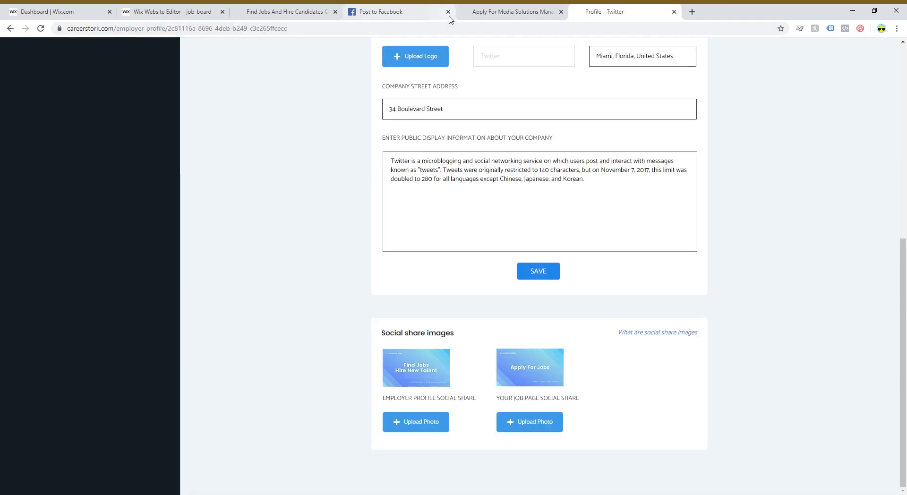
Return to the Facebook share dialog previewing the Sr. Product Manager - Topics job card
click(380, 12)
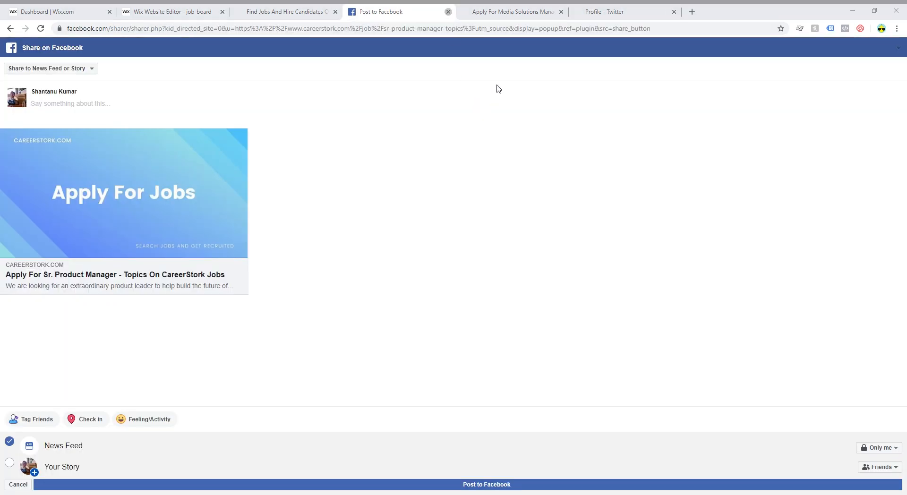
Browse the home page down to Popular Jobs and view the Google Inc. social media strategy job
click(448, 11)
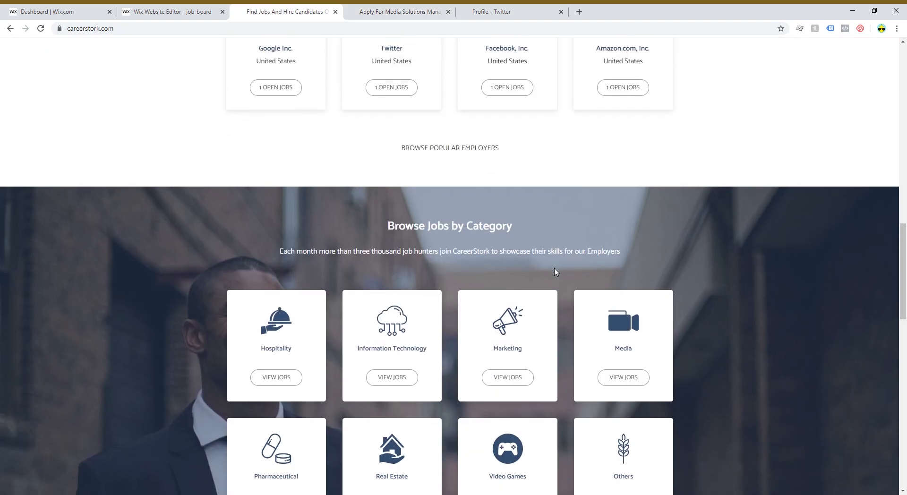
scroll(down, 3)
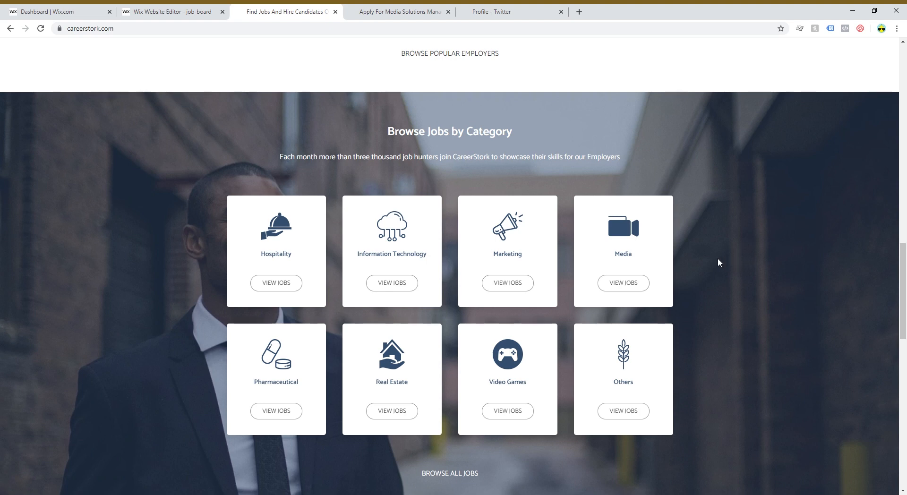
mouse_move(427, 322)
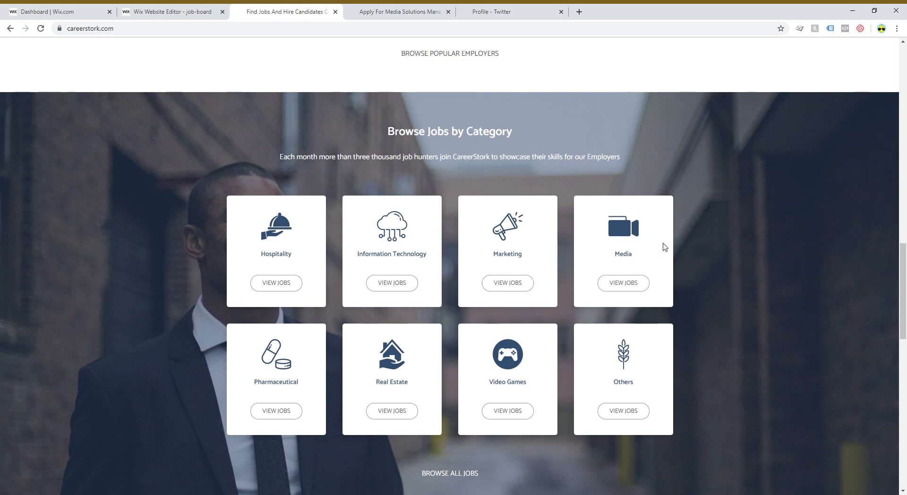
scroll(down, 3)
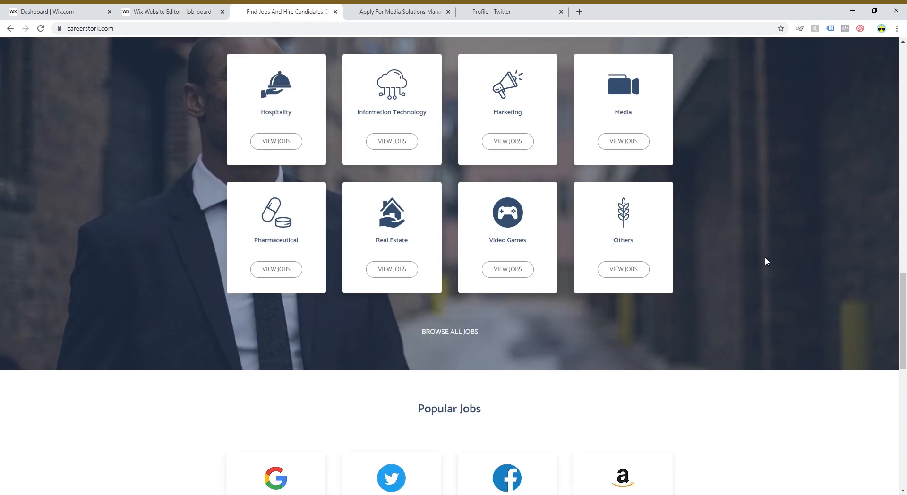
scroll(down, 3)
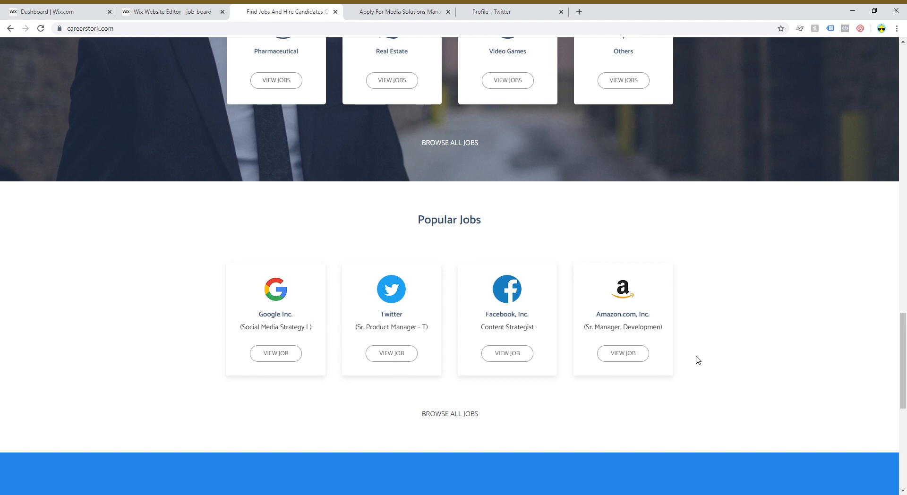
mouse_move(275, 353)
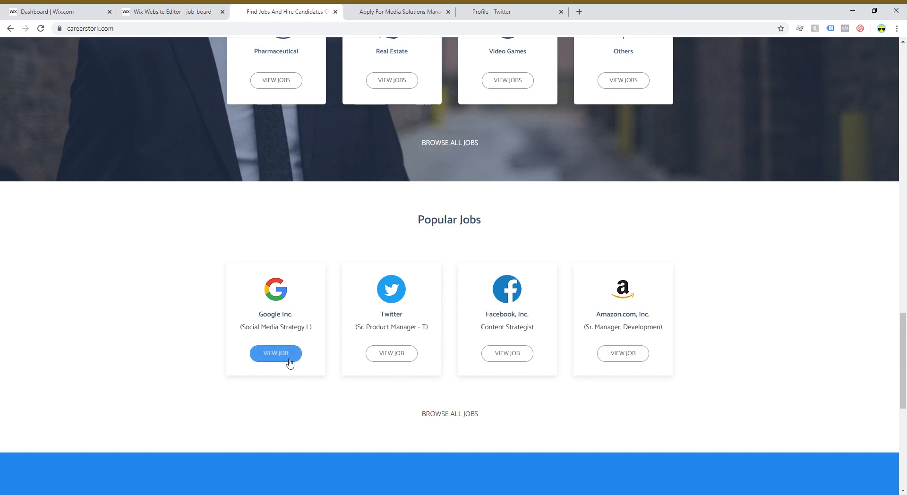
click(276, 353)
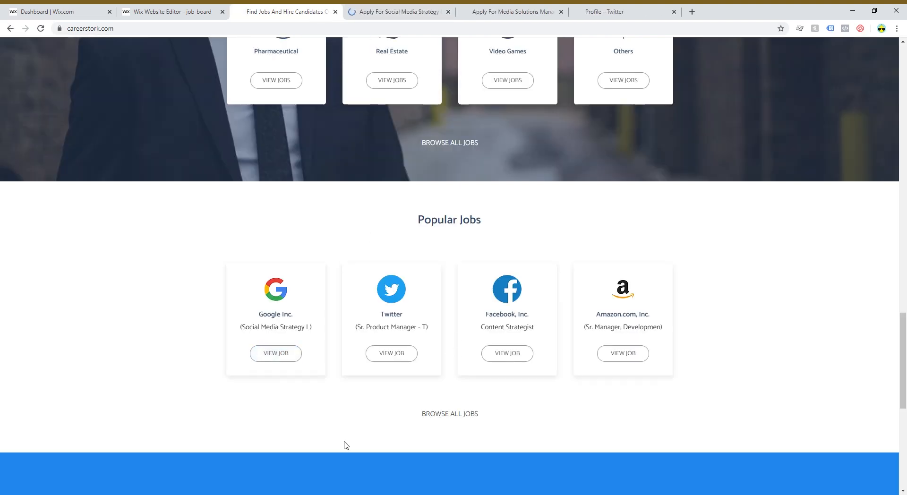
scroll(down, 3)
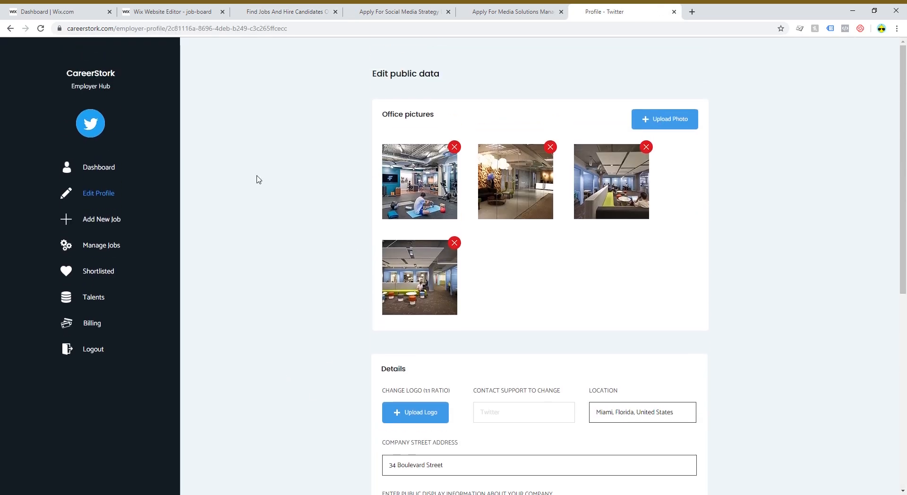
mouse_move(289, 247)
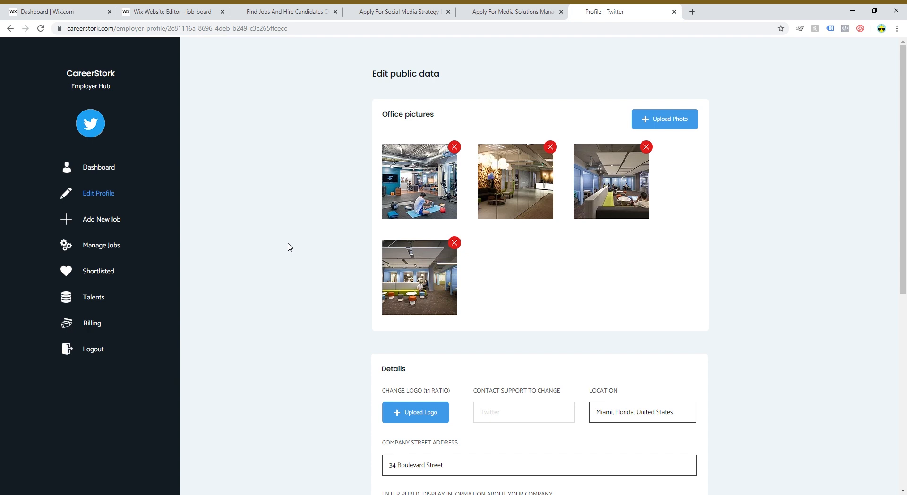
Show Twitter's Manage Listings overview with one active promoted Sr. Product Manager job, then head to Billing
click(101, 244)
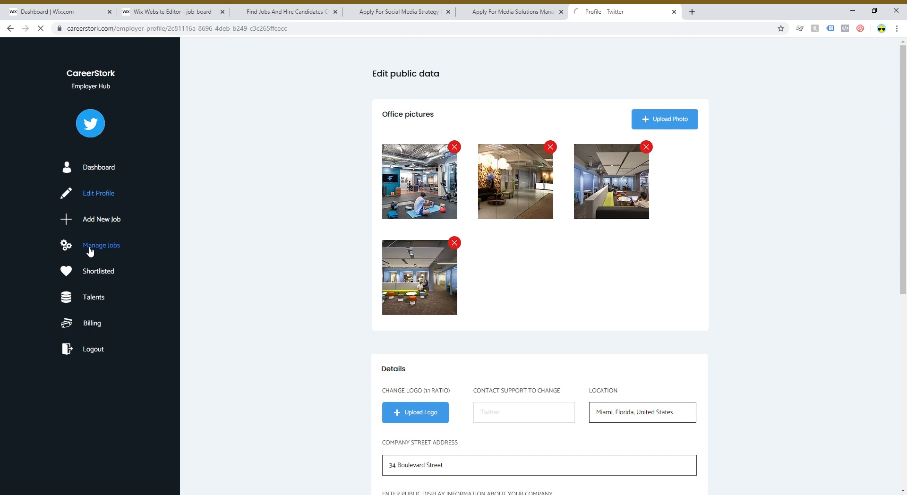
click(101, 245)
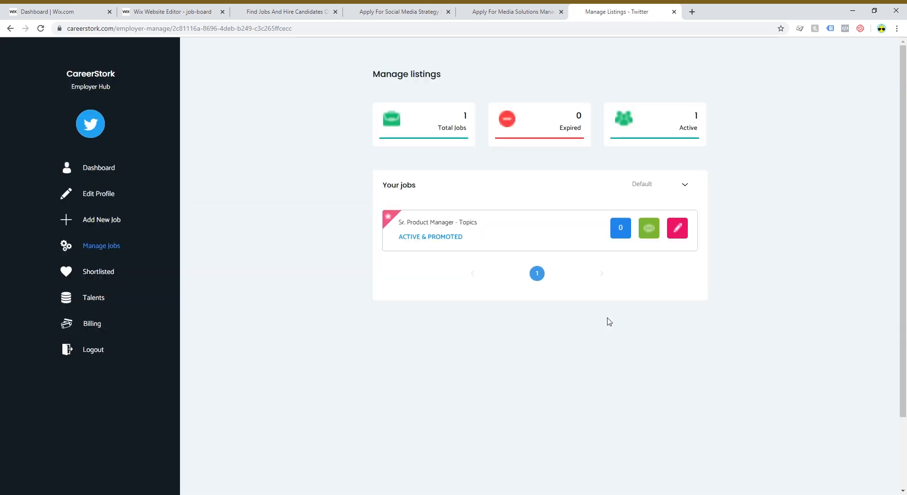
mouse_move(649, 227)
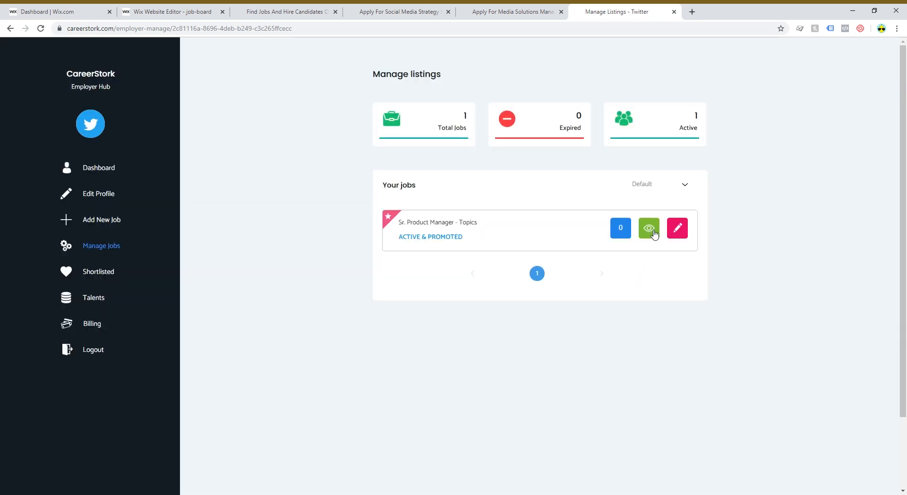
mouse_move(627, 235)
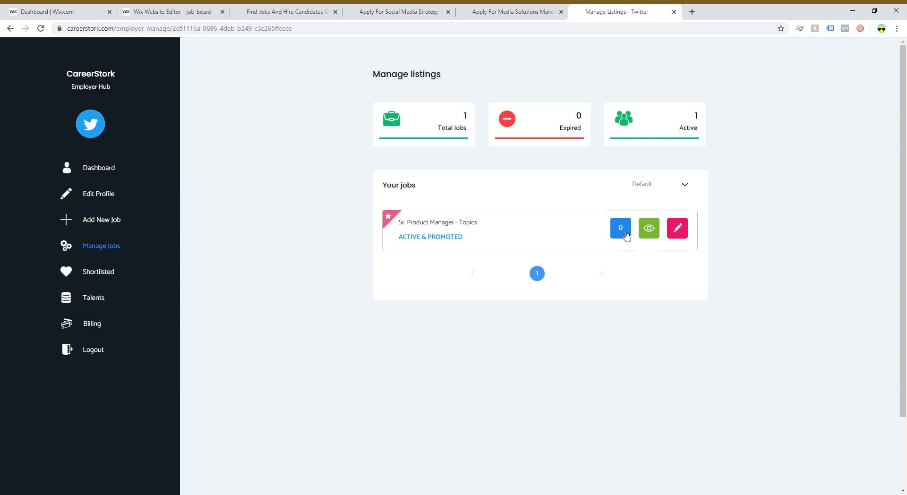
mouse_move(440, 129)
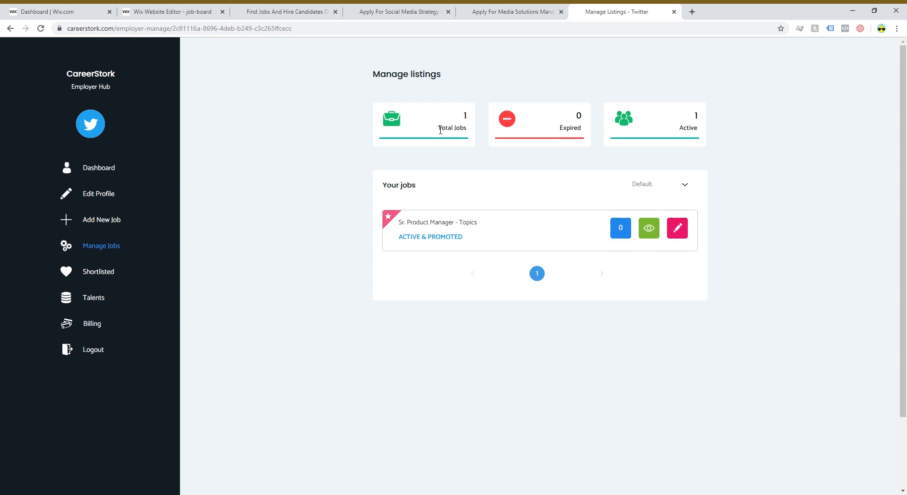
mouse_move(551, 134)
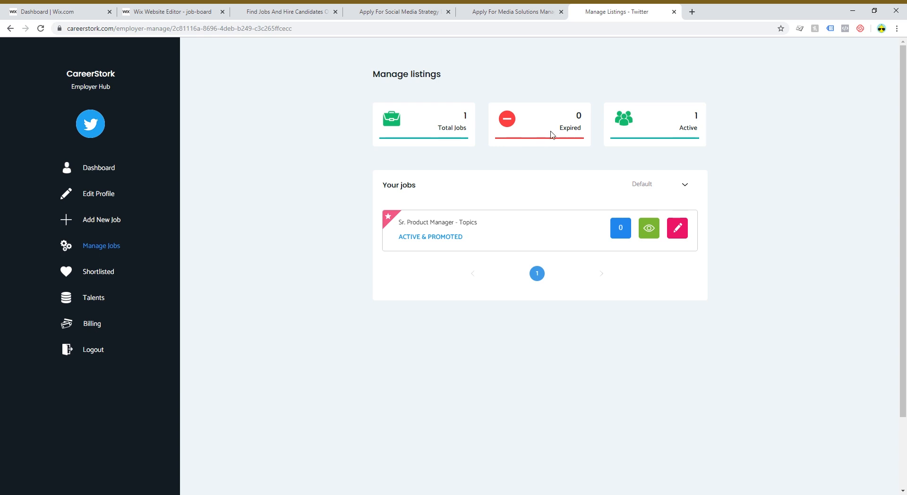
mouse_move(679, 141)
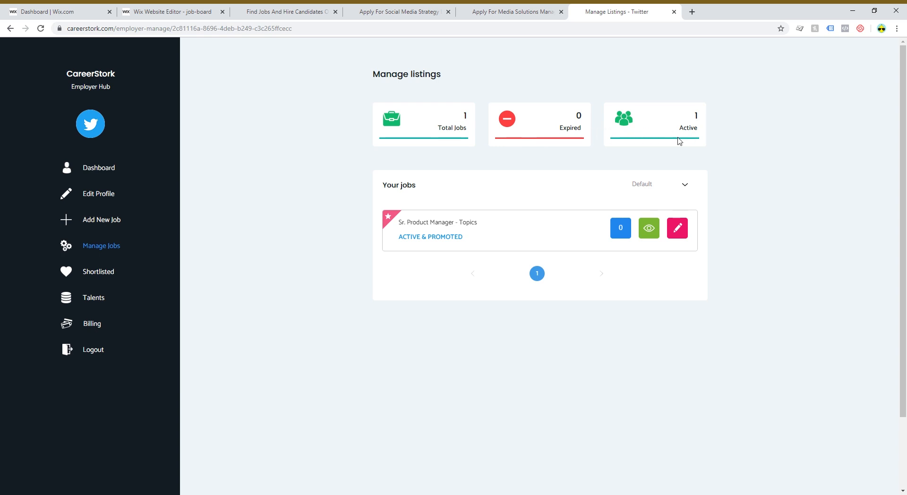
mouse_move(576, 136)
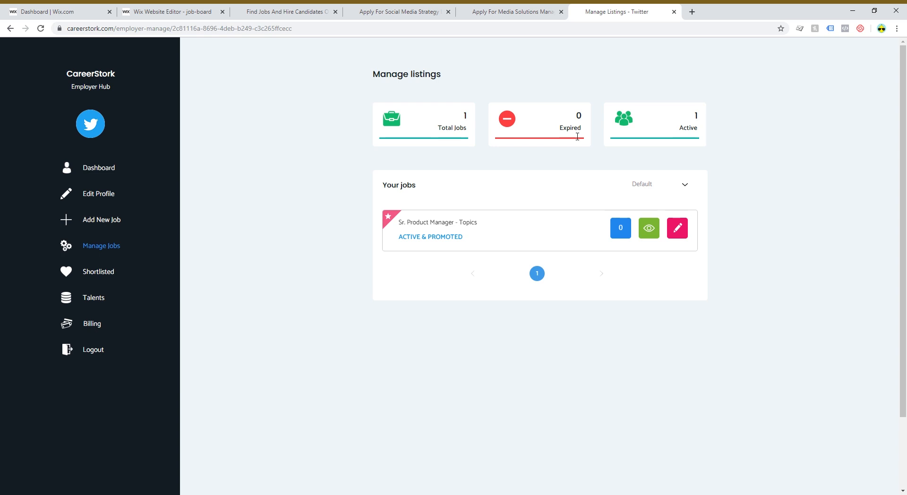
mouse_move(195, 348)
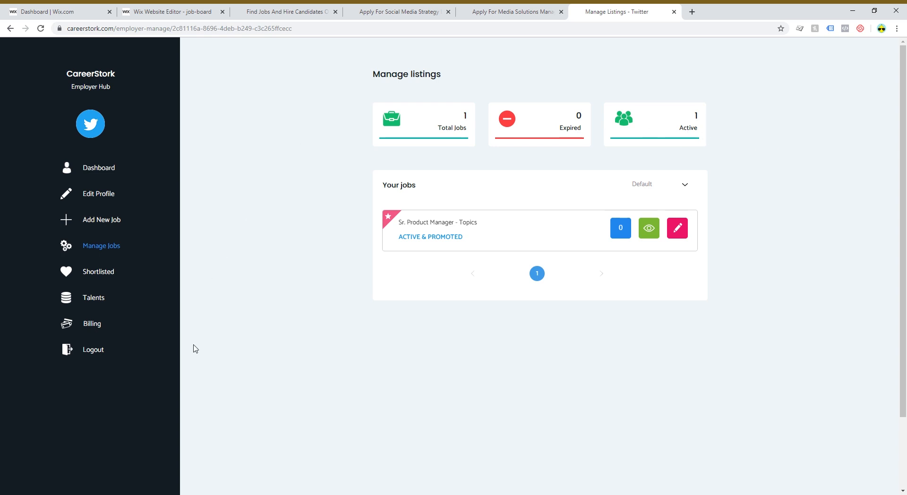
click(91, 323)
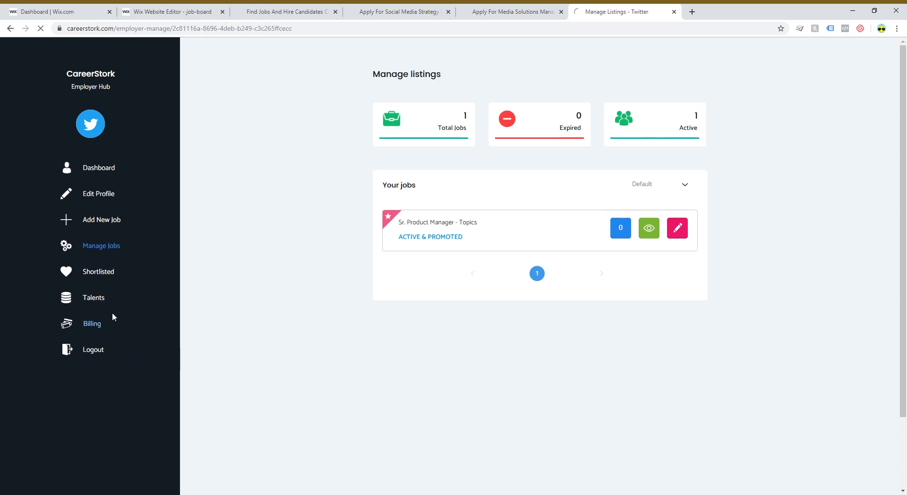
Review the Basic plan billing and payment history, then fetch the $4.99 subscription invoice PDF
click(91, 323)
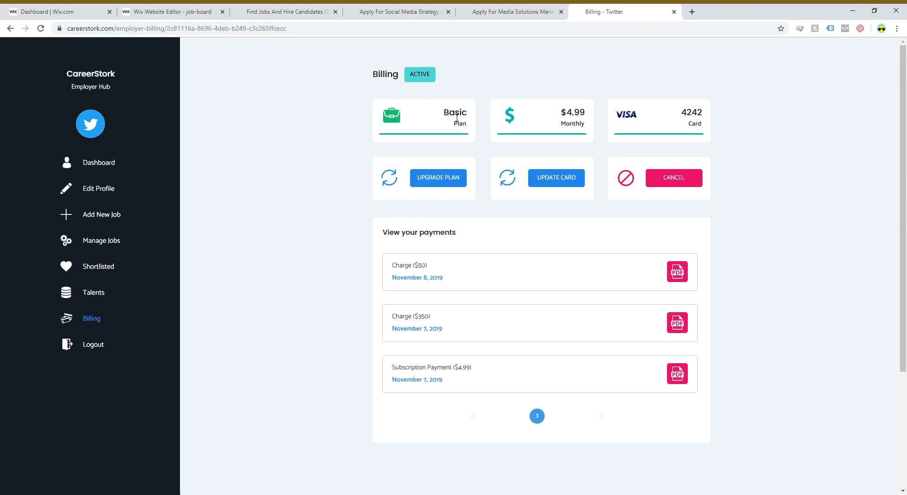
mouse_move(568, 115)
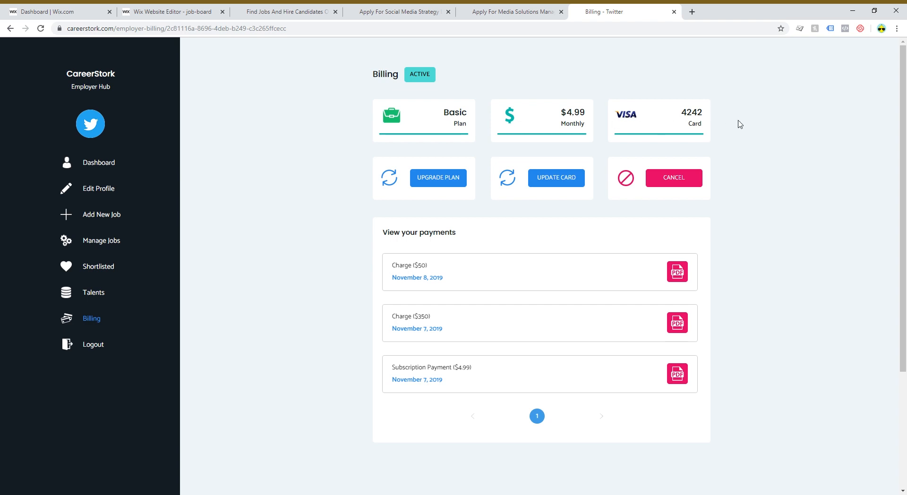
mouse_move(741, 203)
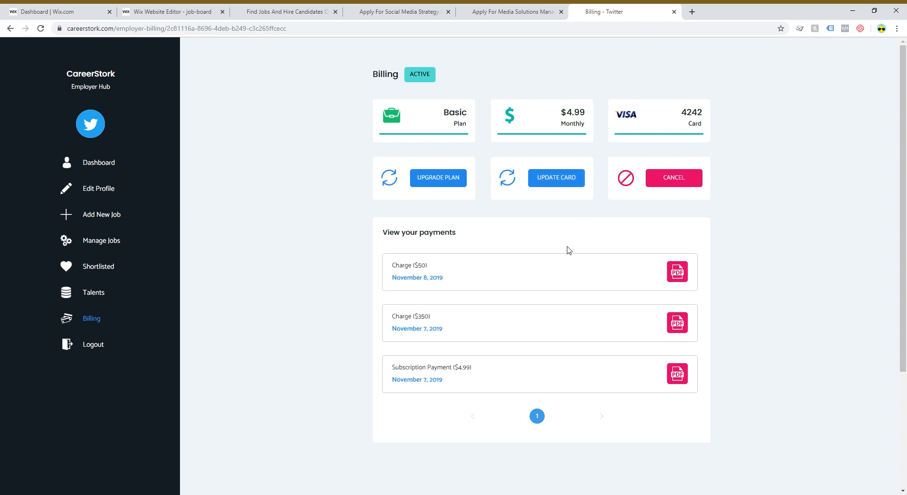
mouse_move(437, 177)
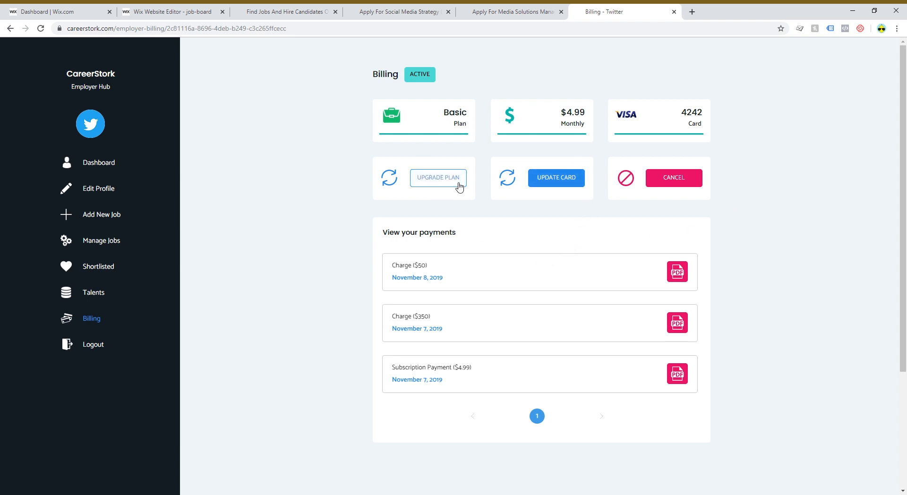
scroll(down, 3)
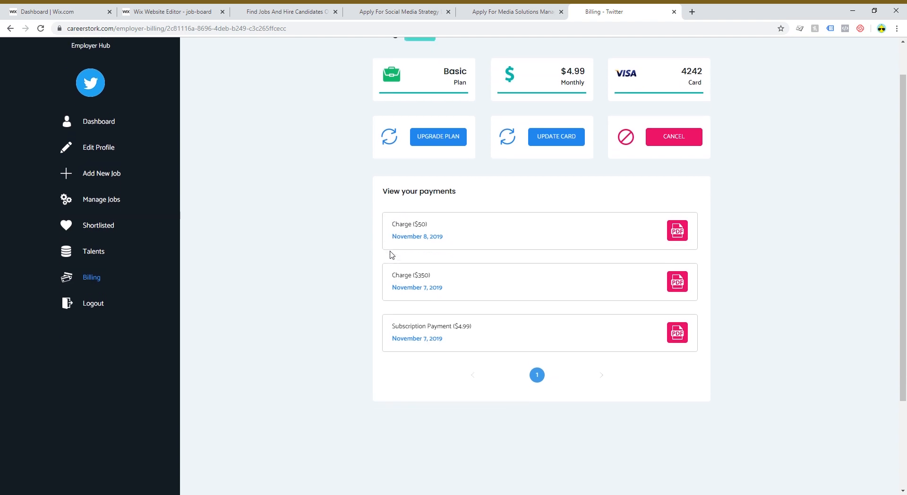
scroll(up, 3)
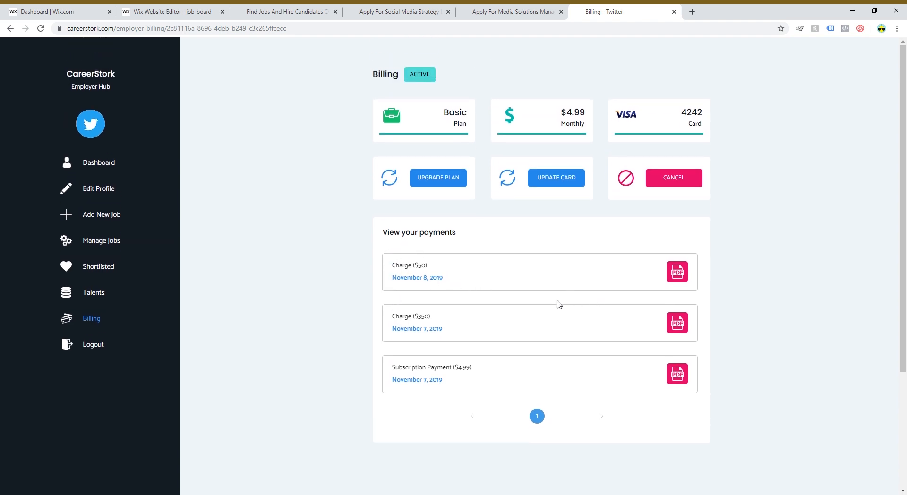
mouse_move(451, 271)
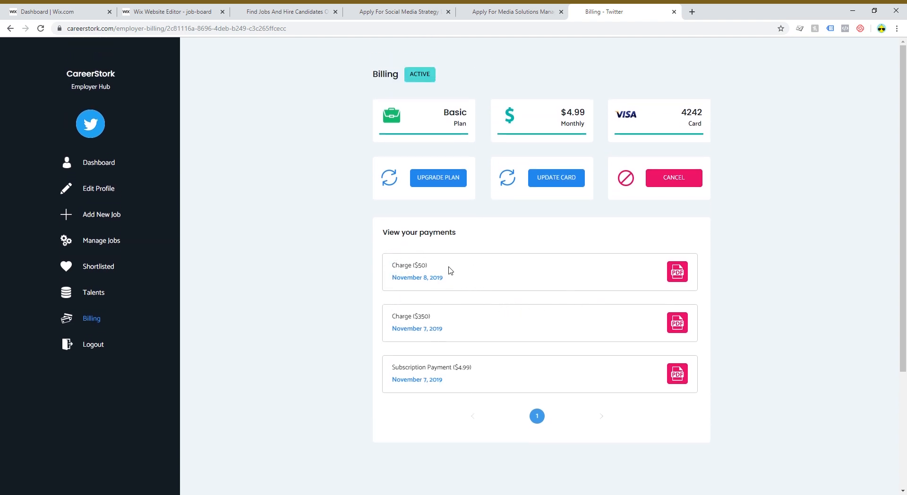
mouse_move(445, 380)
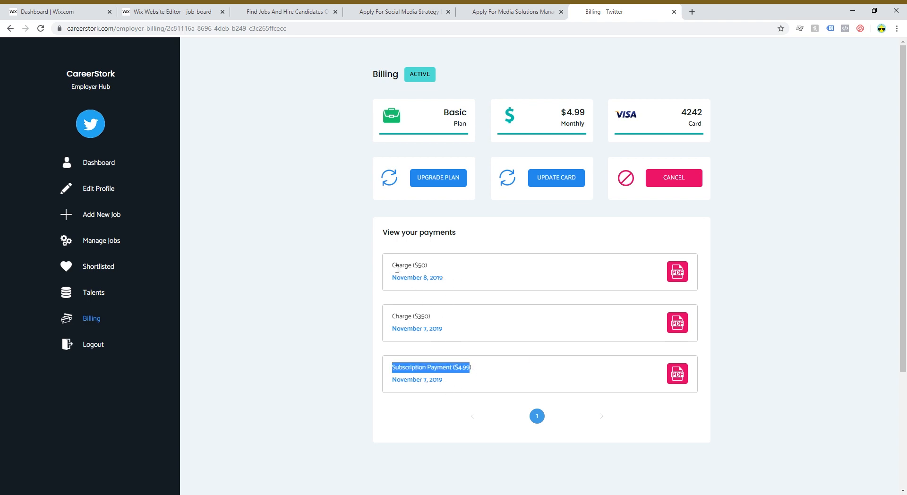
double_click(409, 265)
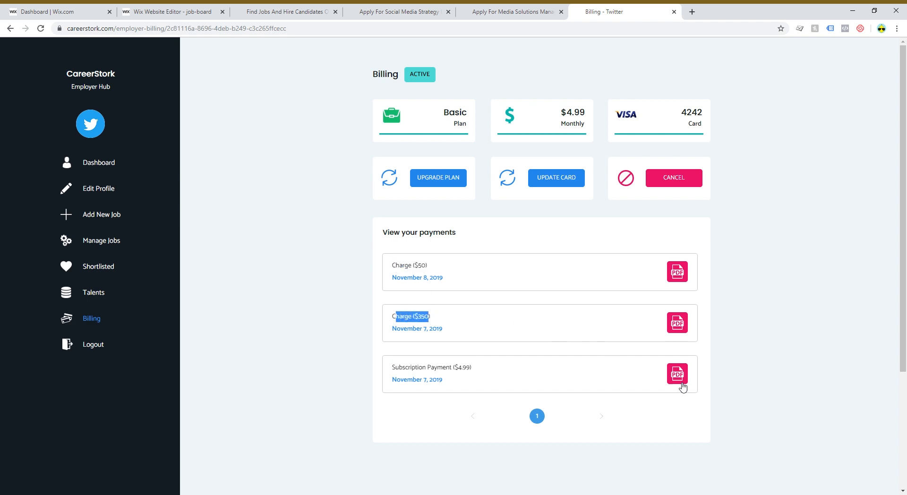
click(676, 374)
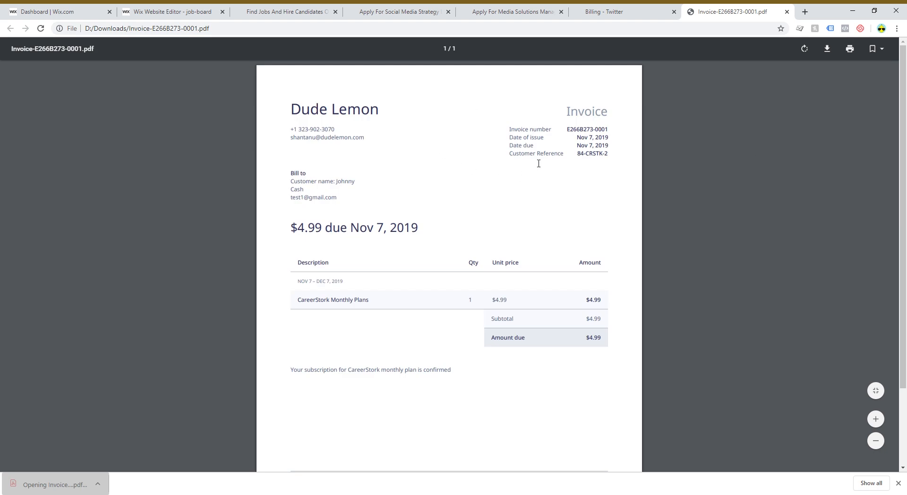
Look through the $4.99 monthly plan invoice and return to the employer Billing page
scroll(down, 3)
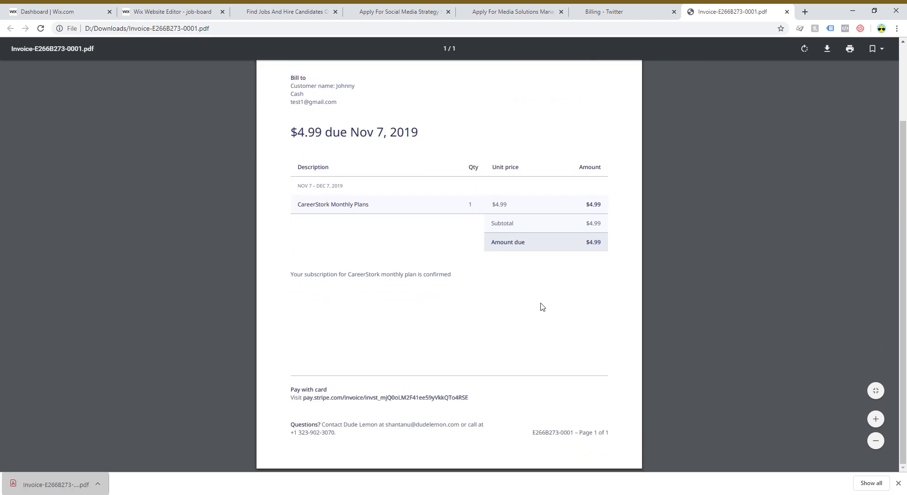
scroll(up, 3)
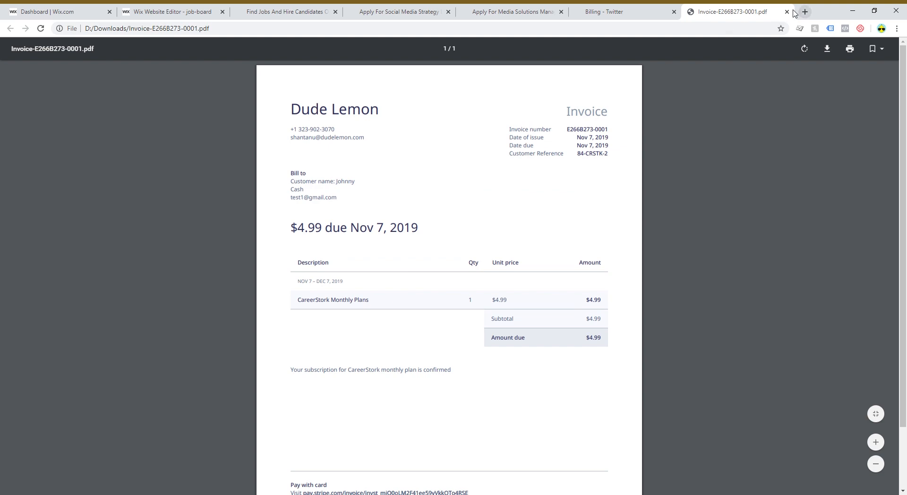
click(786, 11)
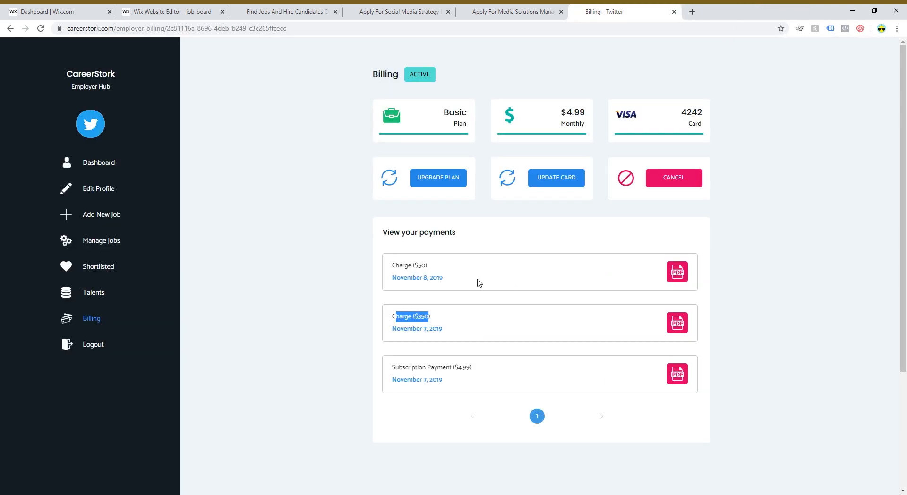
Review the Media Solutions Manager - Talent Solutions job details, then go to employer Pricing
click(511, 11)
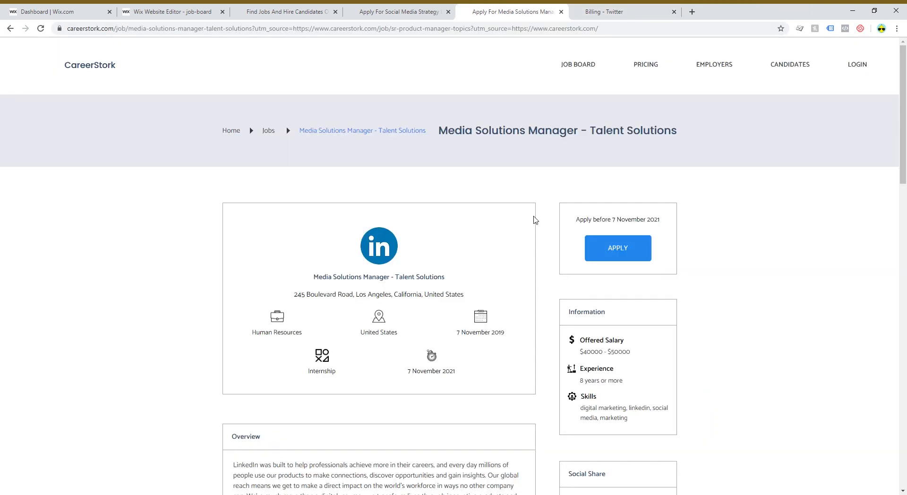
scroll(down, 3)
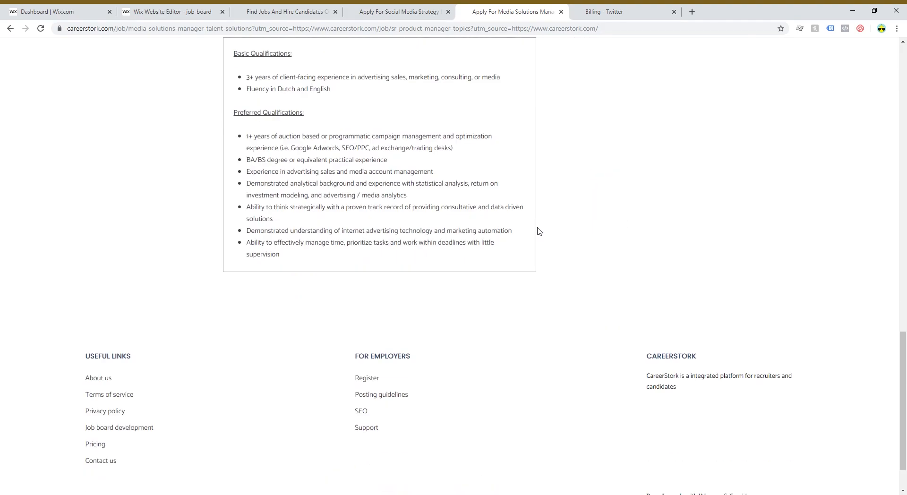
scroll(up, 3)
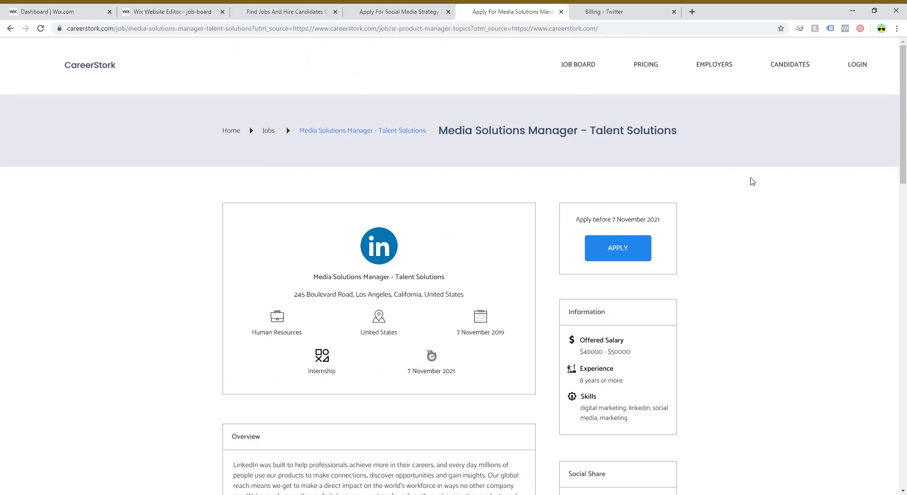
mouse_move(750, 156)
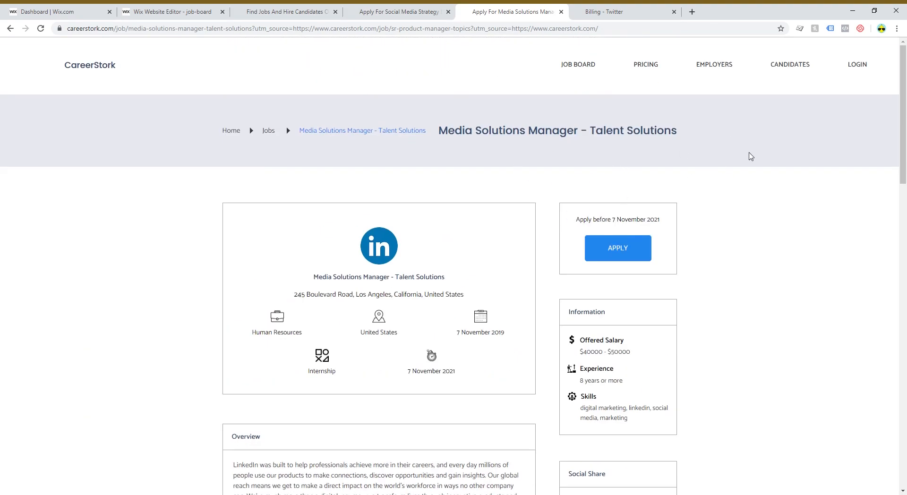
mouse_move(660, 66)
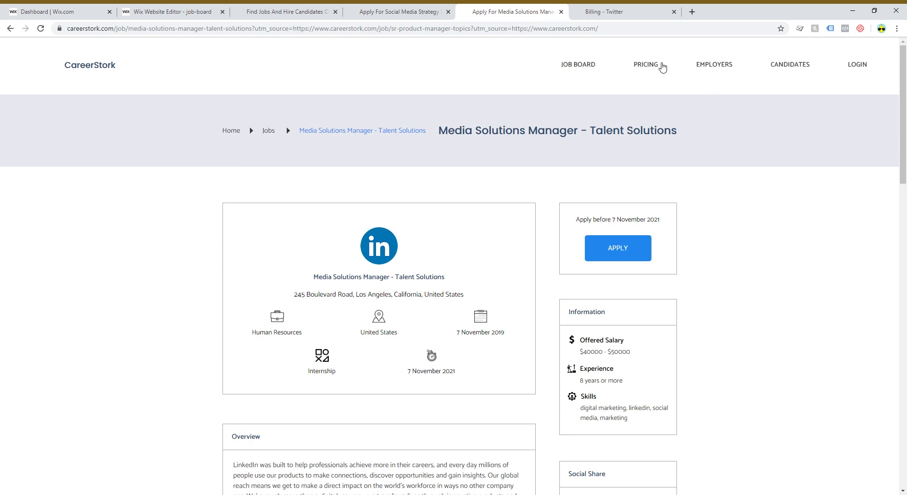
click(645, 64)
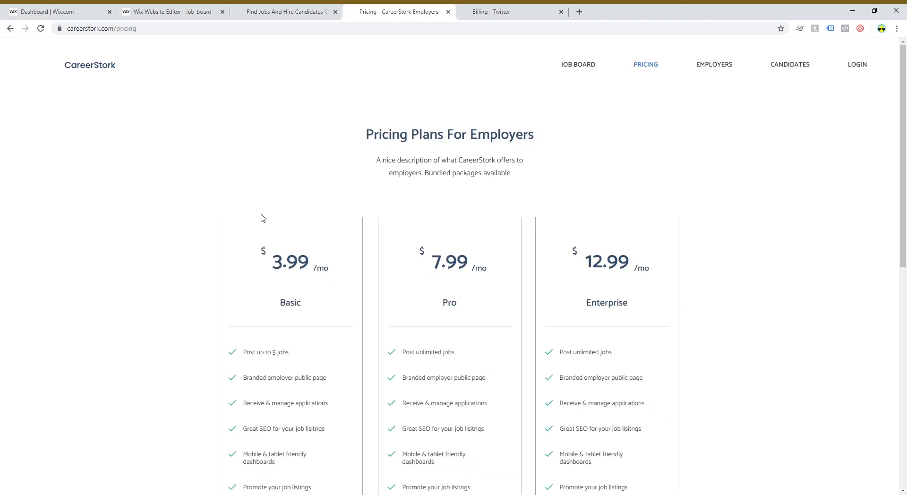
Subscribe to the Enterprise plan at $12.99 per month, reaching its billing details form
scroll(down, 3)
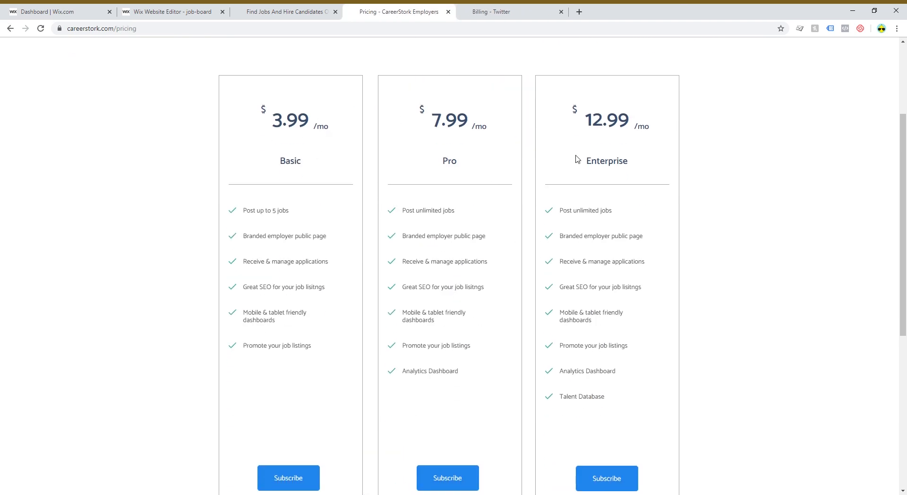
mouse_move(623, 241)
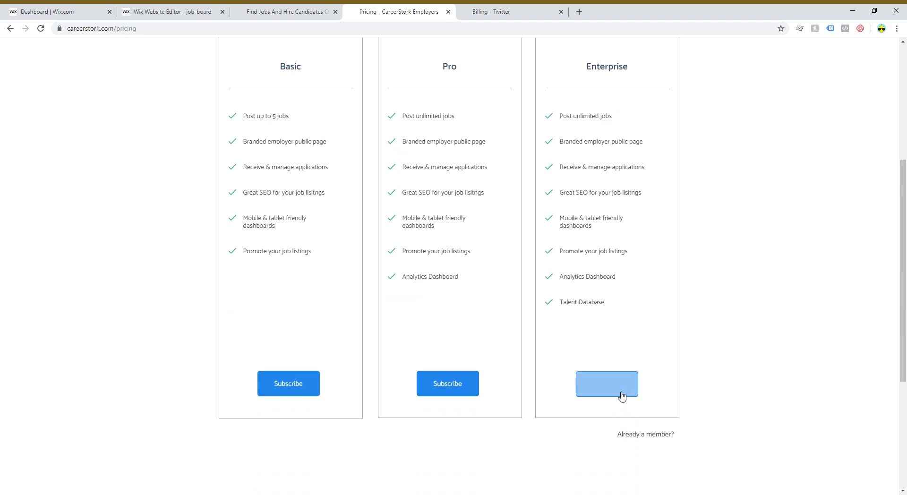
click(605, 383)
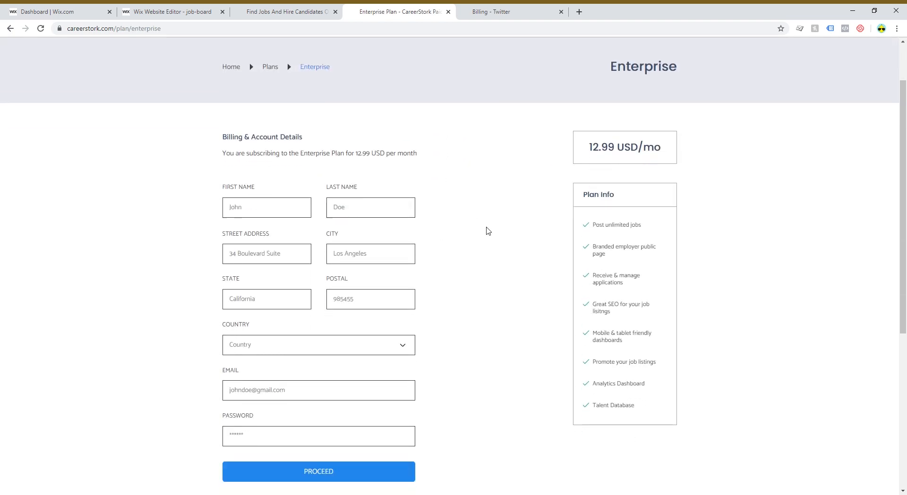
scroll(up, 3)
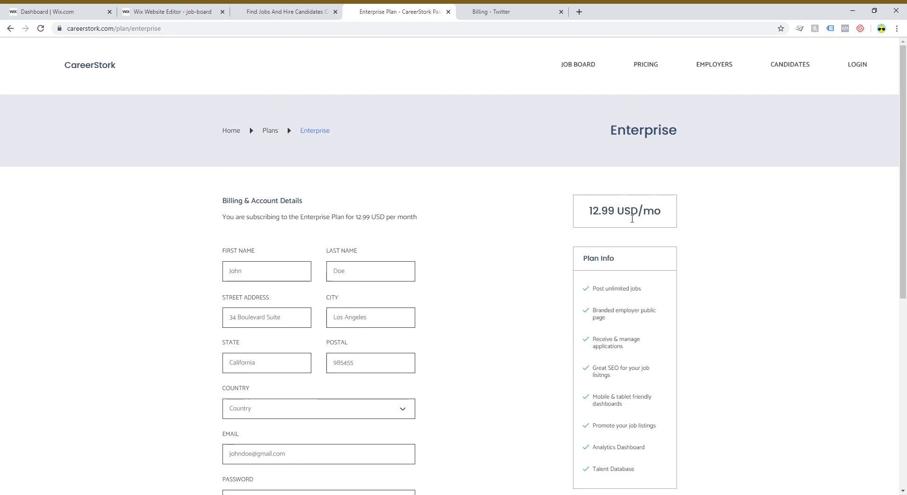
mouse_move(865, 180)
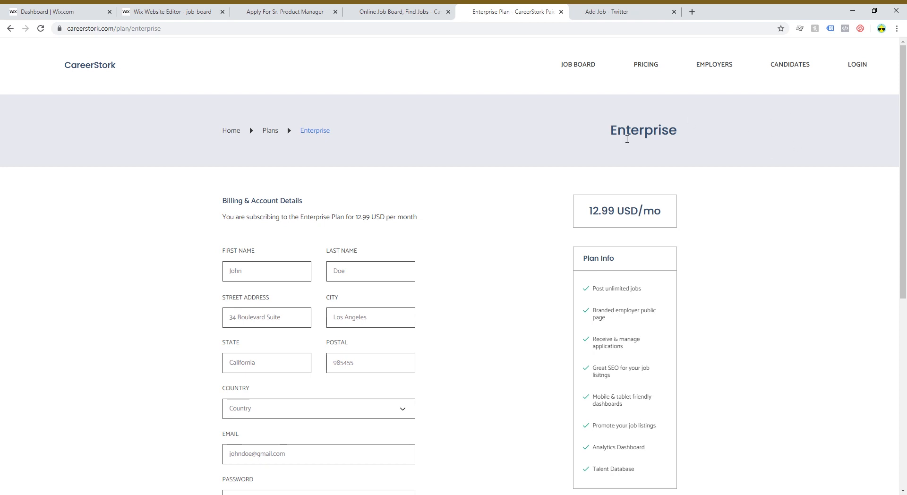
Try saving the Seasonal Needham job on the job board and dismiss the not-logged-in warning
click(398, 11)
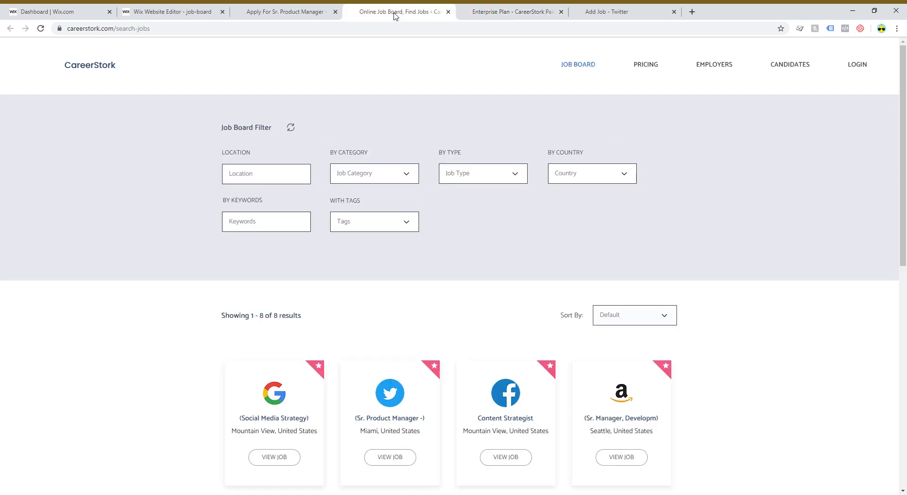
scroll(down, 3)
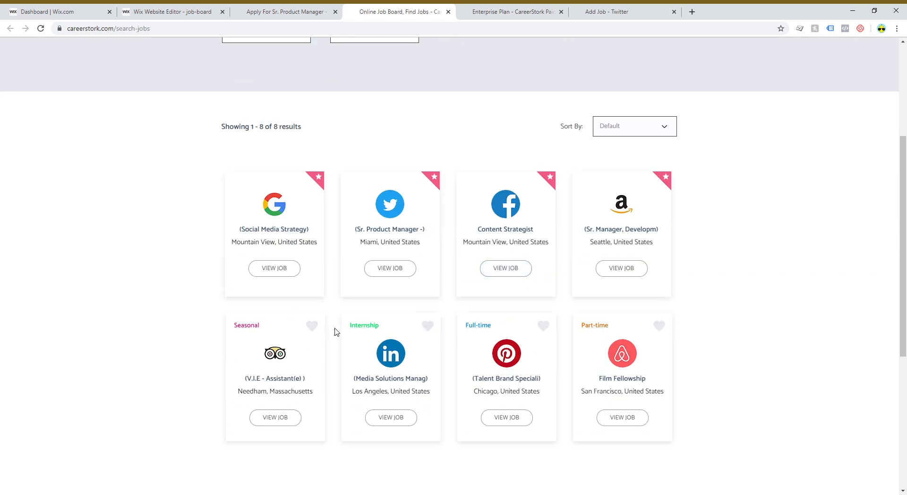
mouse_move(330, 337)
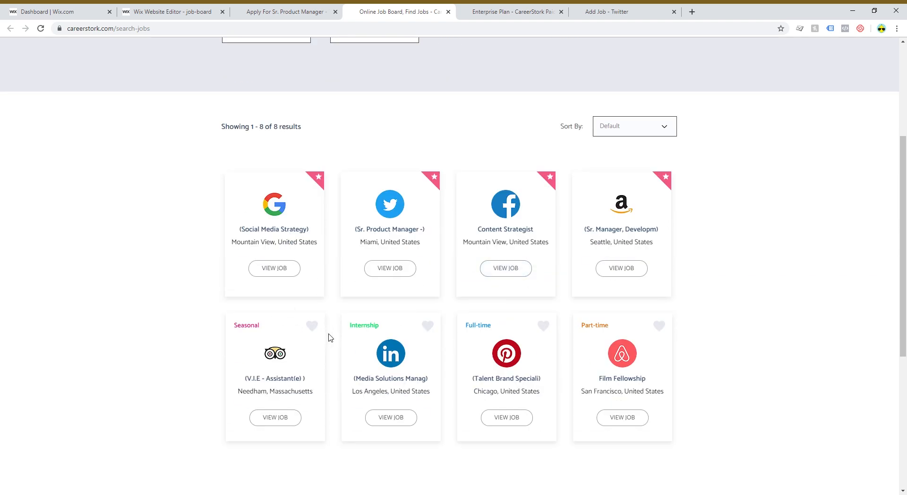
mouse_move(314, 329)
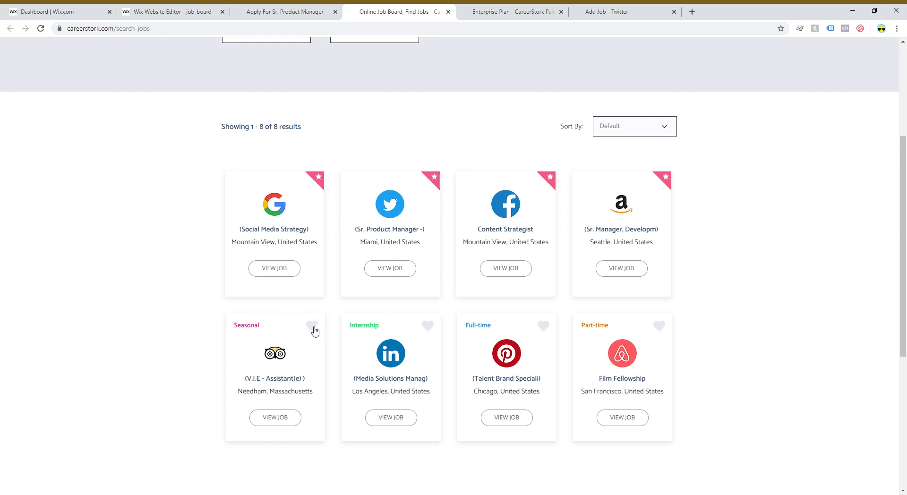
click(312, 328)
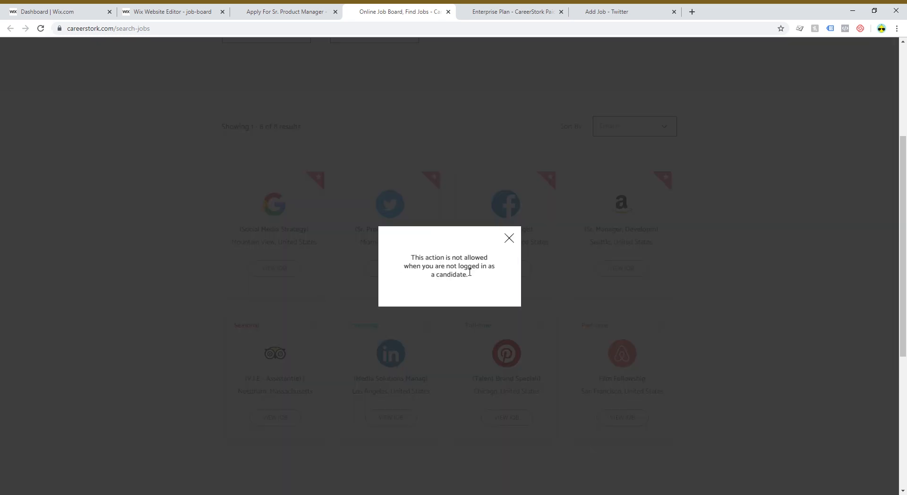
double_click(448, 257)
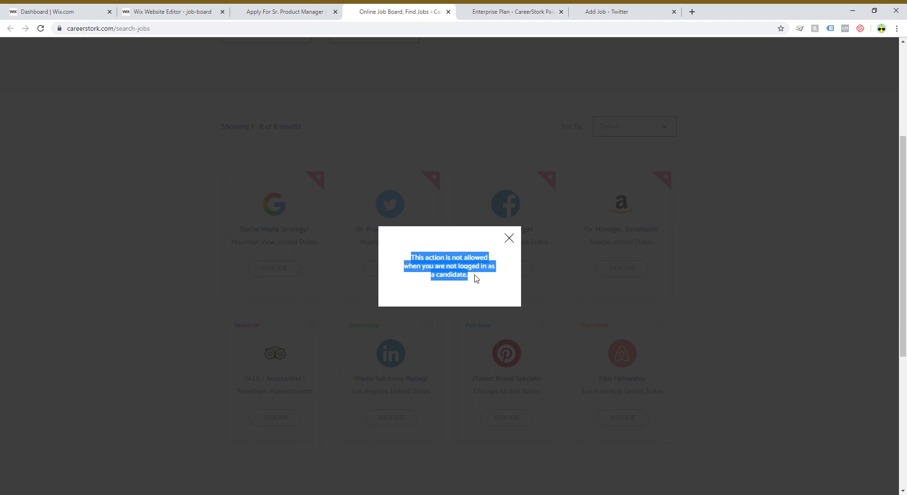
mouse_move(503, 241)
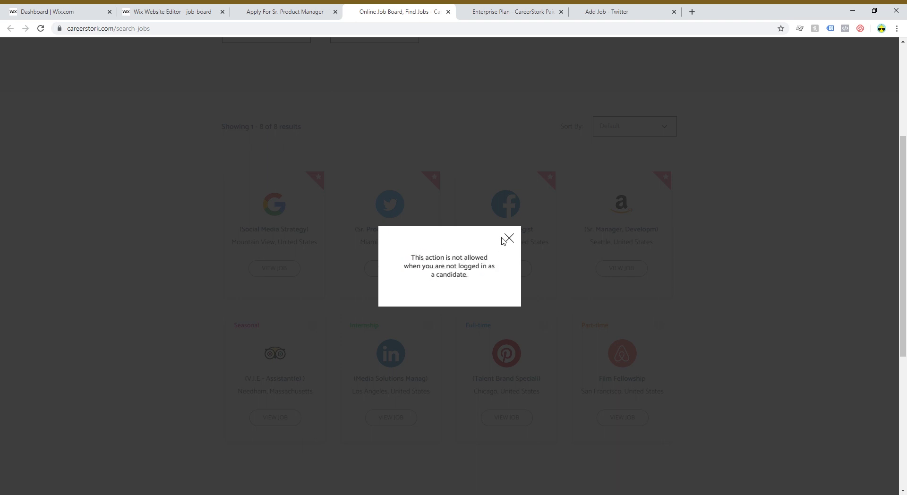
click(509, 238)
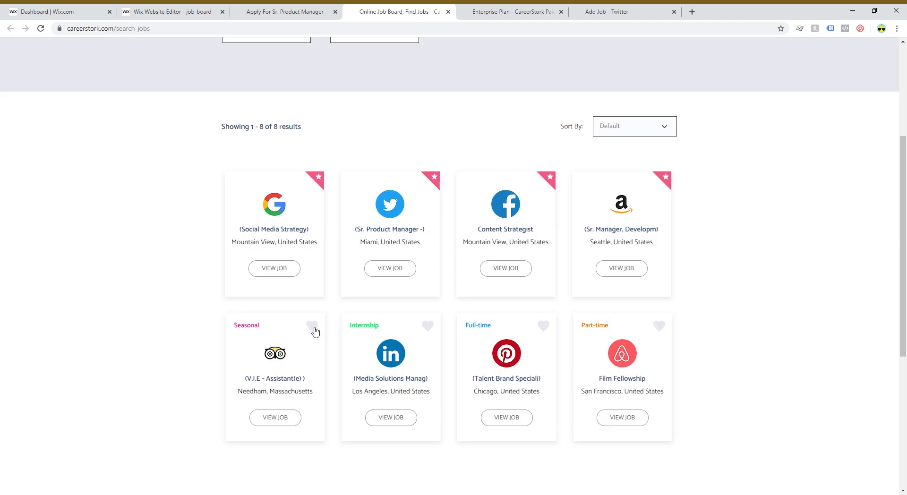
mouse_move(554, 316)
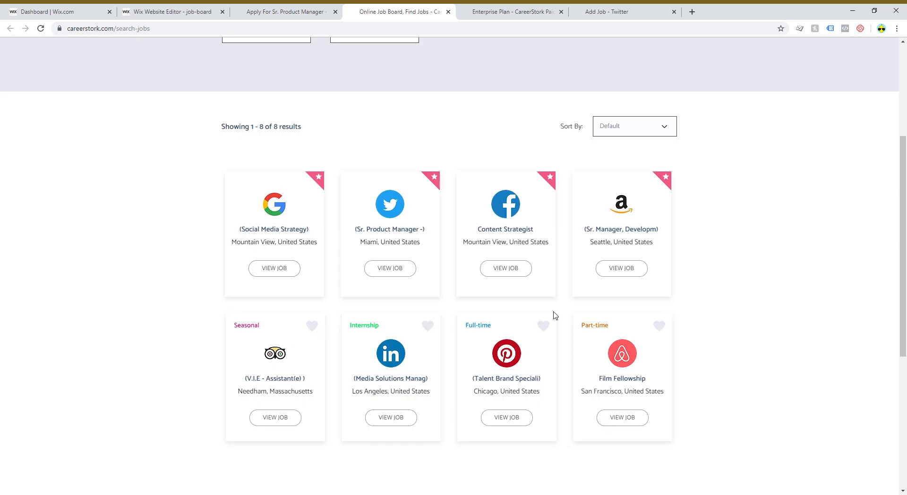
Browse the job board listing of all 8 jobs with the four featured employers
scroll(up, 3)
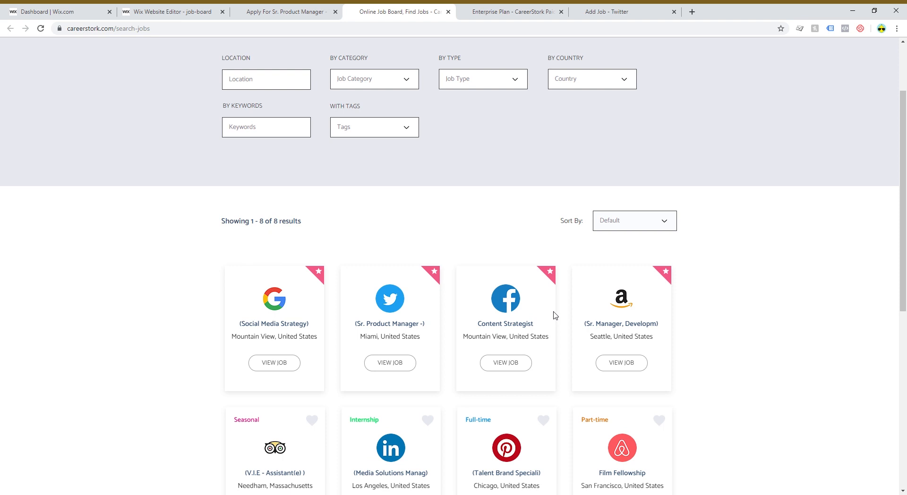
scroll(down, 3)
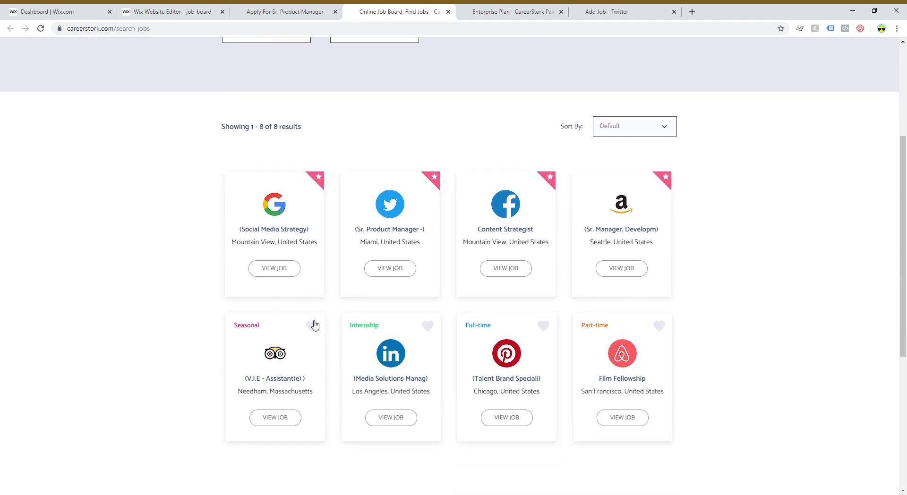
mouse_move(301, 323)
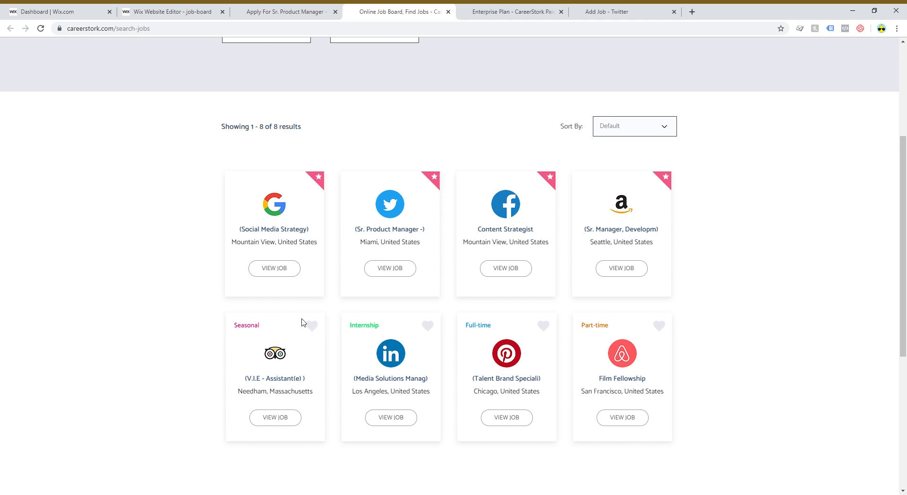
mouse_move(327, 337)
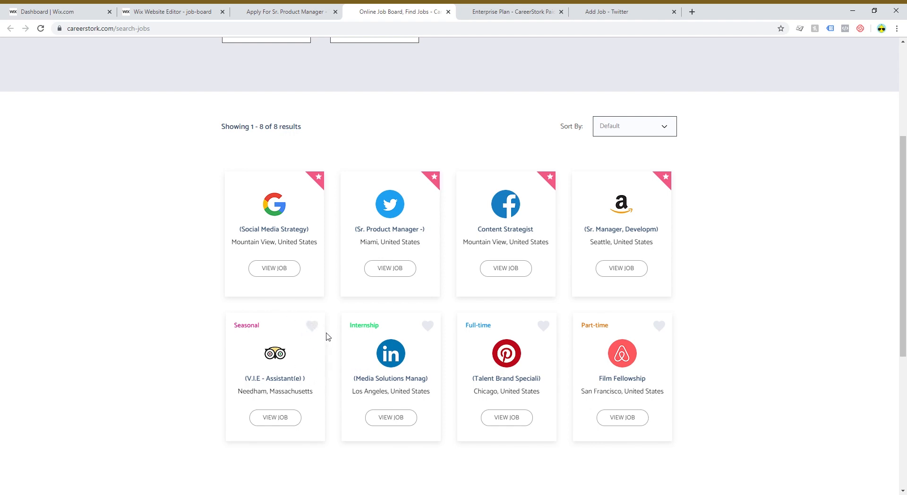
scroll(up, 3)
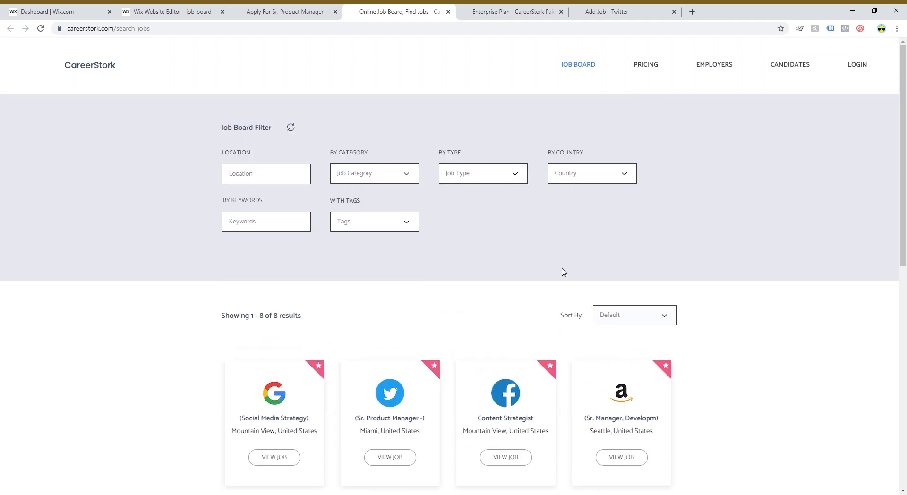
mouse_move(541, 121)
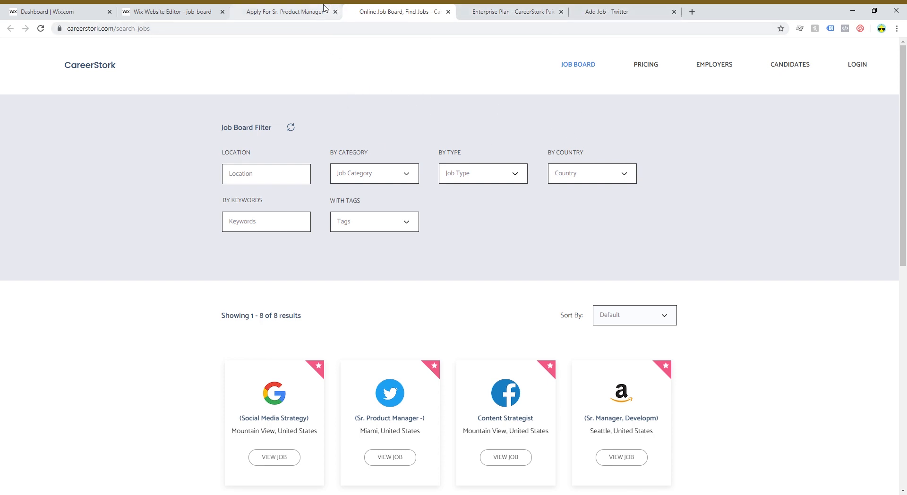
scroll(down, 3)
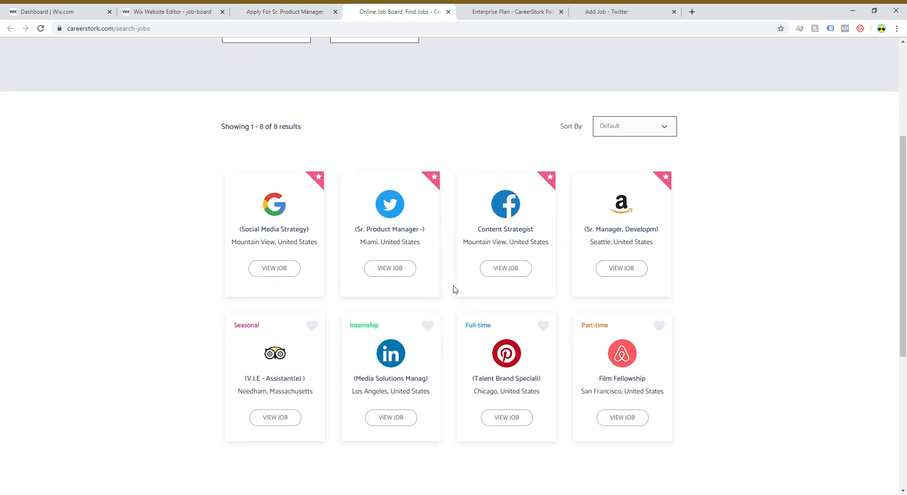
click(389, 268)
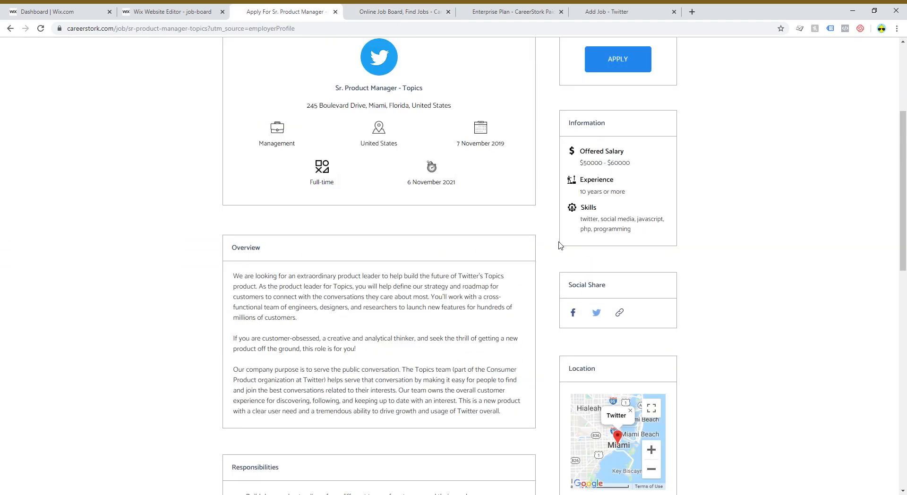
scroll(up, 3)
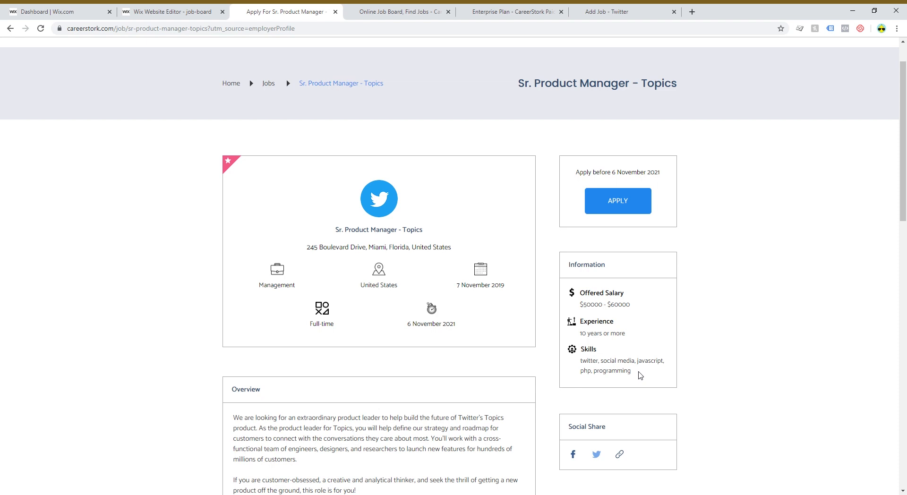
double_click(597, 333)
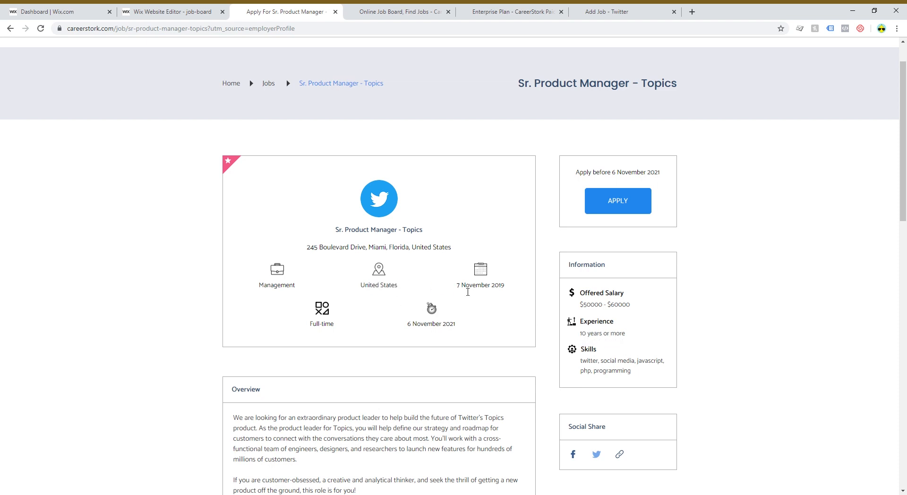
scroll(down, 3)
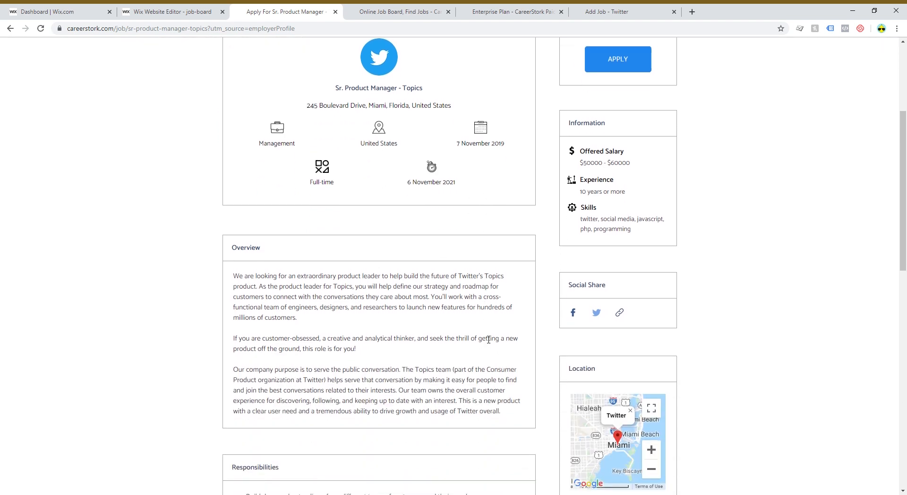
scroll(up, 3)
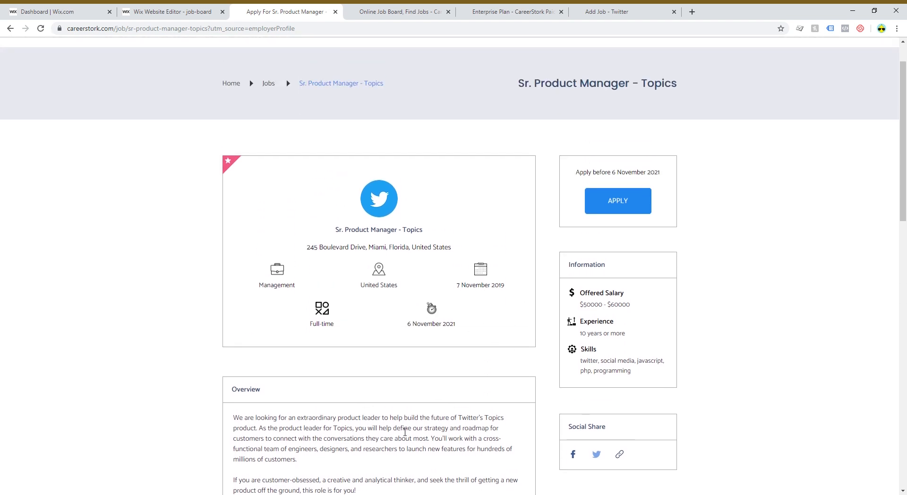
mouse_move(417, 482)
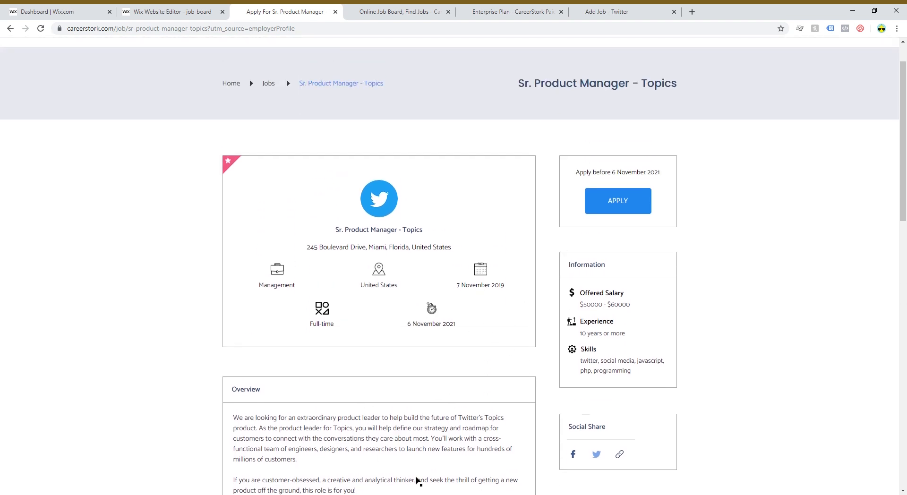
mouse_move(548, 236)
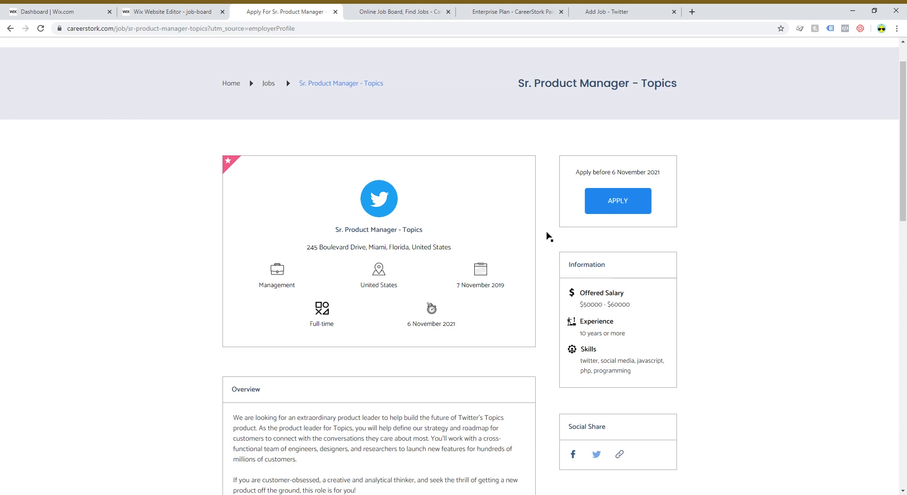
mouse_move(459, 219)
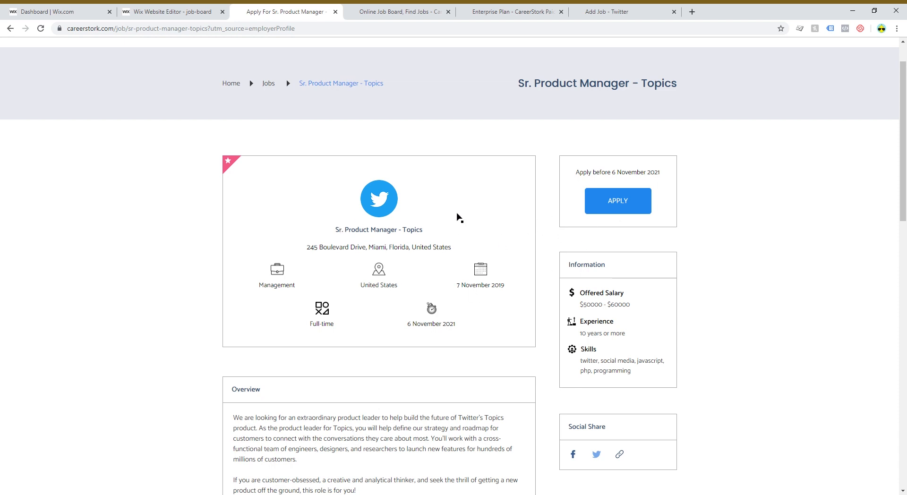
mouse_move(372, 222)
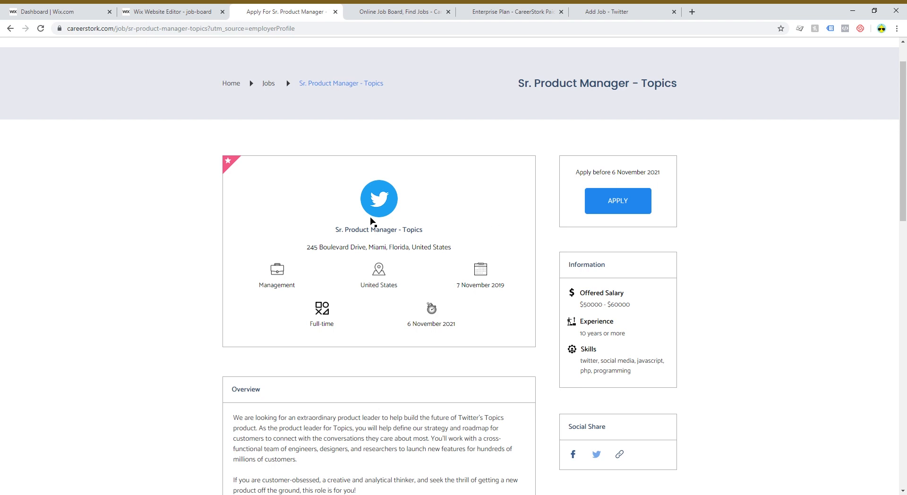
mouse_move(473, 248)
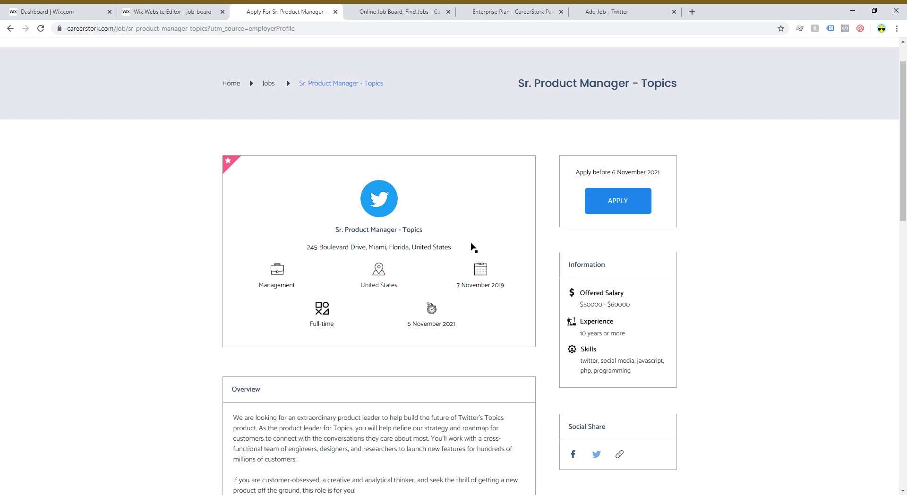
mouse_move(553, 232)
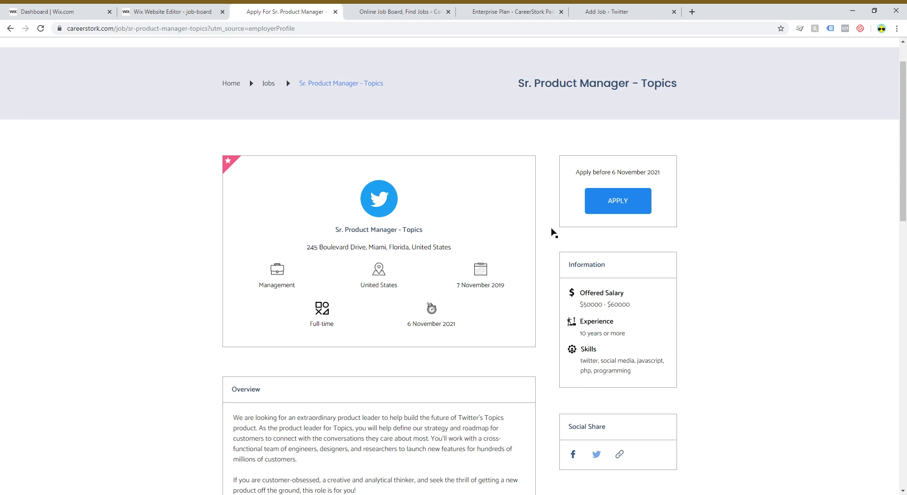
mouse_move(546, 224)
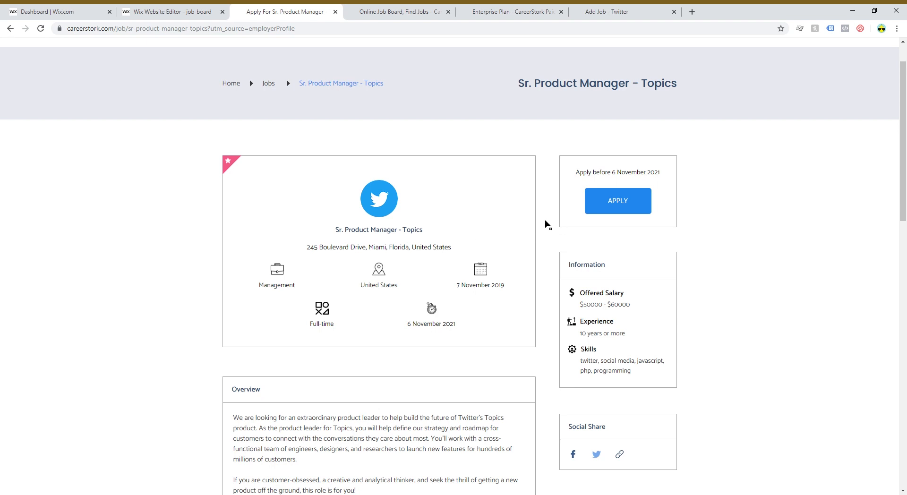
mouse_move(557, 237)
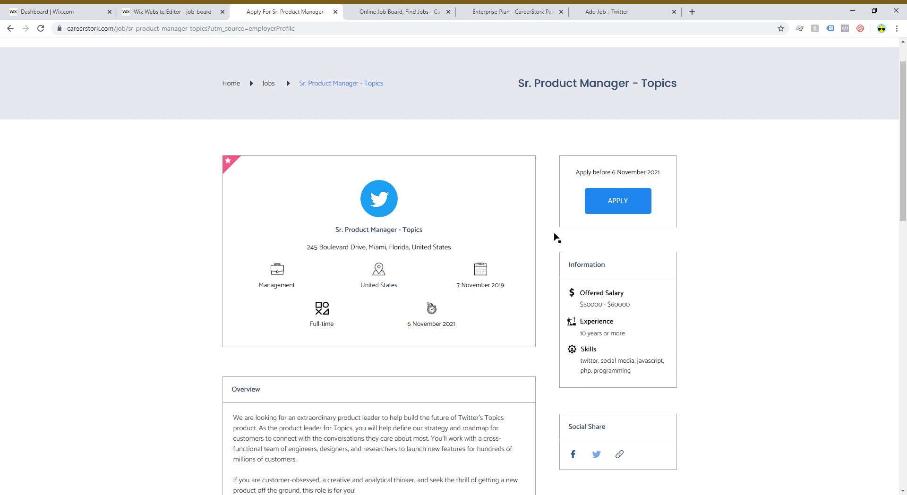
mouse_move(558, 230)
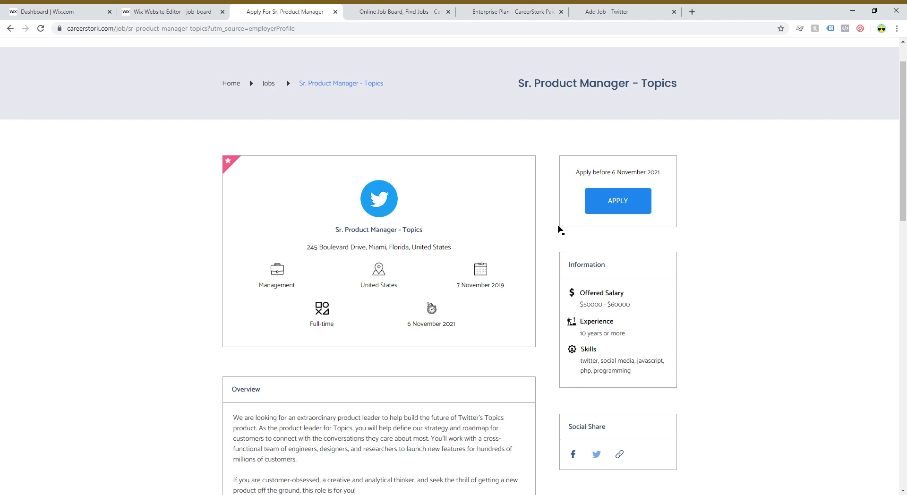
mouse_move(552, 234)
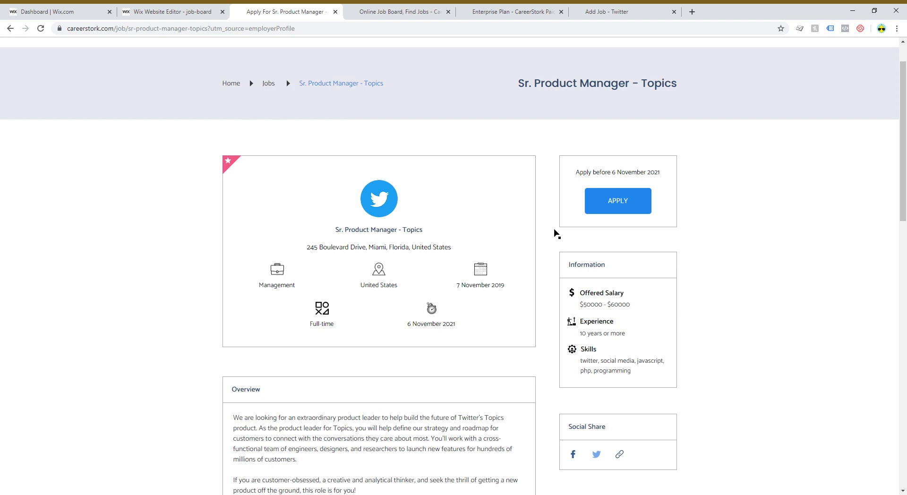
mouse_move(474, 233)
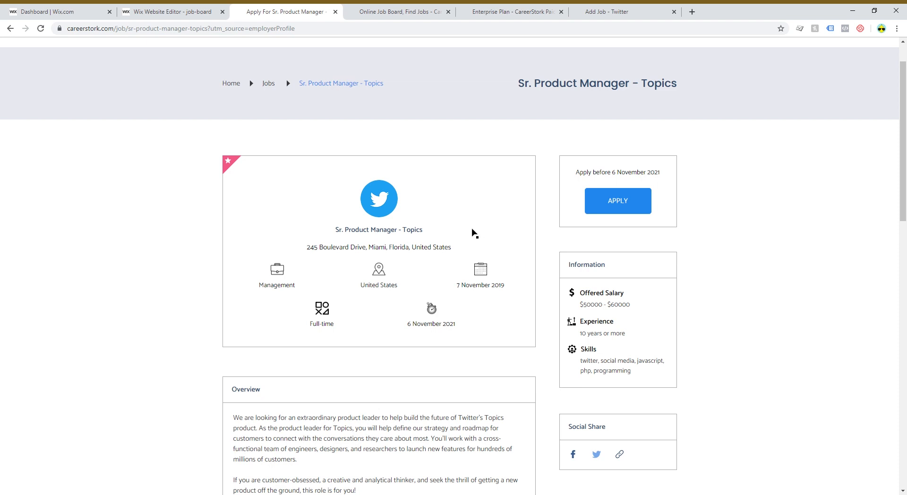
mouse_move(469, 240)
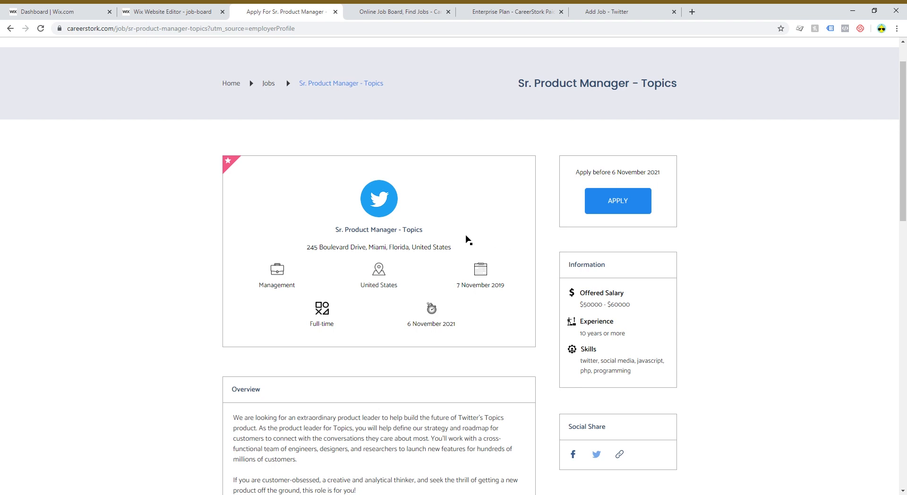
mouse_move(531, 239)
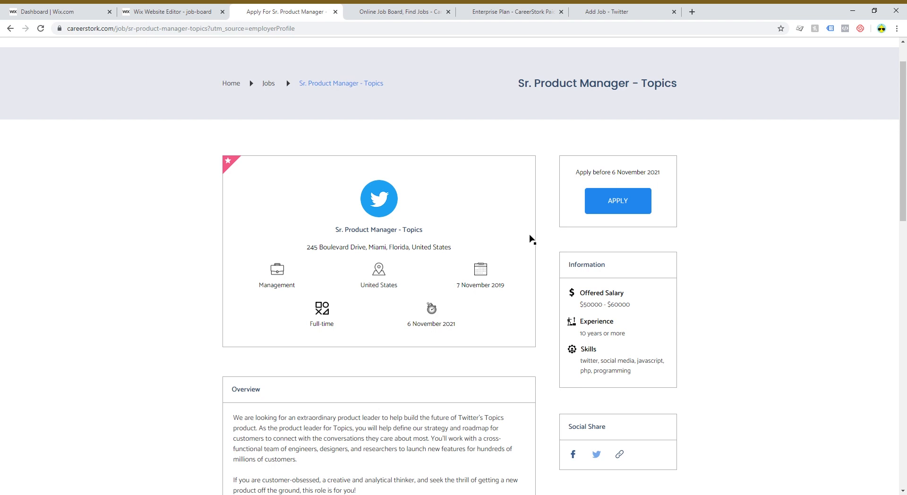
mouse_move(595, 237)
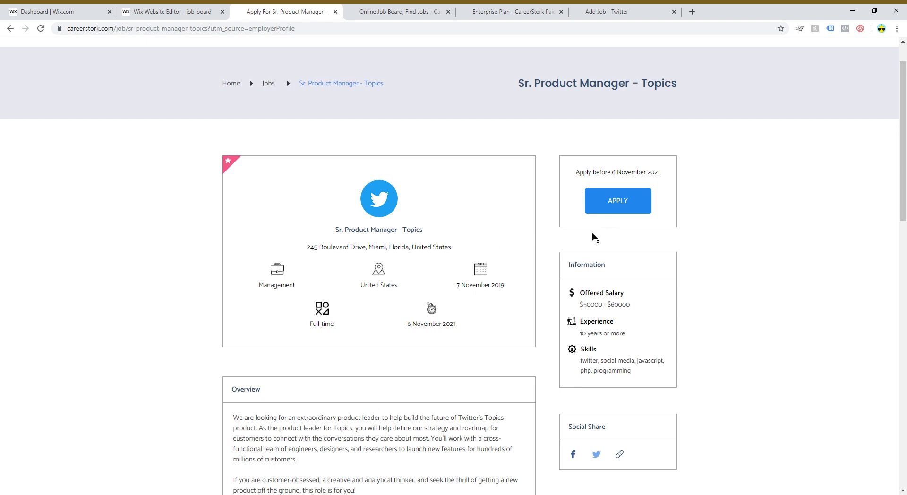
mouse_move(570, 237)
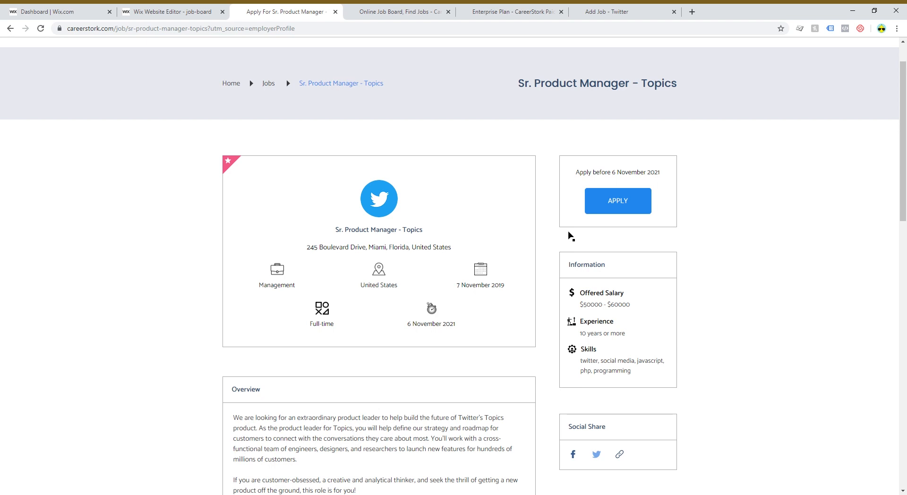
mouse_move(590, 236)
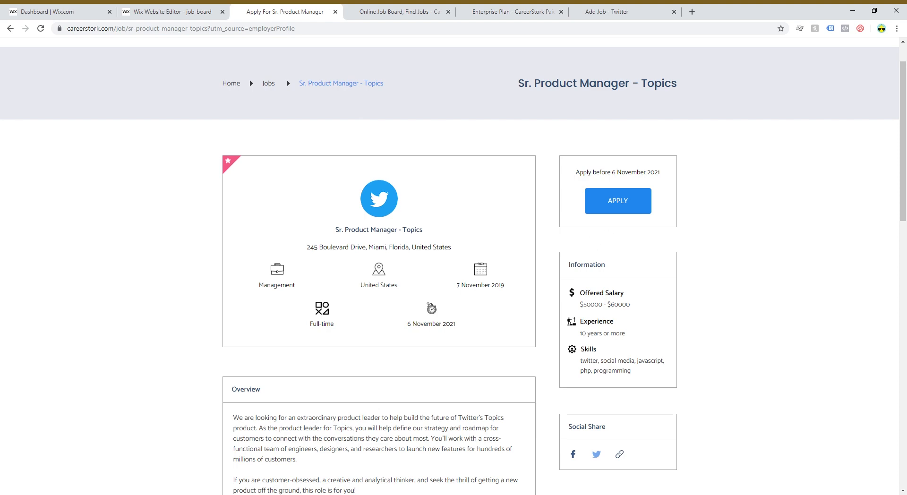
mouse_move(627, 26)
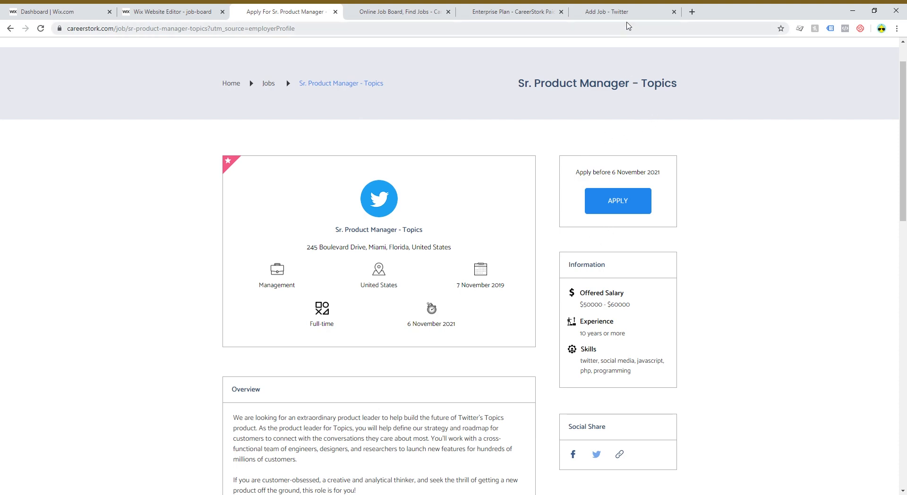
click(624, 11)
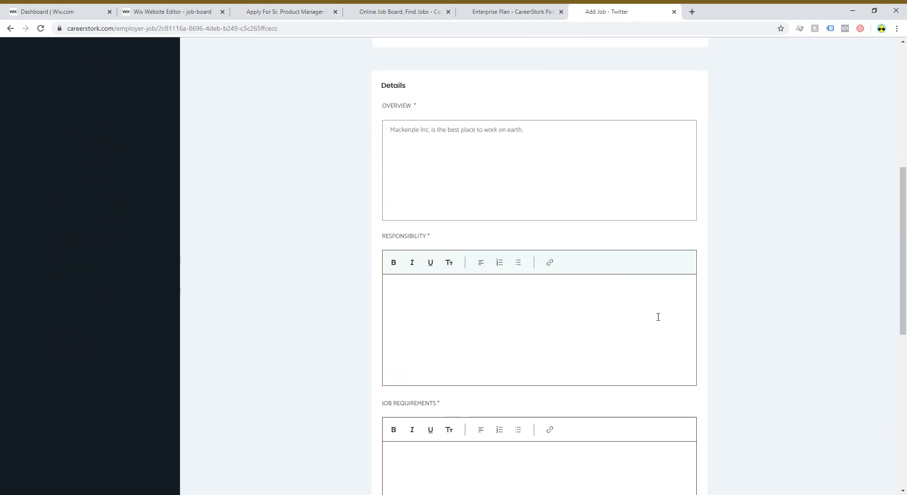
scroll(up, 3)
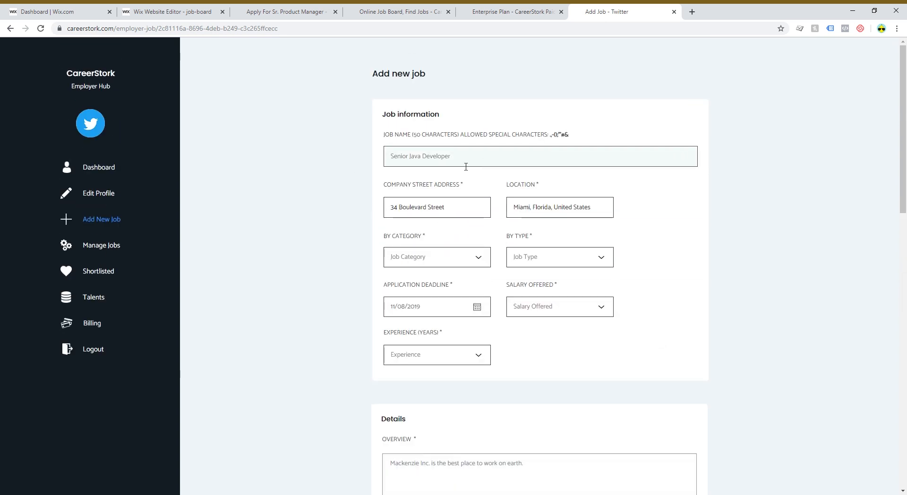
mouse_move(547, 304)
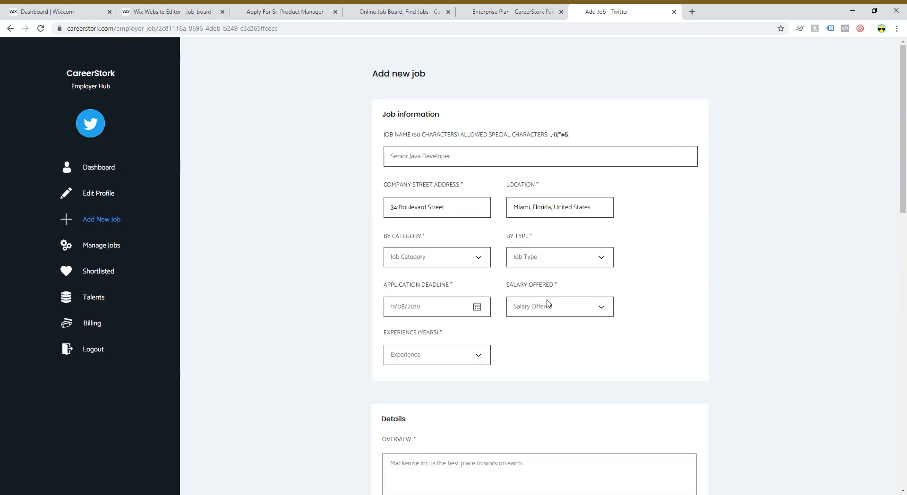
scroll(down, 3)
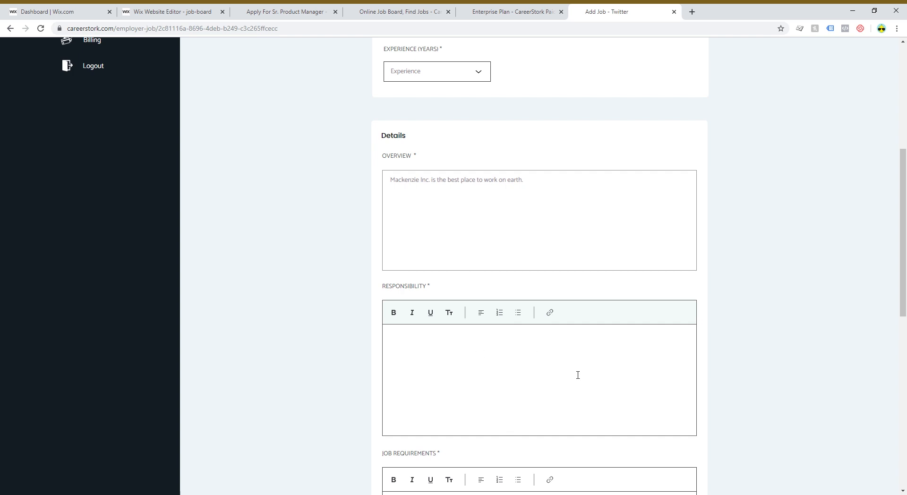
scroll(down, 3)
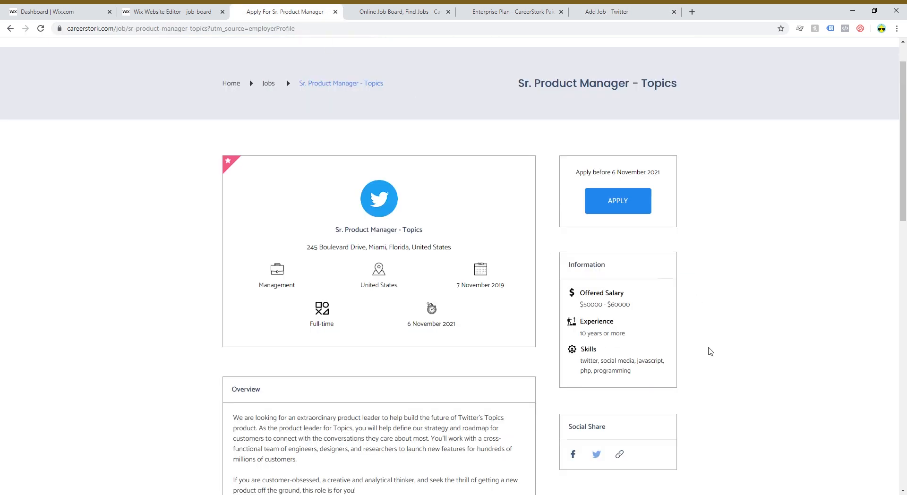
Return to Twitter's Add new job form at its tag selection section
scroll(down, 3)
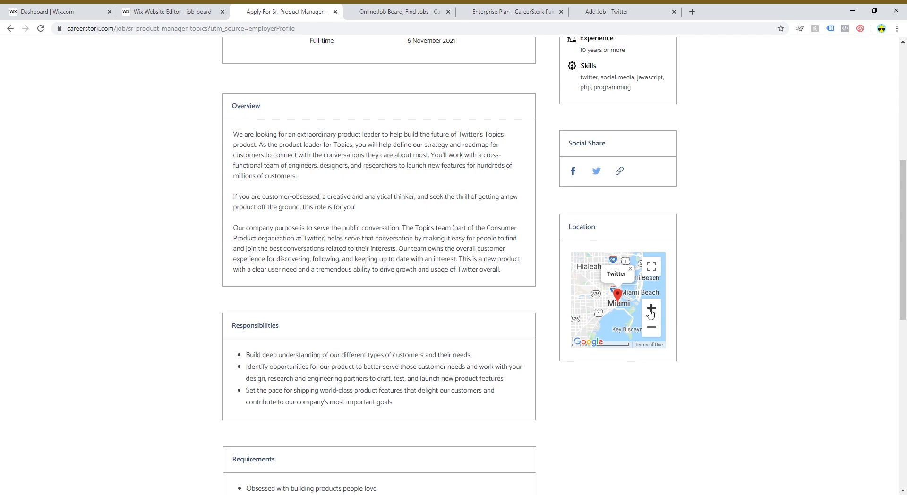
click(605, 12)
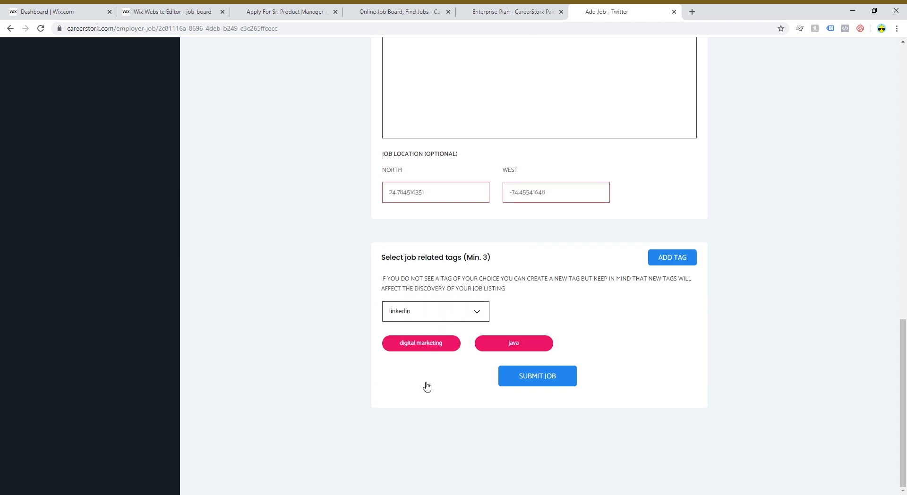
Tag the job with linkedin and a new 'custom' tag, then submit the incomplete form
click(435, 311)
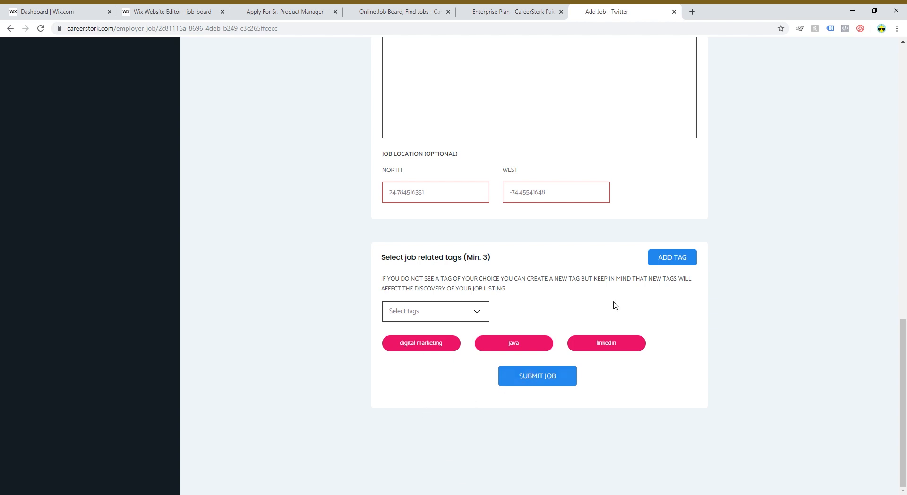
click(672, 257)
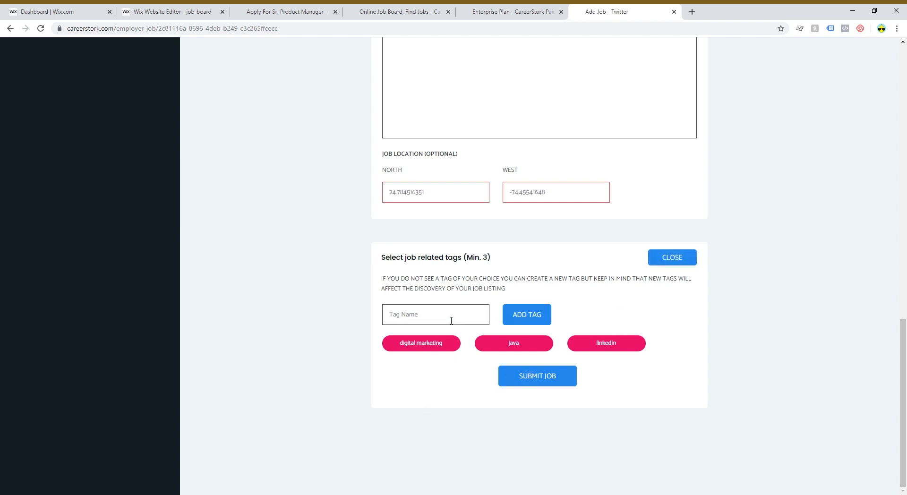
click(525, 314)
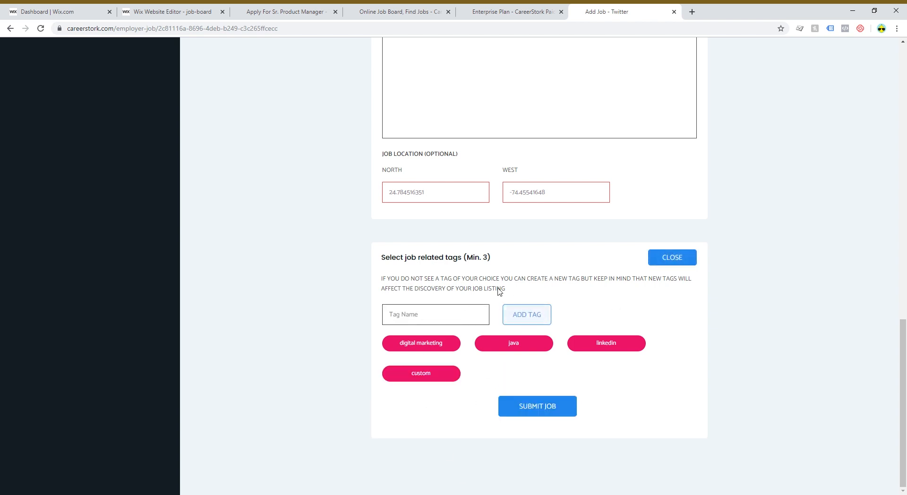
click(536, 405)
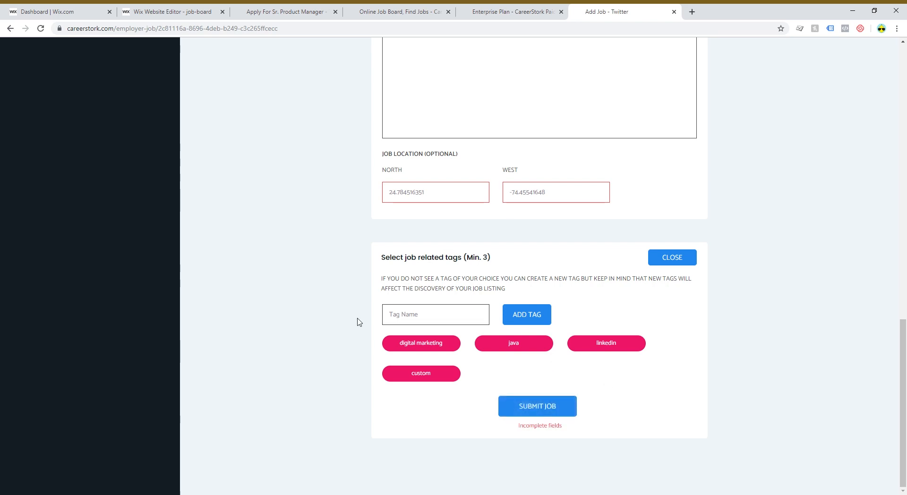